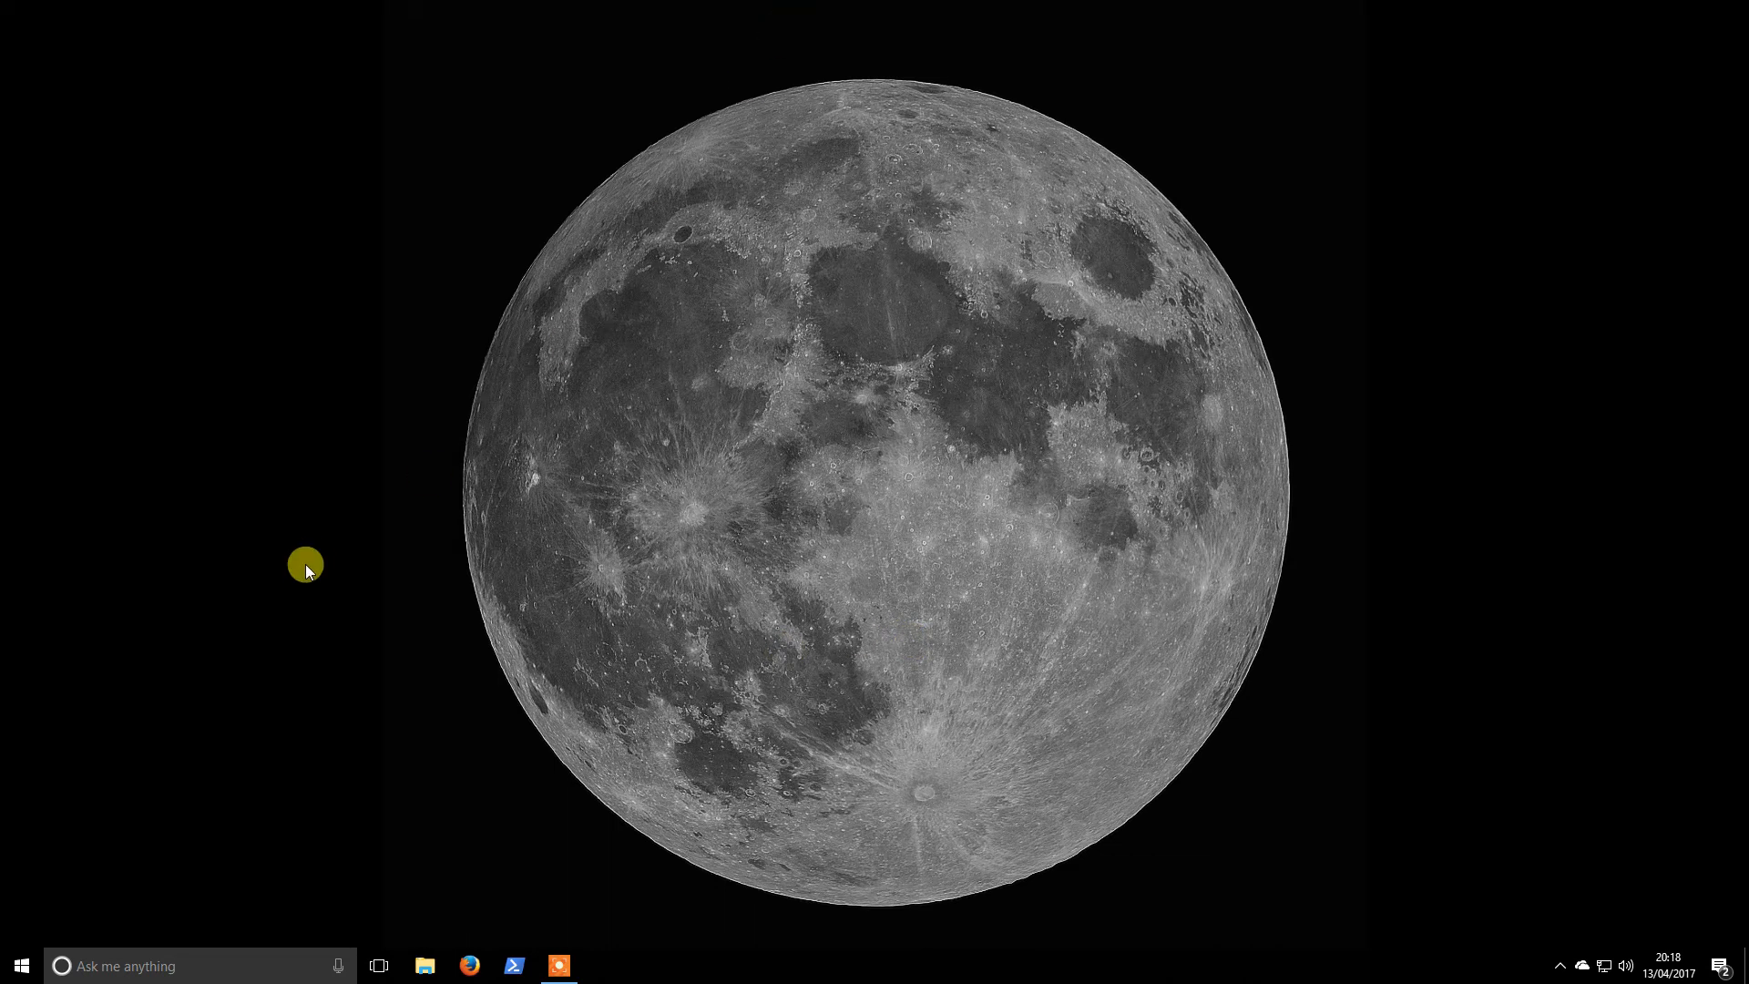
- Begin a new profile with QHY 5L-II Mono guide camera, 3.75-micron pixels and 400 mm focal length
{"action": "left_click", "coordinate": [20, 966]}
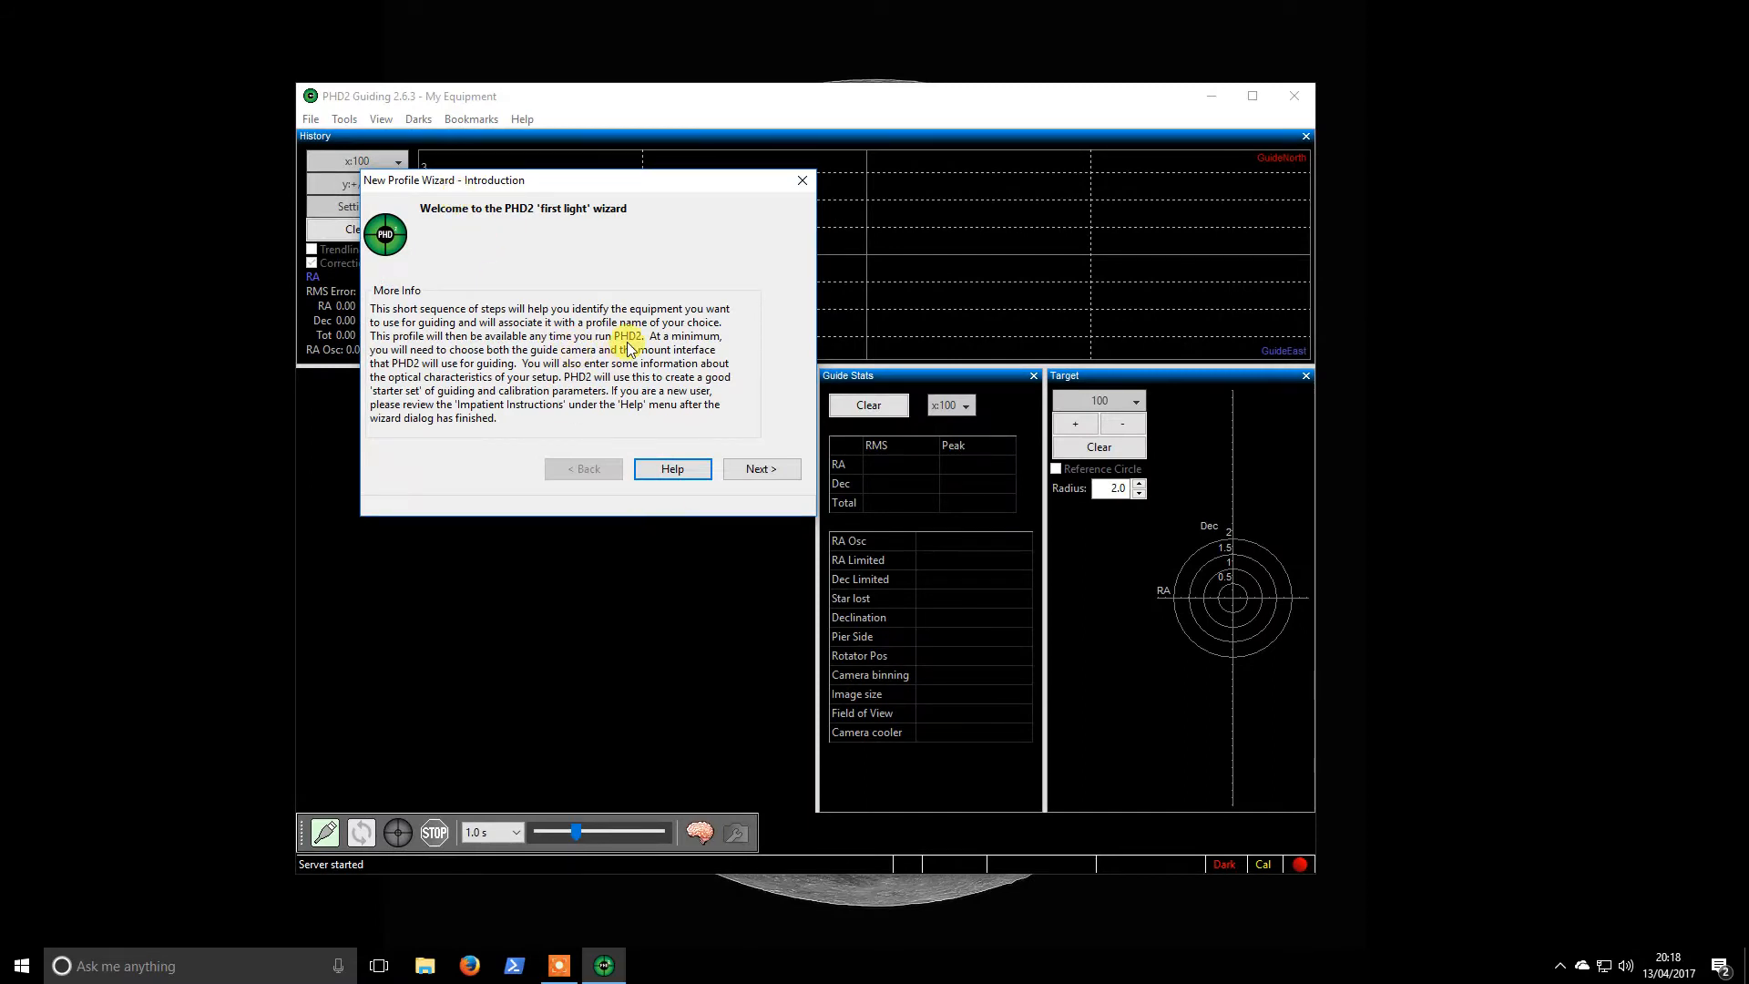
{"action": "mouse_move", "coordinate": [762, 468]}
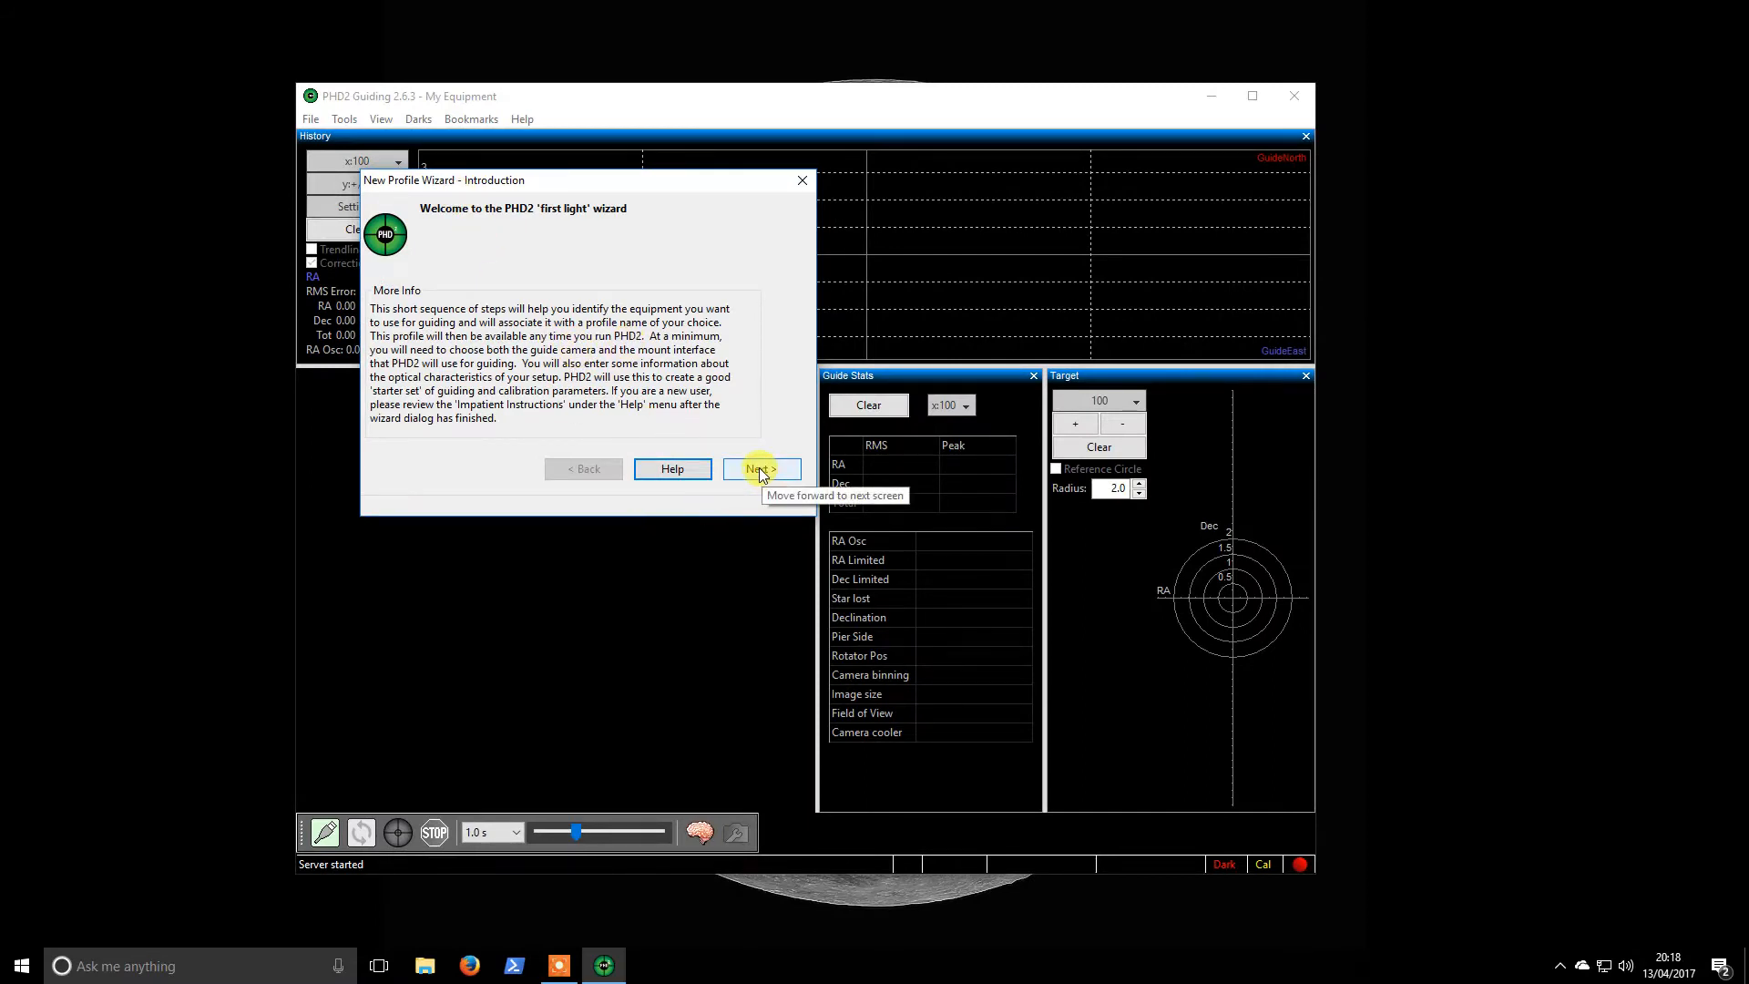
{"action": "left_click", "coordinate": [760, 468]}
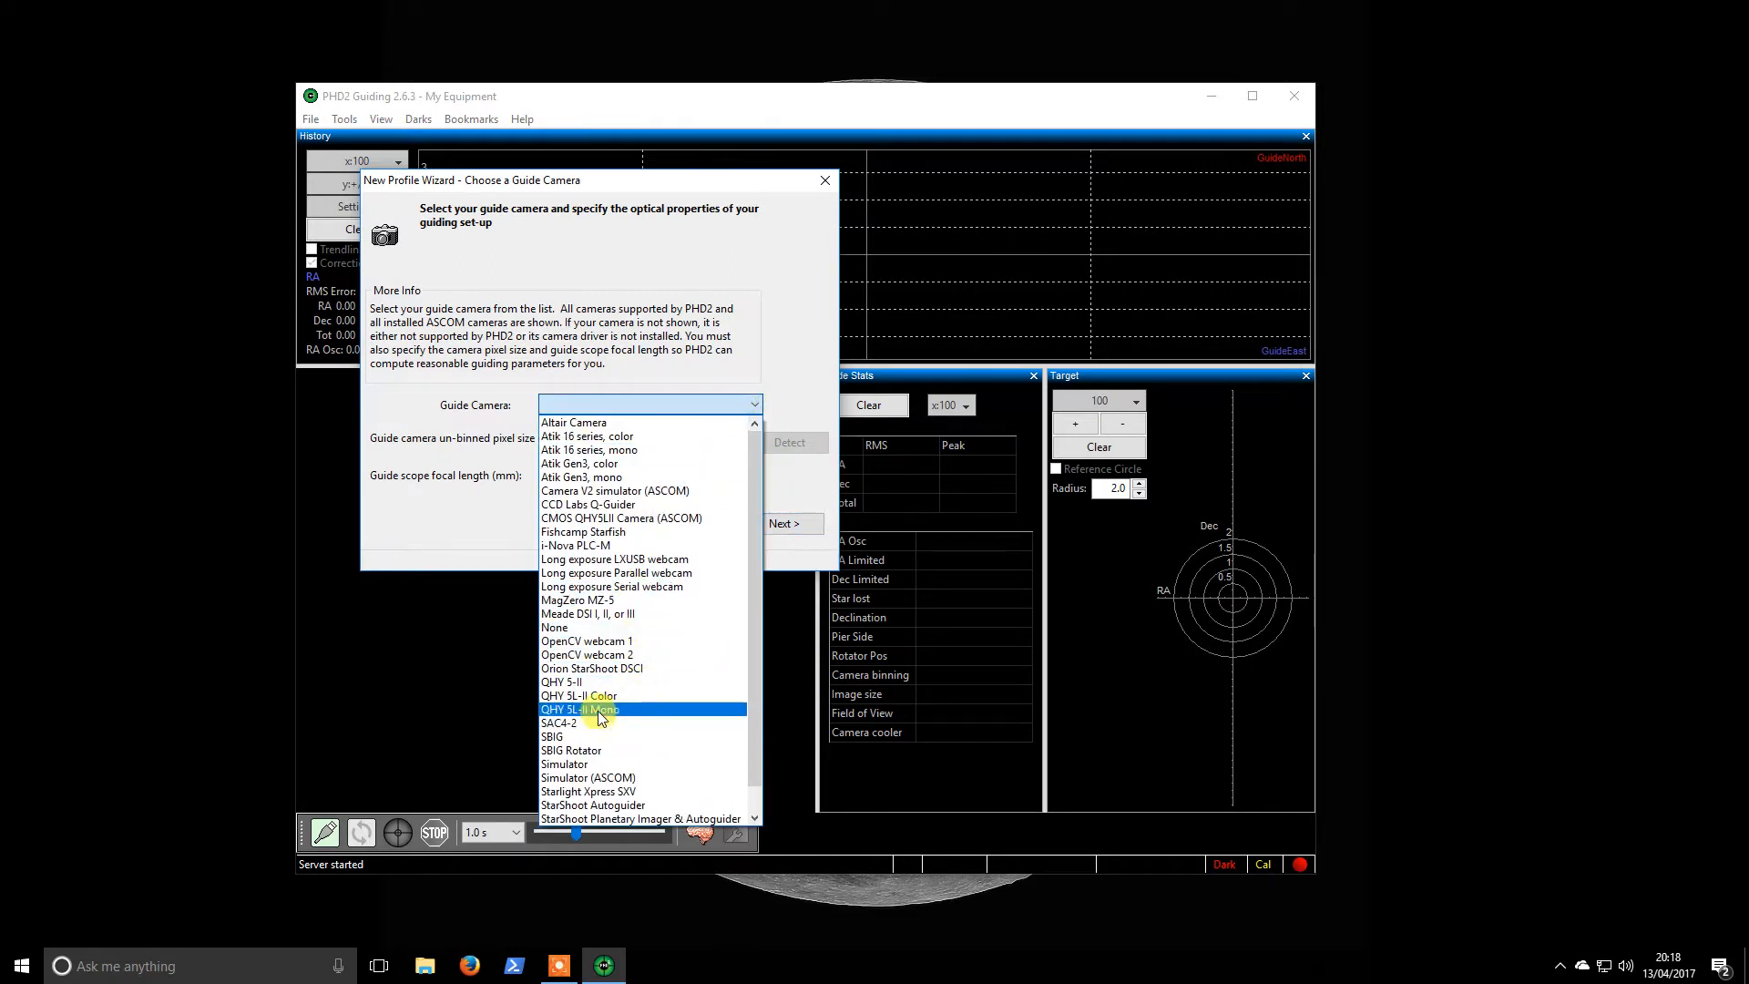
{"action": "left_click", "coordinate": [580, 708]}
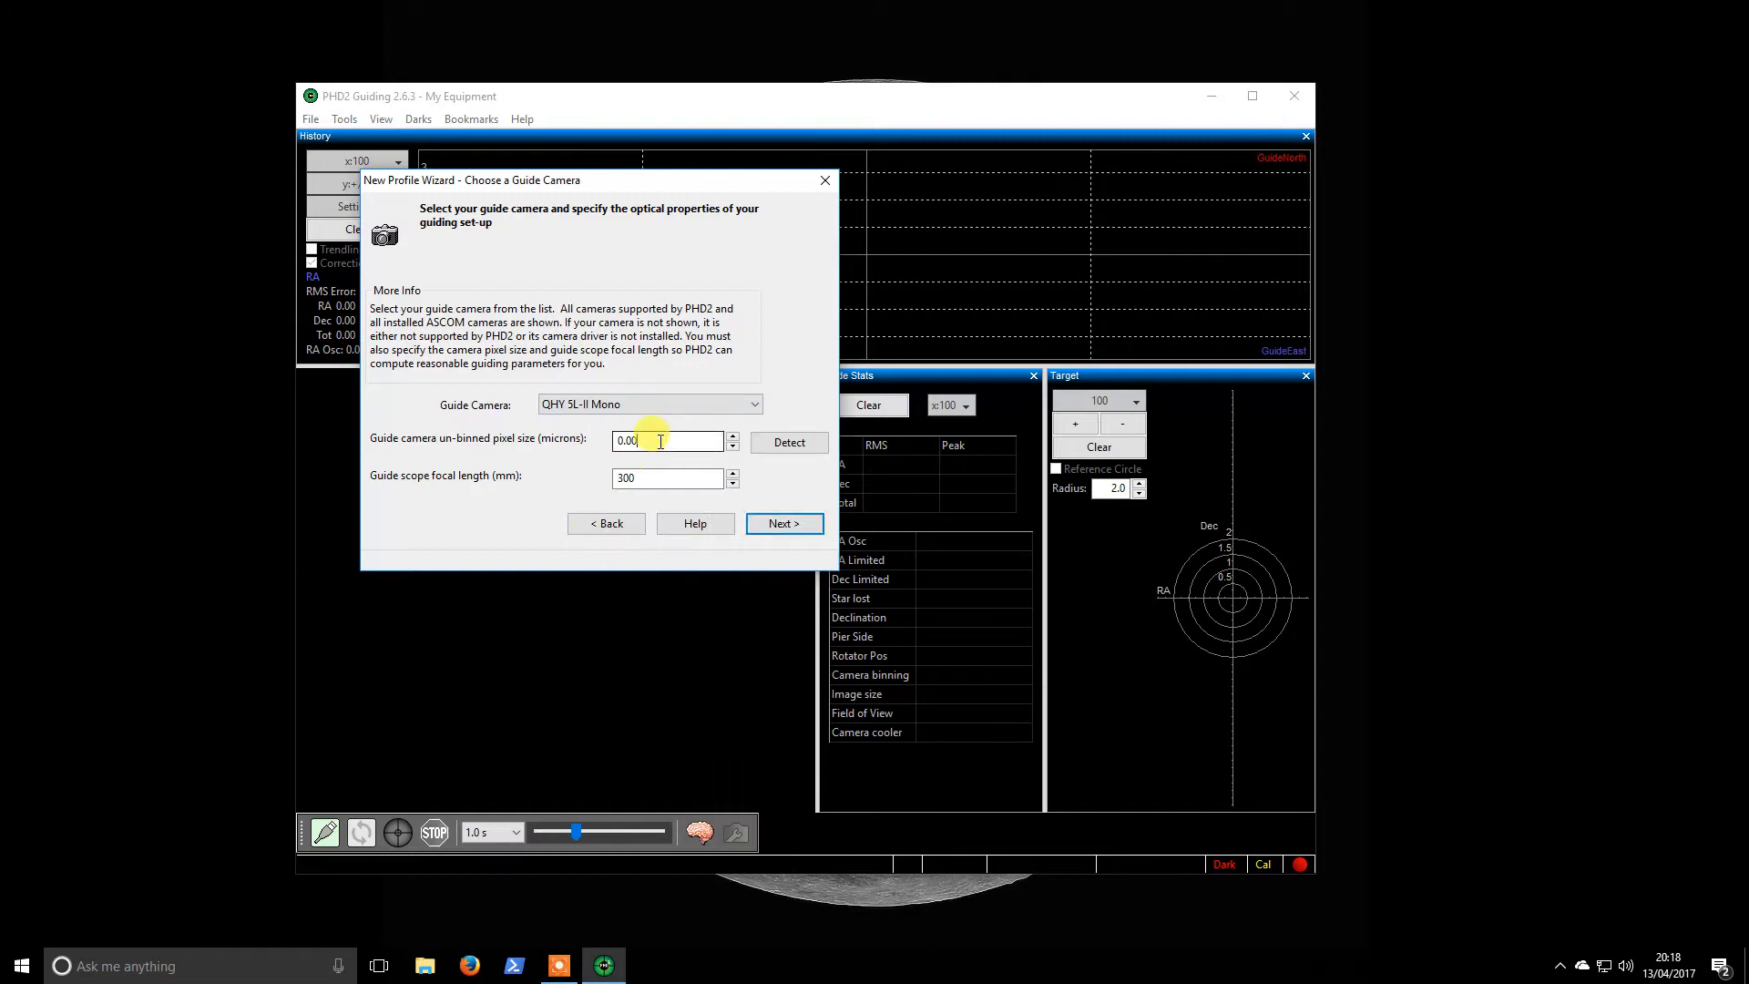
{"action": "type", "text": "3.75"}
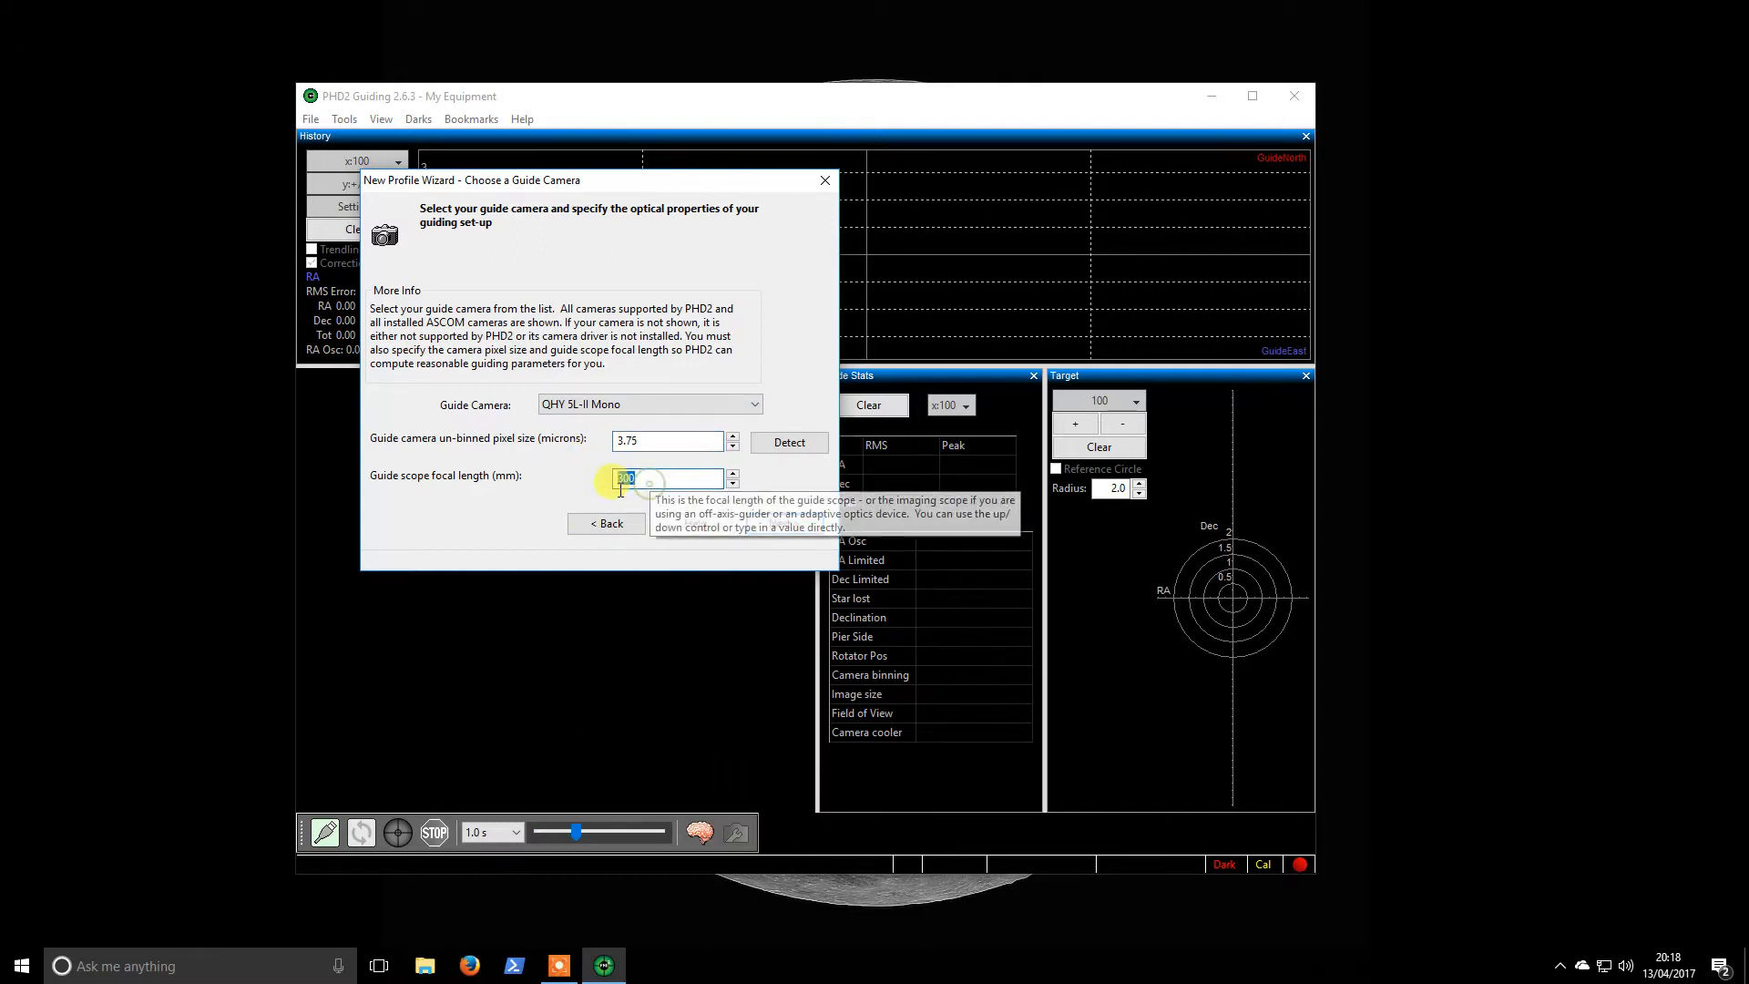
{"action": "type", "text": "400"}
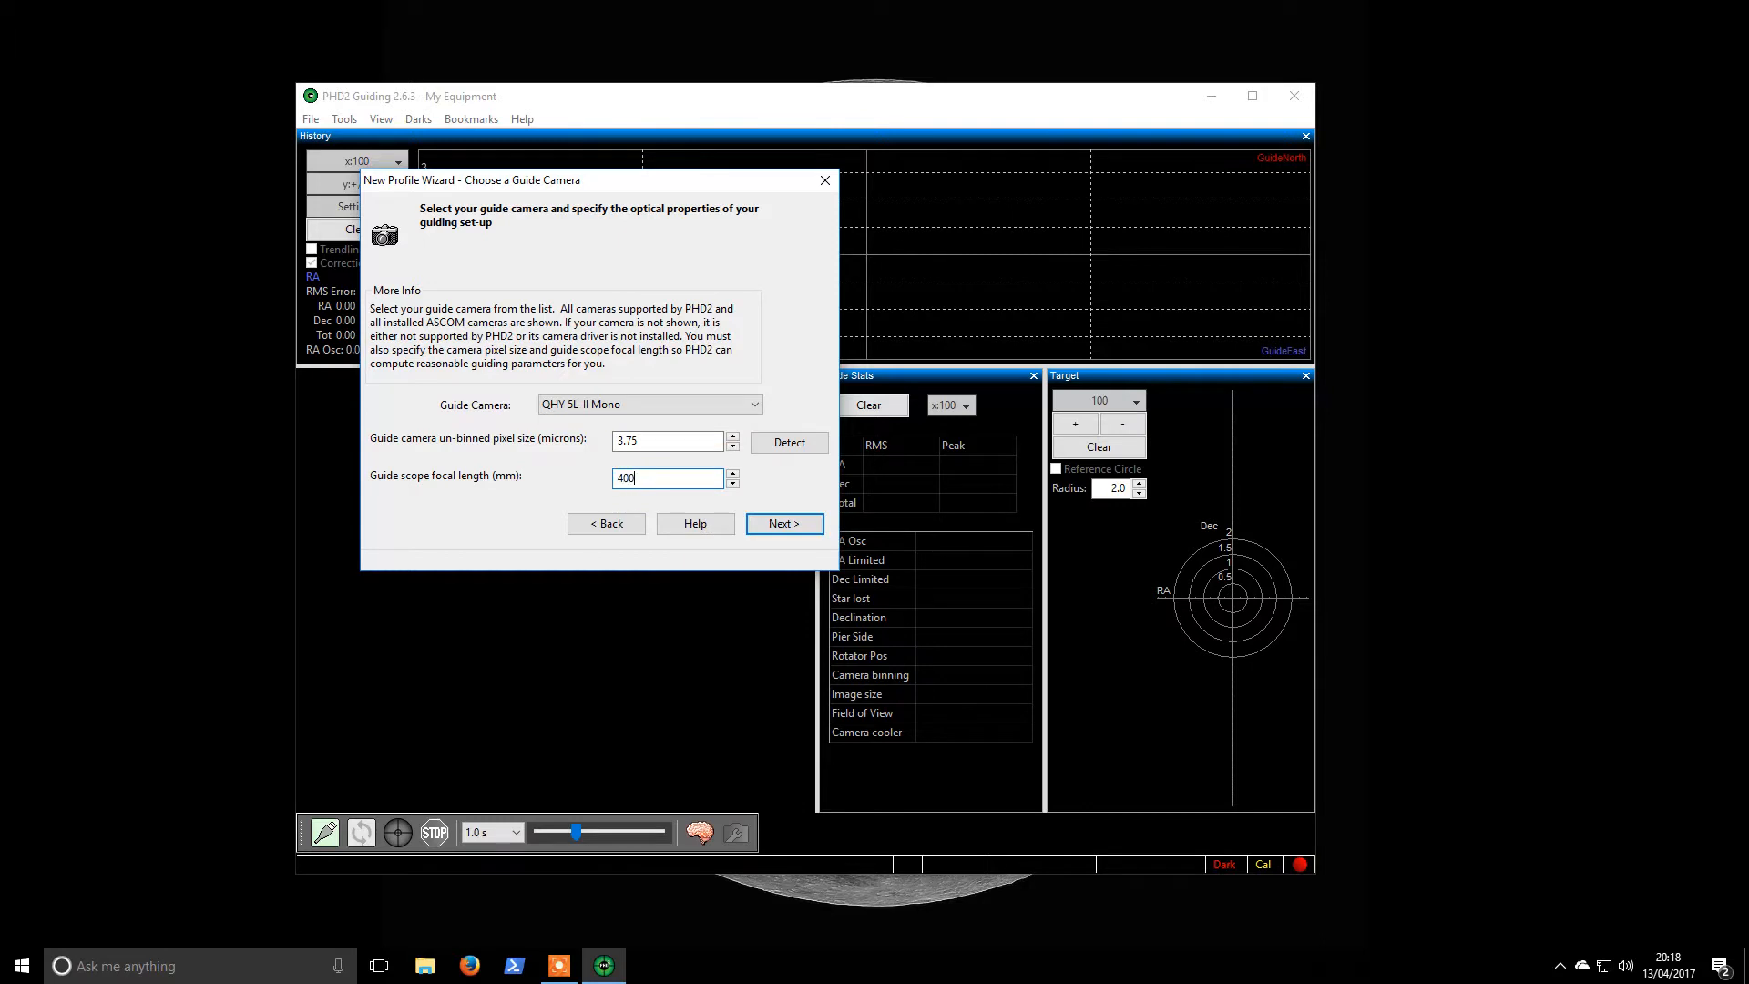
- Skip the mount and AO steps and begin naming the profile 'Pete April 2017'
{"action": "left_click", "coordinate": [782, 523]}
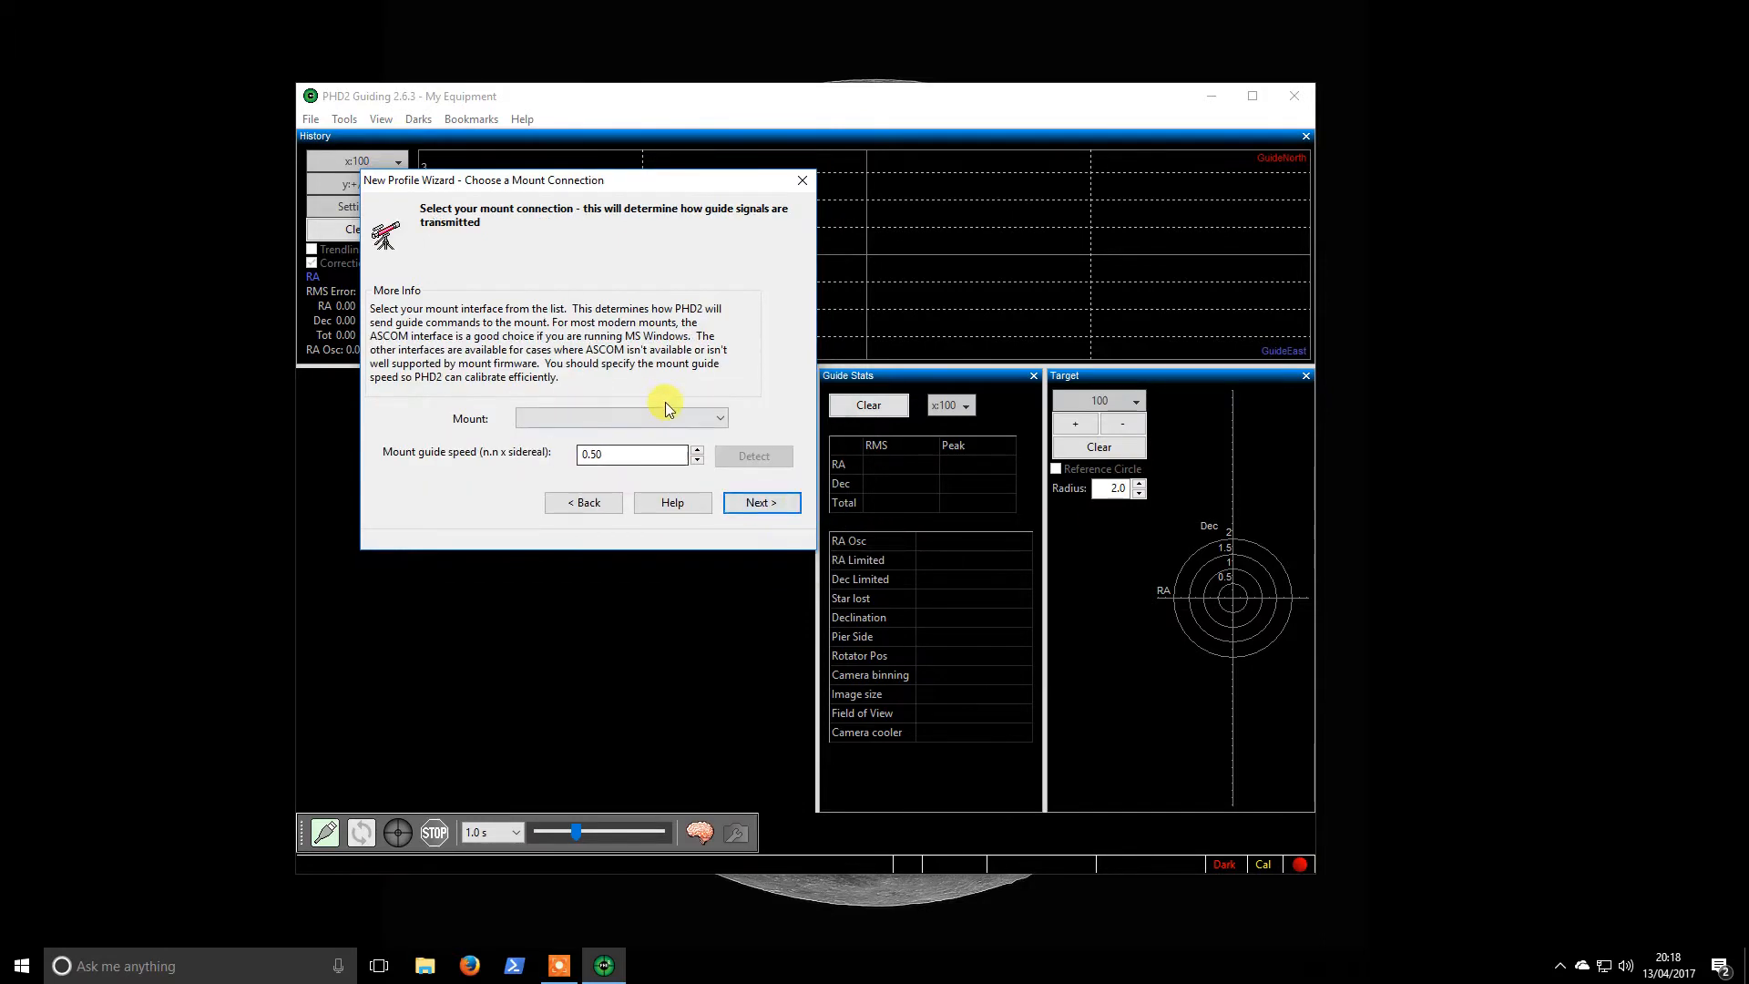
{"action": "left_click", "coordinate": [621, 417]}
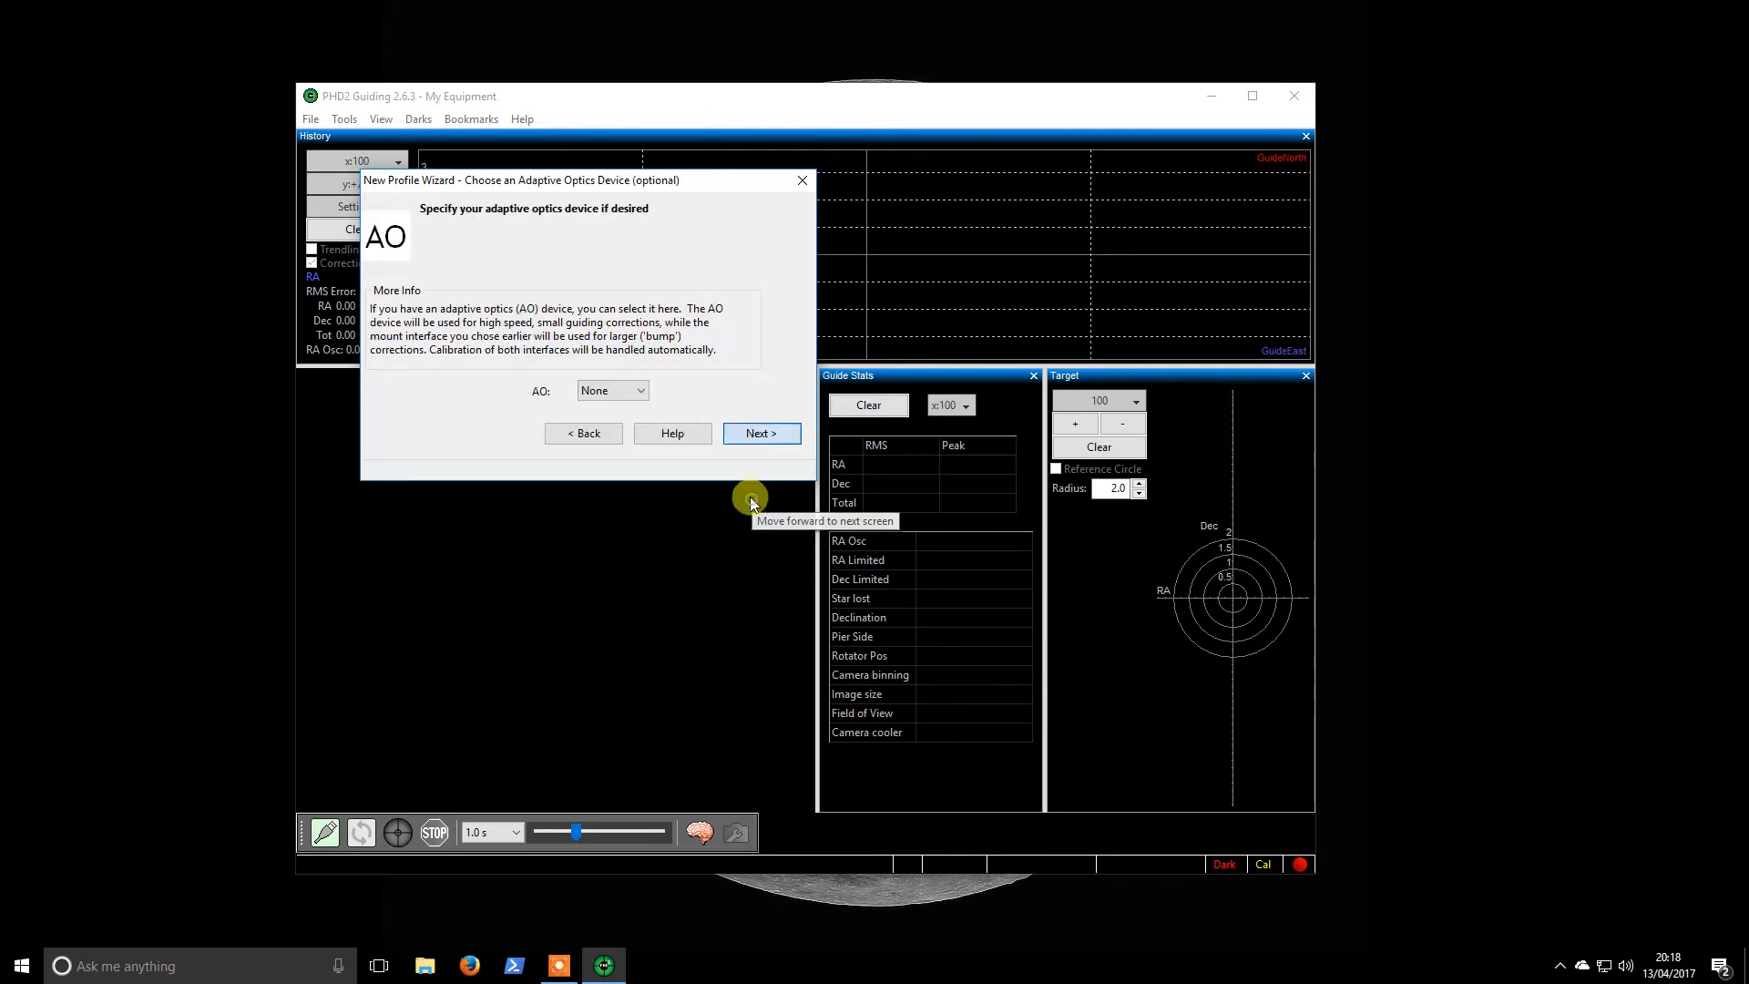
{"action": "left_click", "coordinate": [761, 434]}
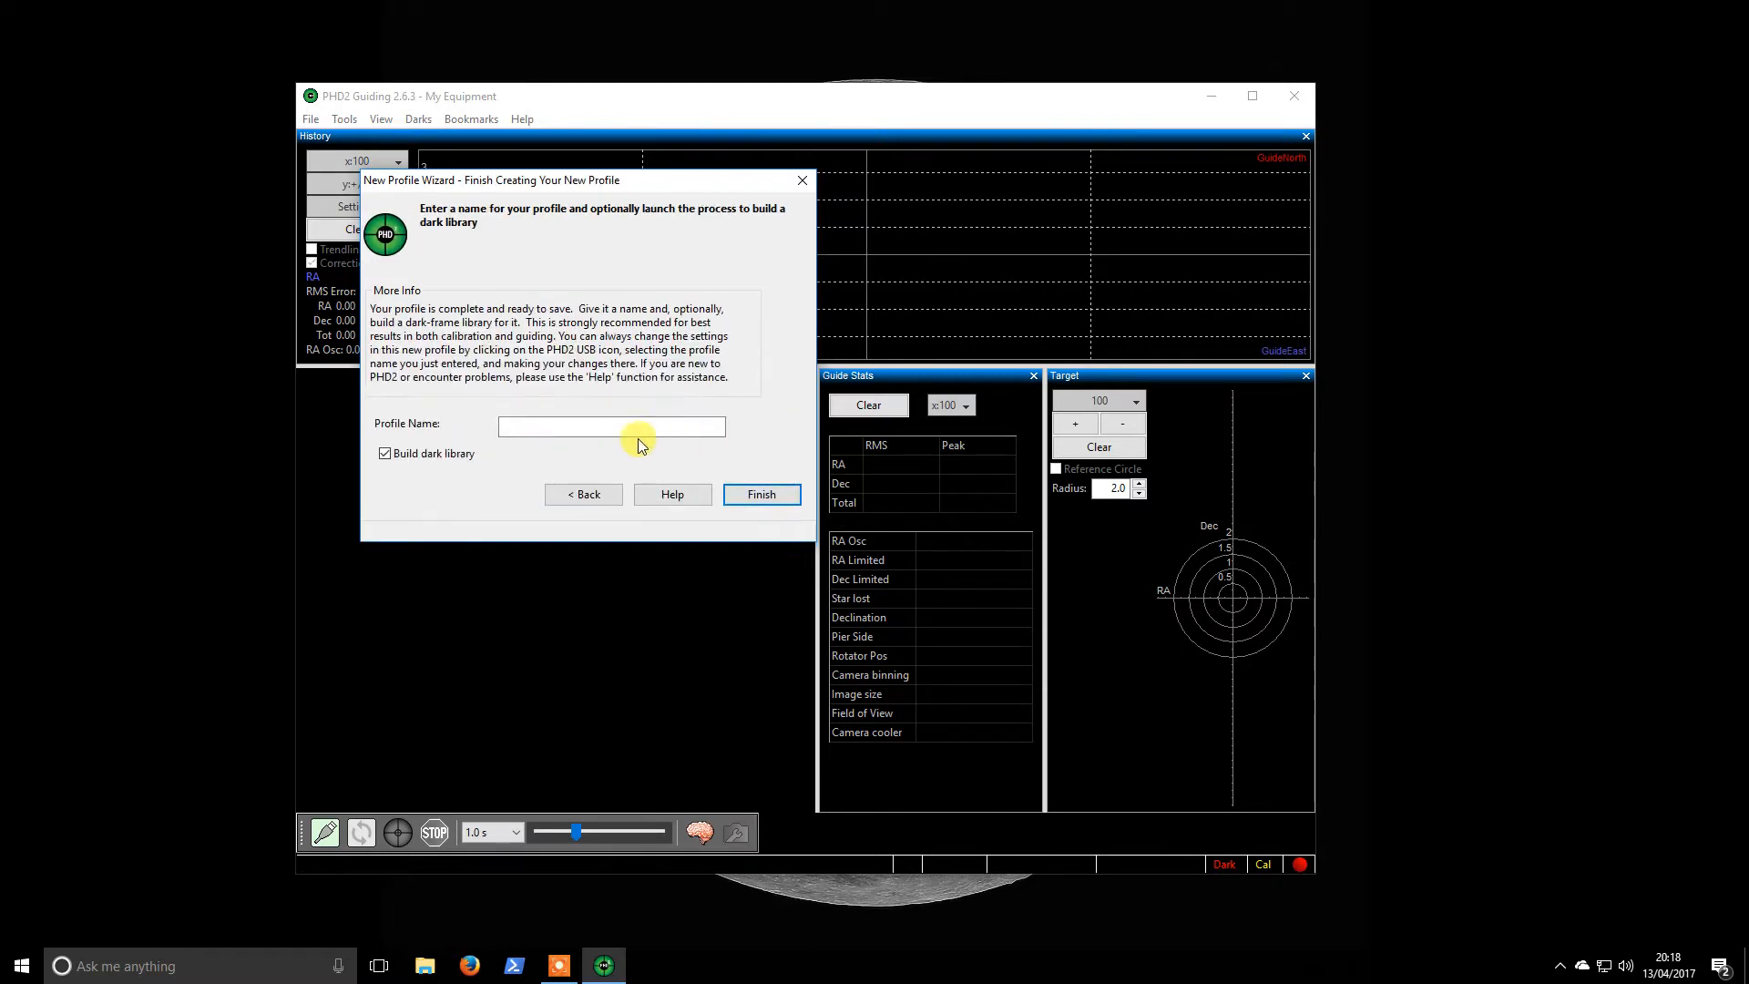
{"action": "left_click", "coordinate": [612, 427]}
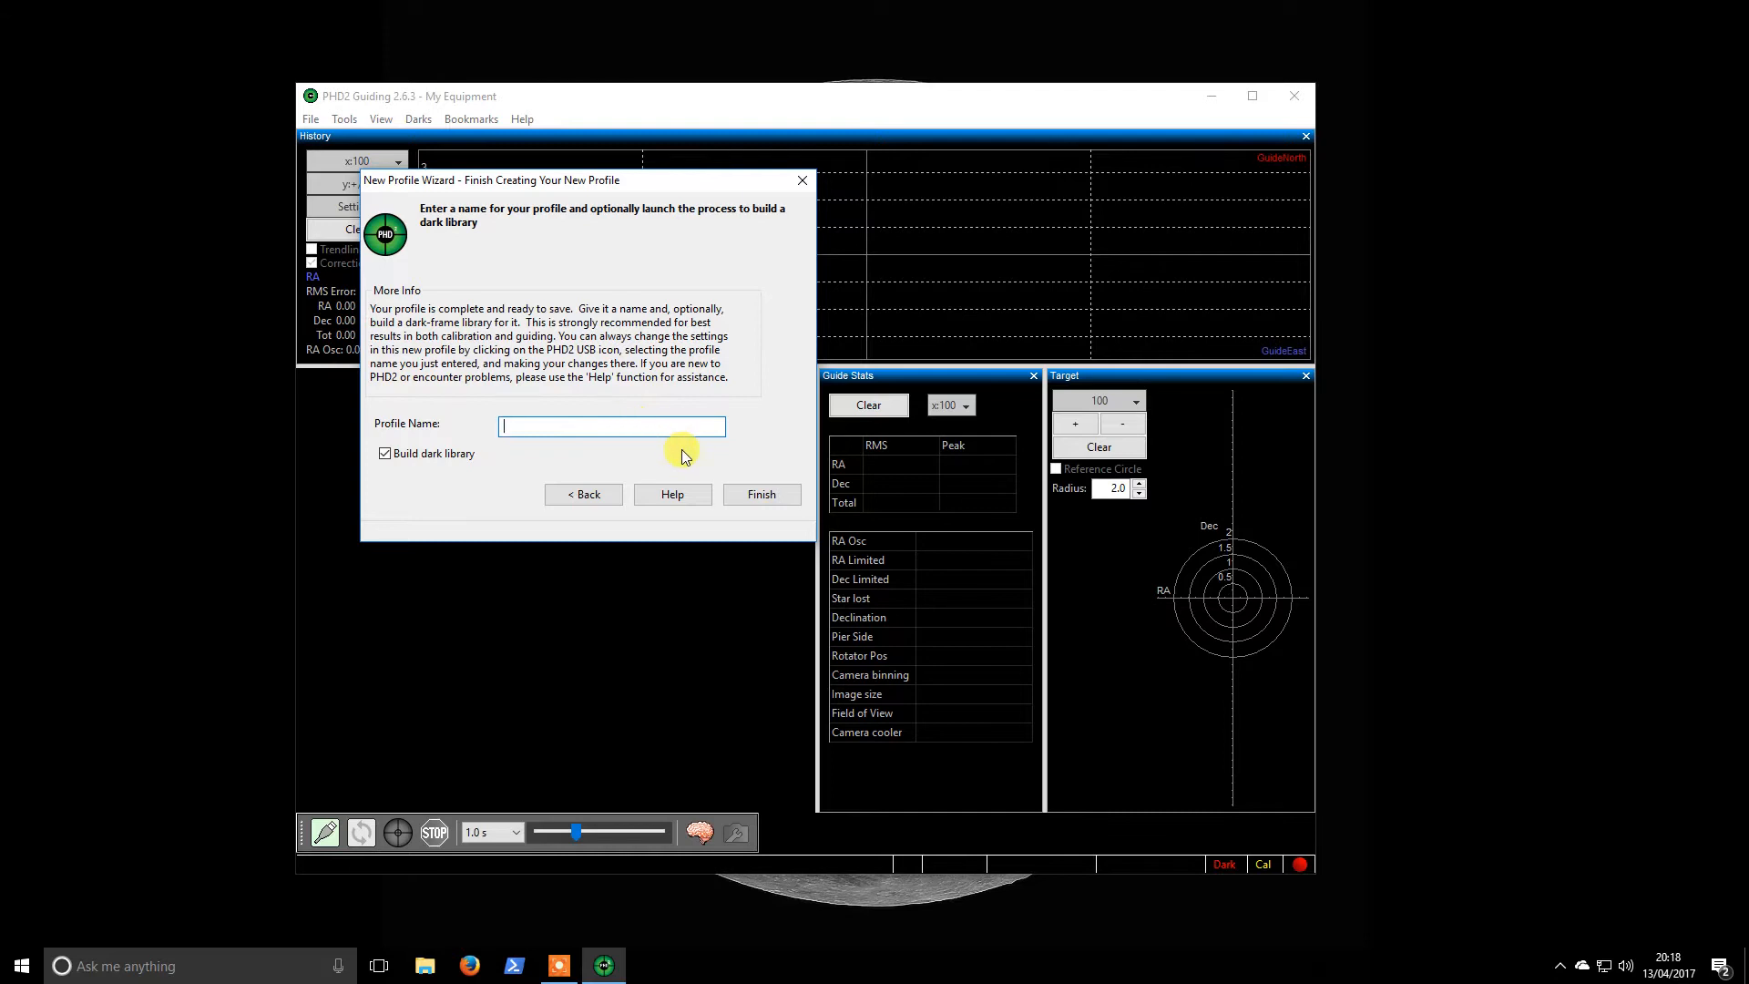
{"action": "type", "text": "Pete"}
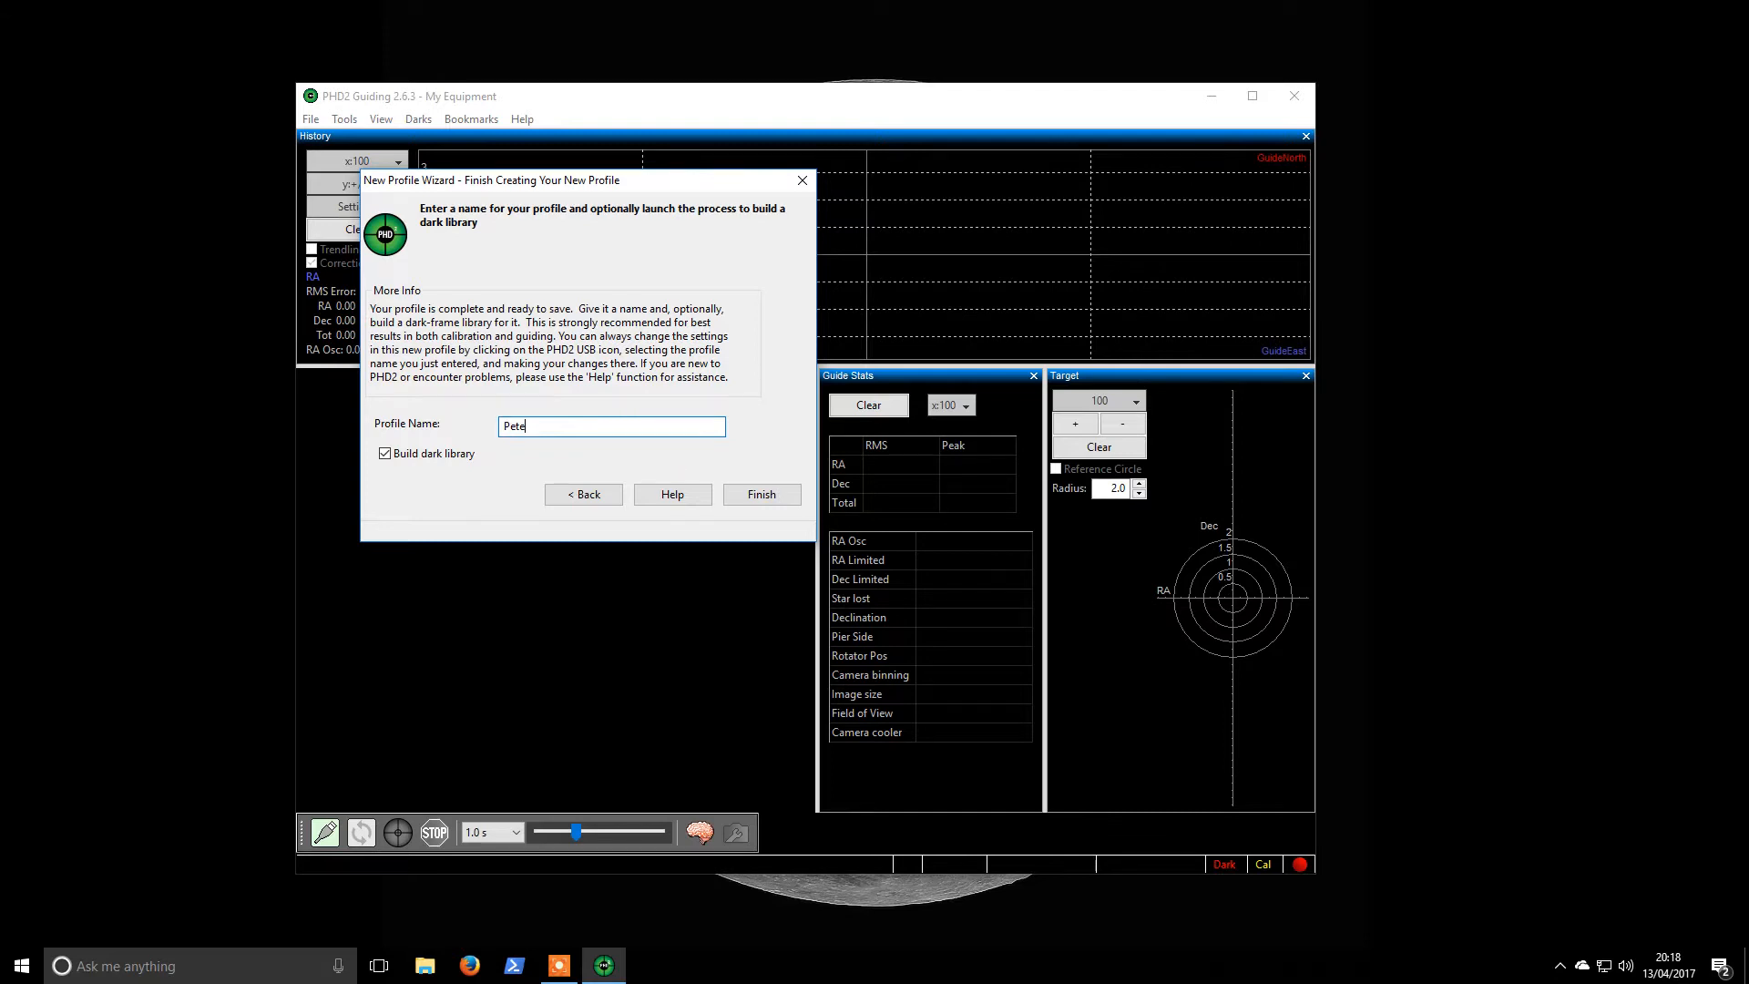
{"action": "type", "text": "April 201"}
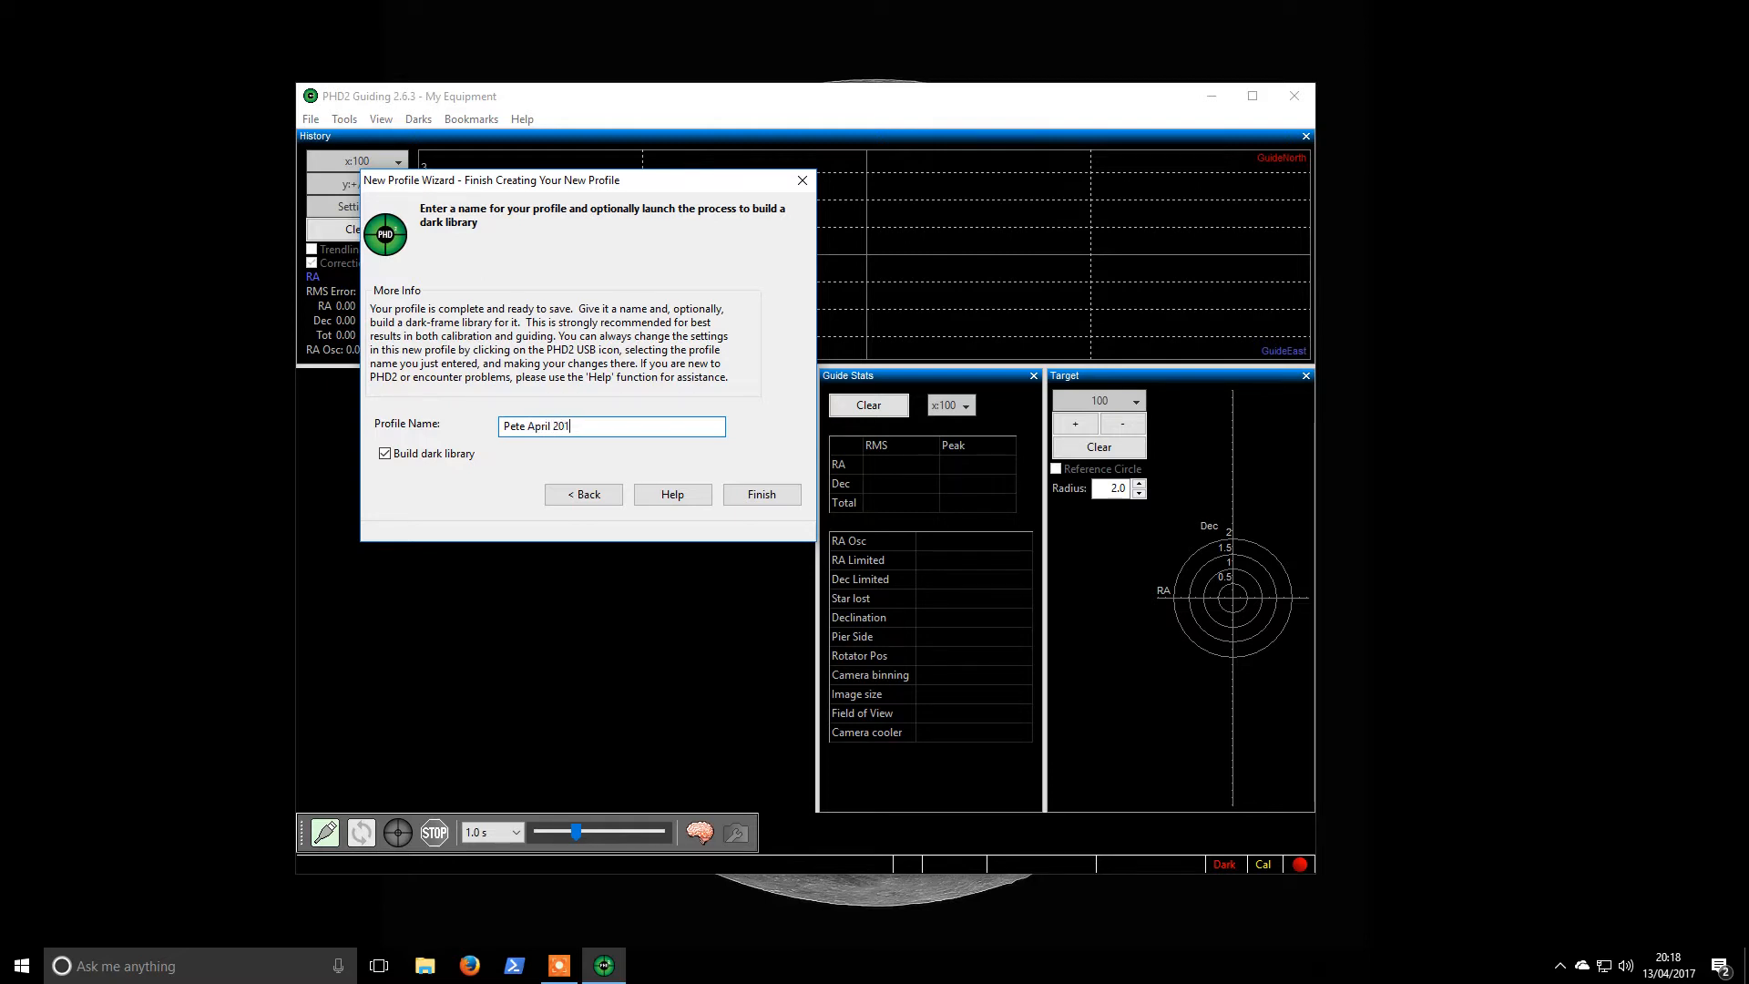
- Save profile 'Pete April 2017' and start a dark library from 0.5 s minimum exposure
{"action": "left_click", "coordinate": [762, 493]}
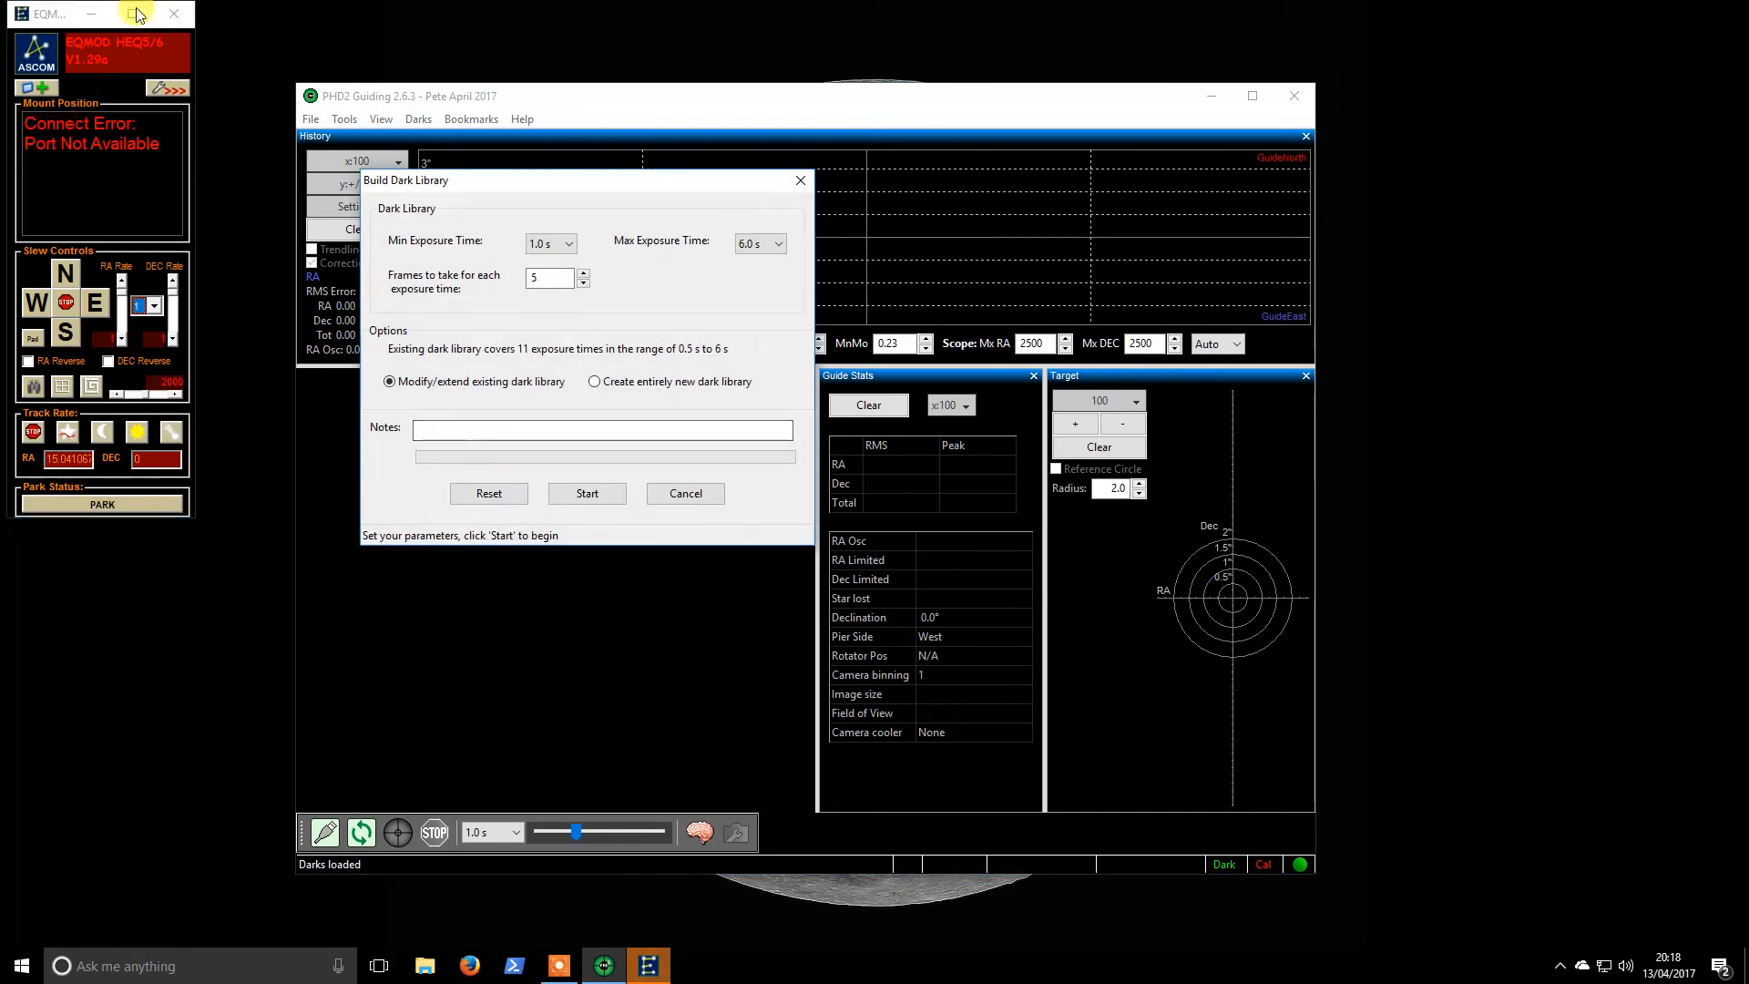
{"action": "mouse_move", "coordinate": [499, 339]}
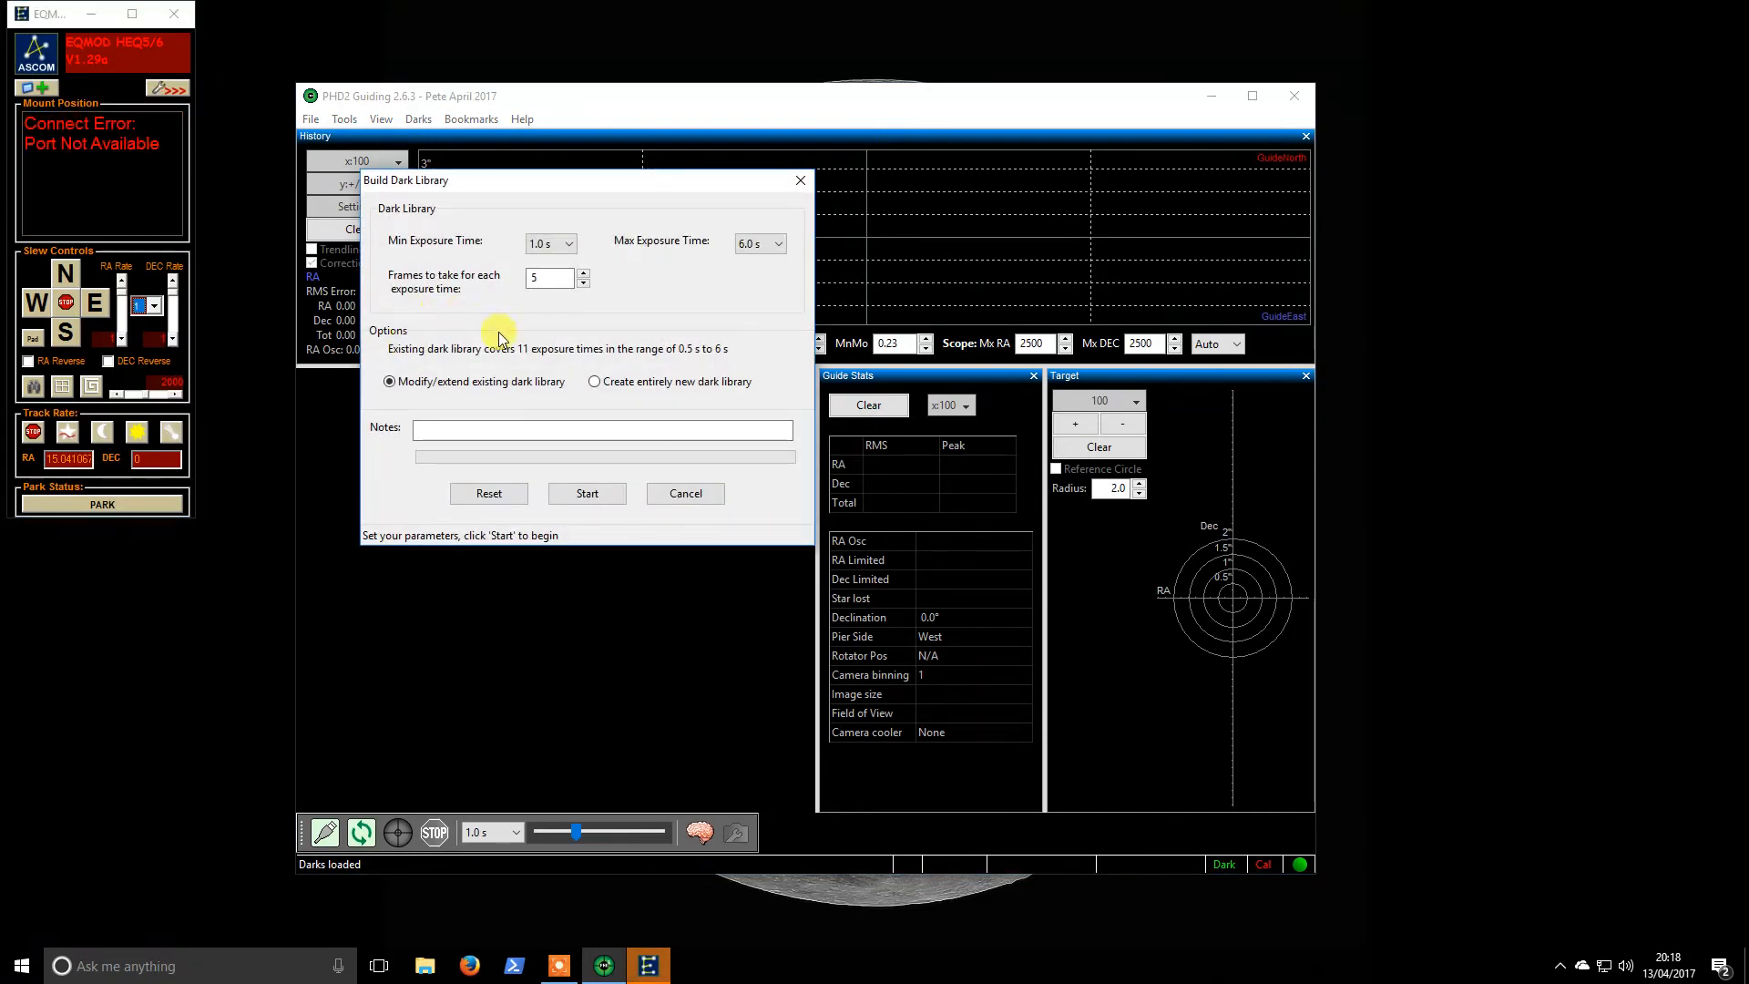
{"action": "left_click", "coordinate": [569, 243]}
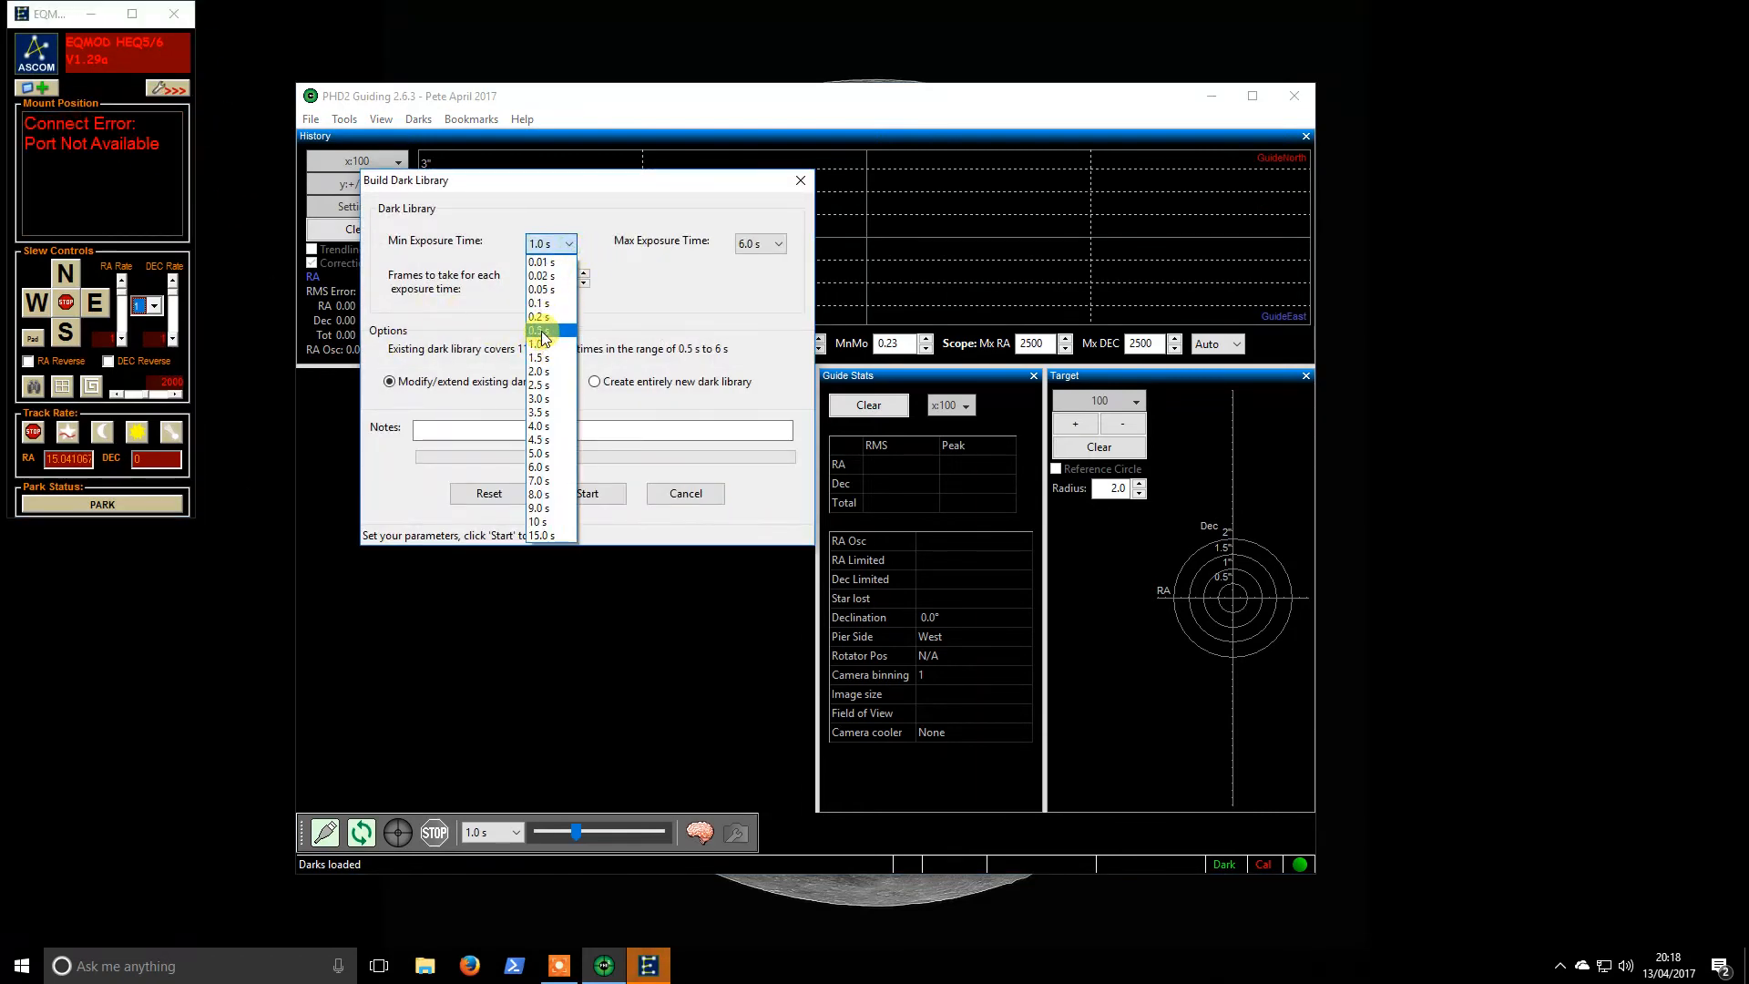
{"action": "left_click", "coordinate": [540, 330]}
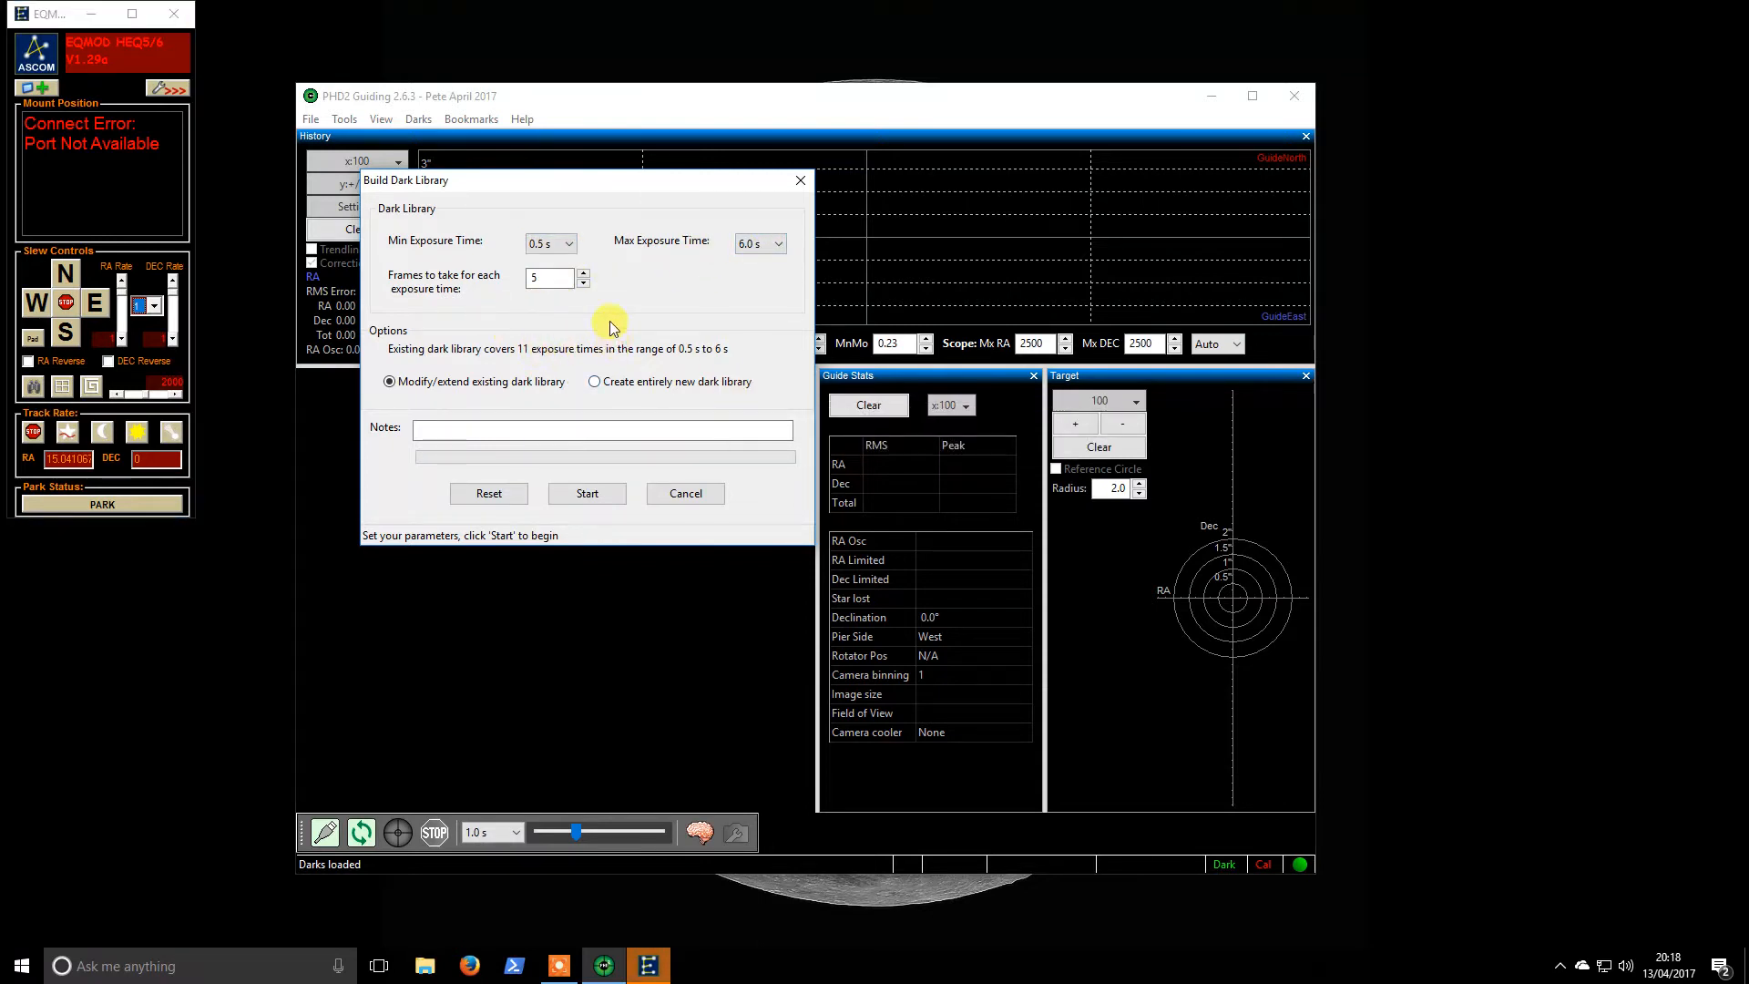
{"action": "mouse_move", "coordinate": [605, 304]}
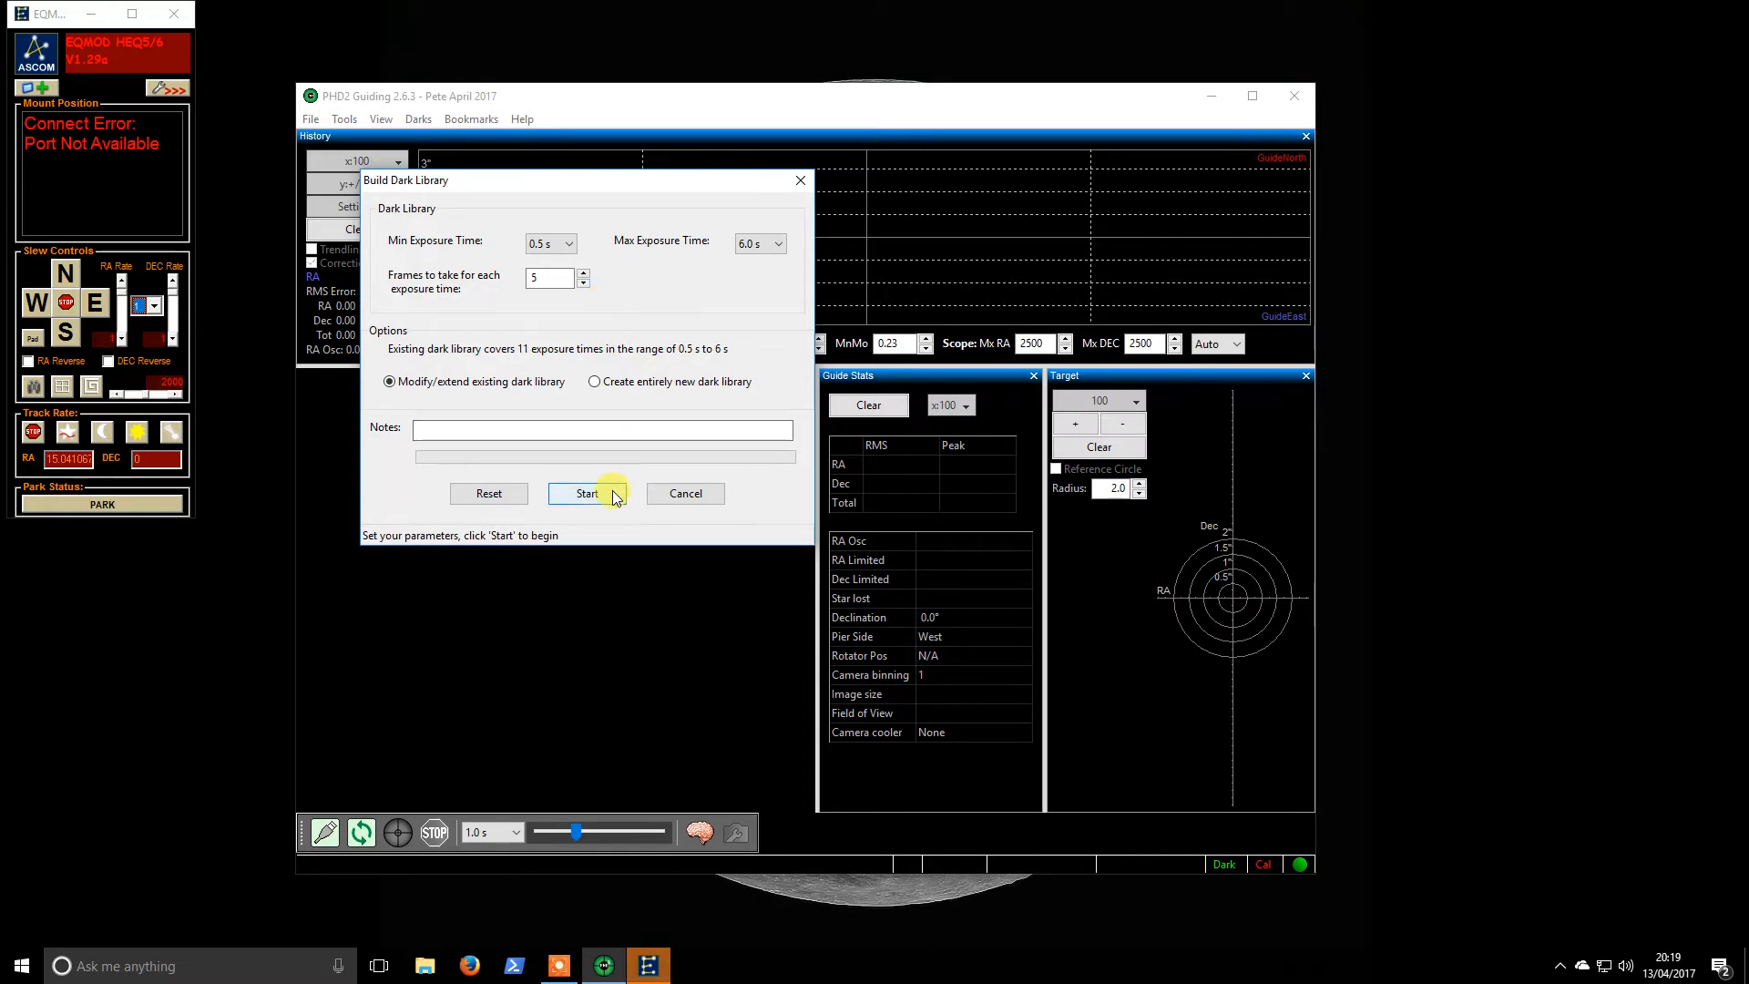
{"action": "left_click", "coordinate": [586, 494]}
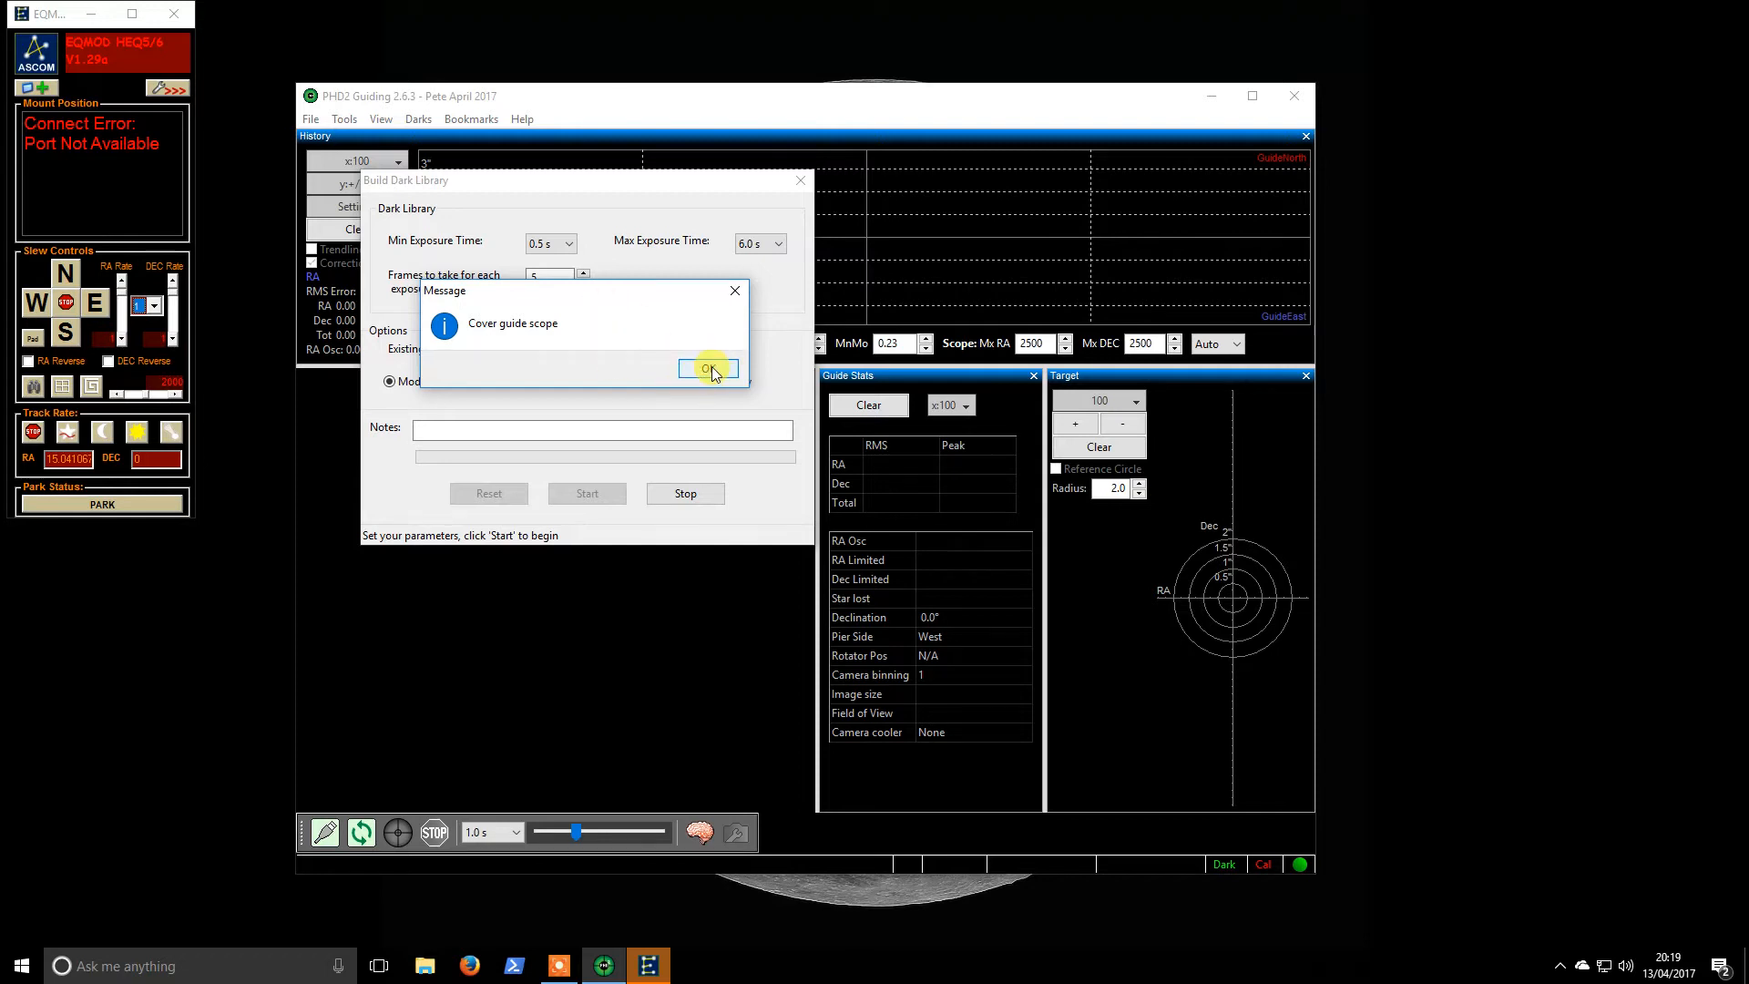
- Confirm the guide scope is covered, let the darks build, and acknowledge completion
{"action": "left_click", "coordinate": [709, 368]}
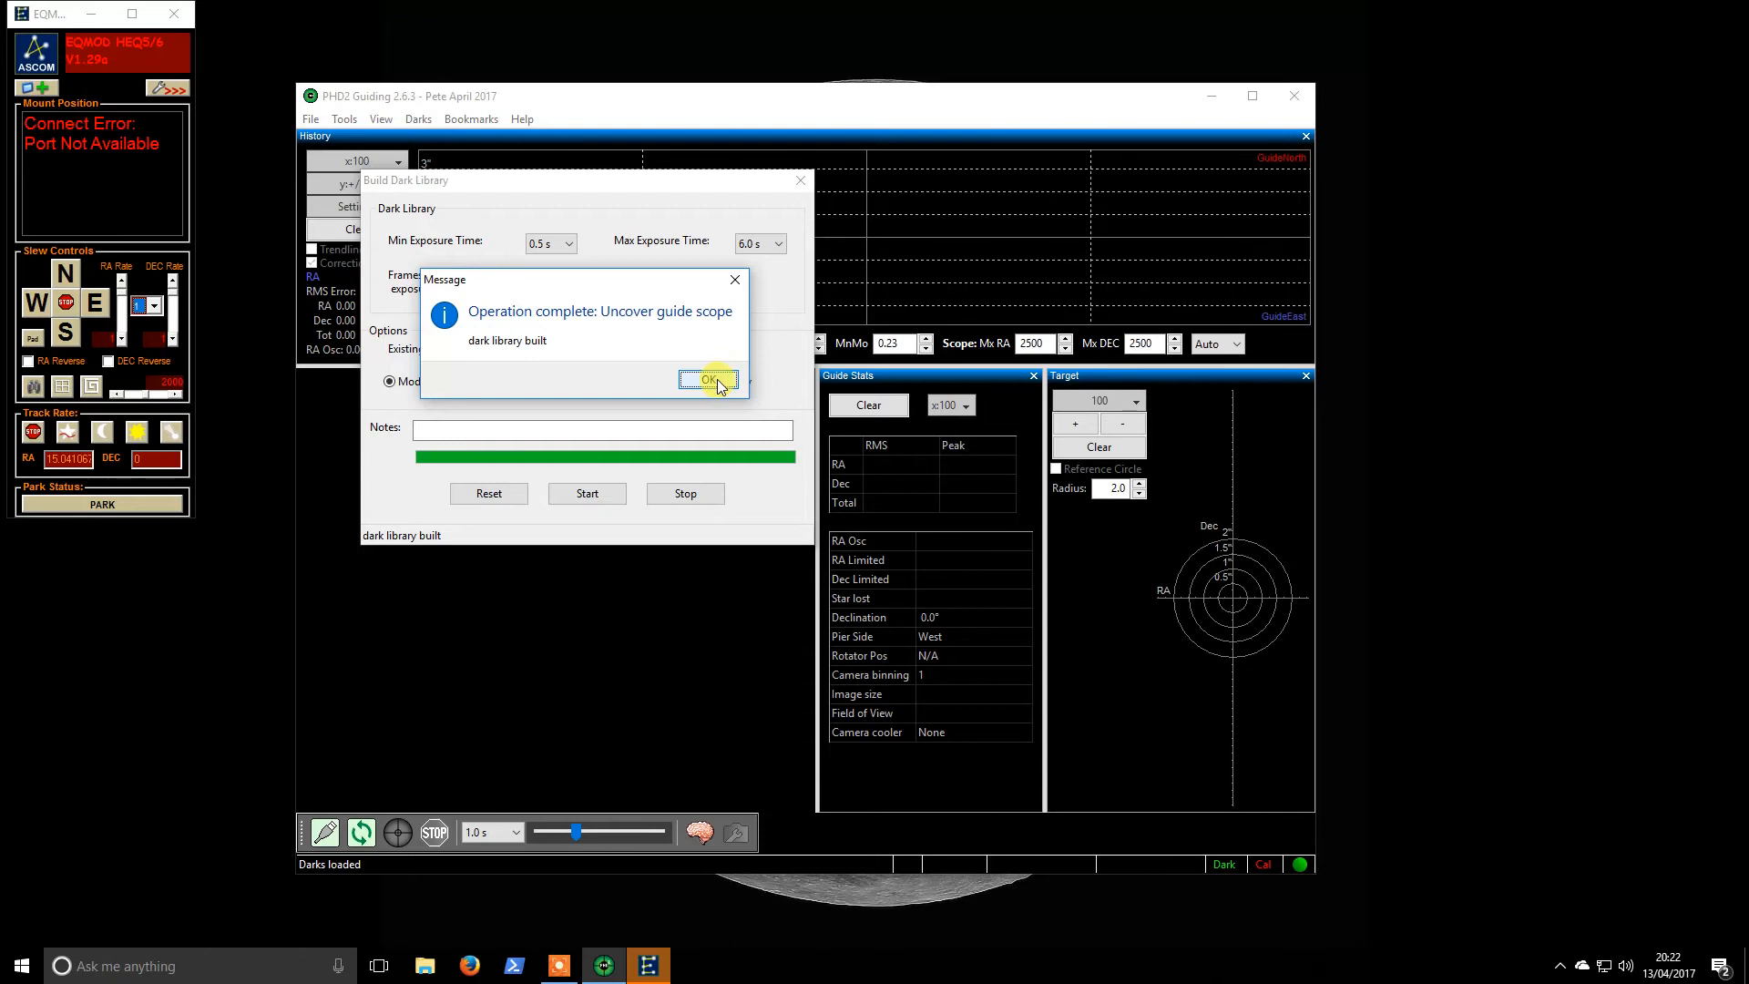
{"action": "left_click", "coordinate": [709, 379]}
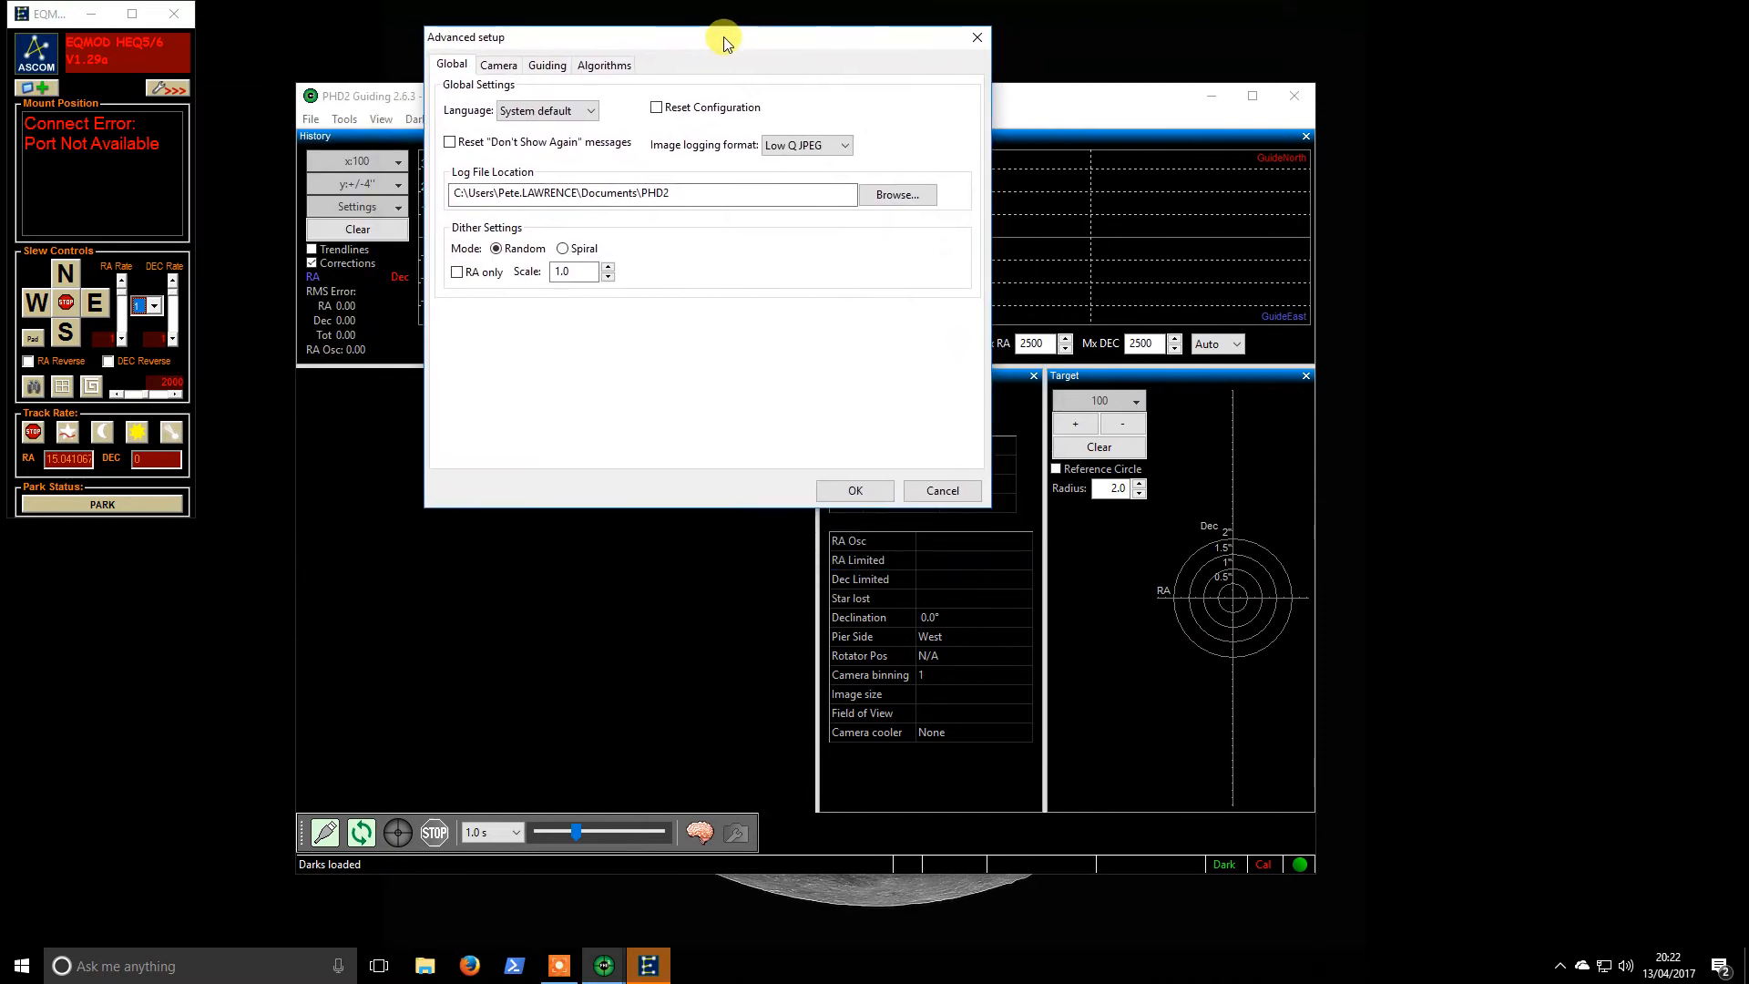
{"action": "mouse_move", "coordinate": [700, 122]}
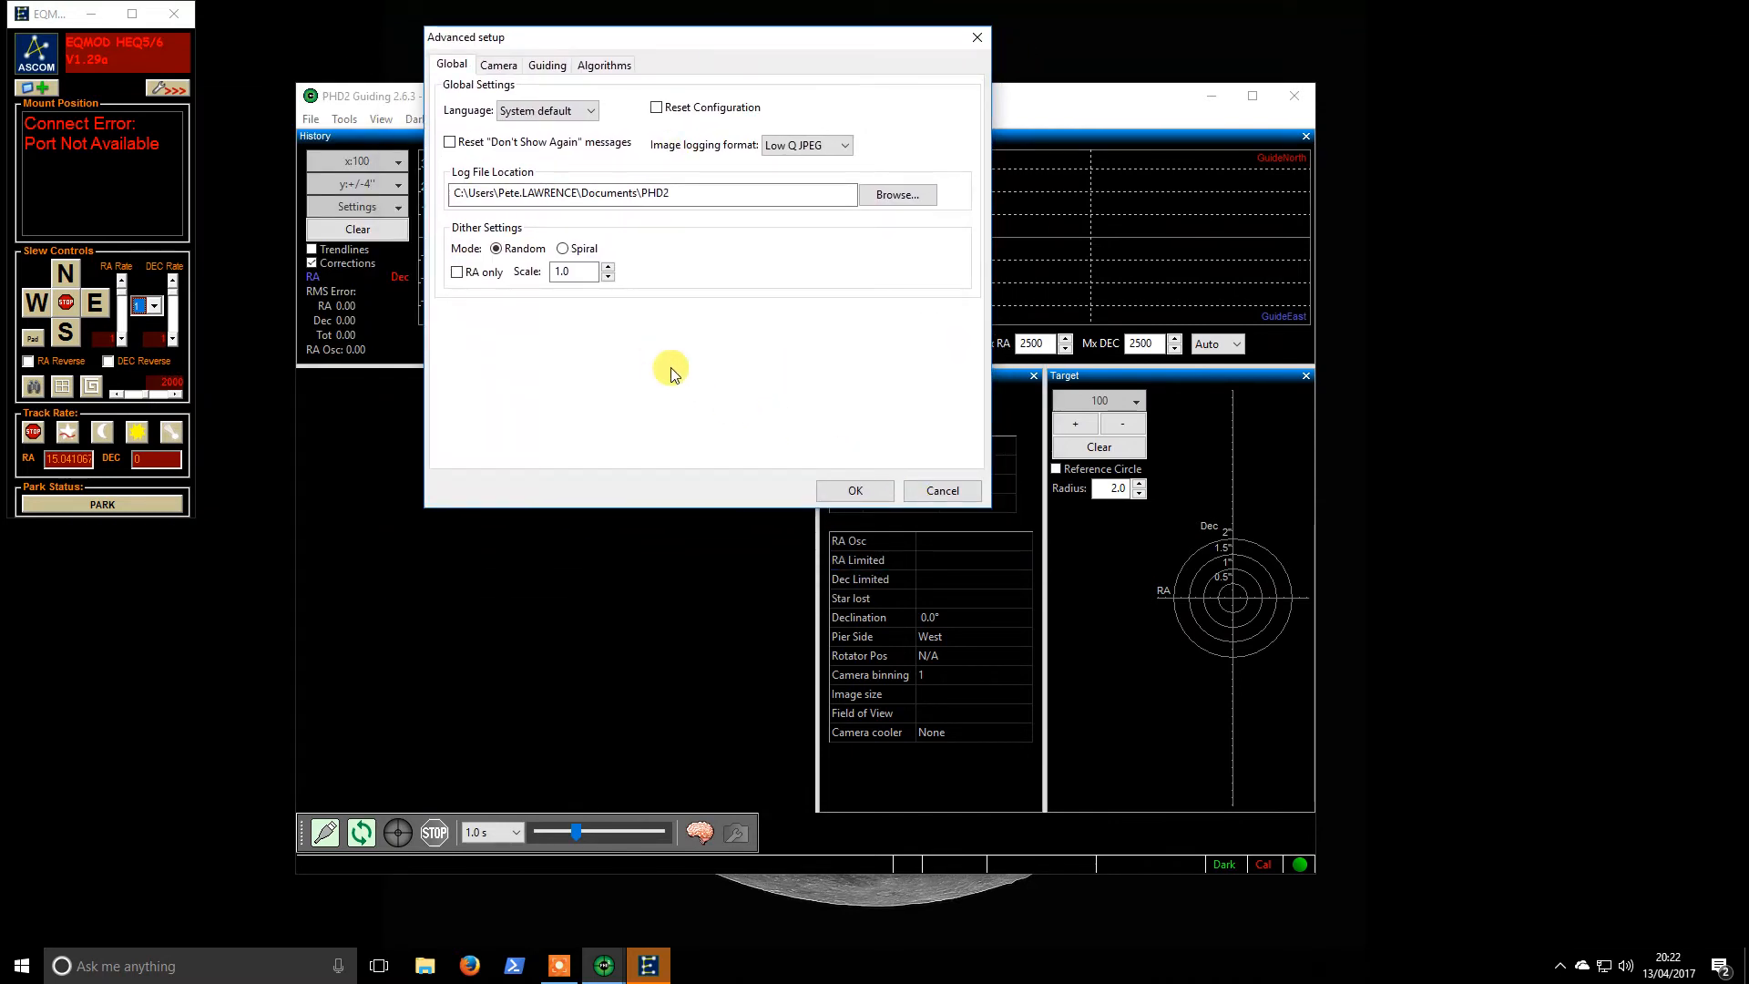
- Set camera auto exposure minimum to 0.5 s with target SNR 15
{"action": "left_click", "coordinate": [500, 66]}
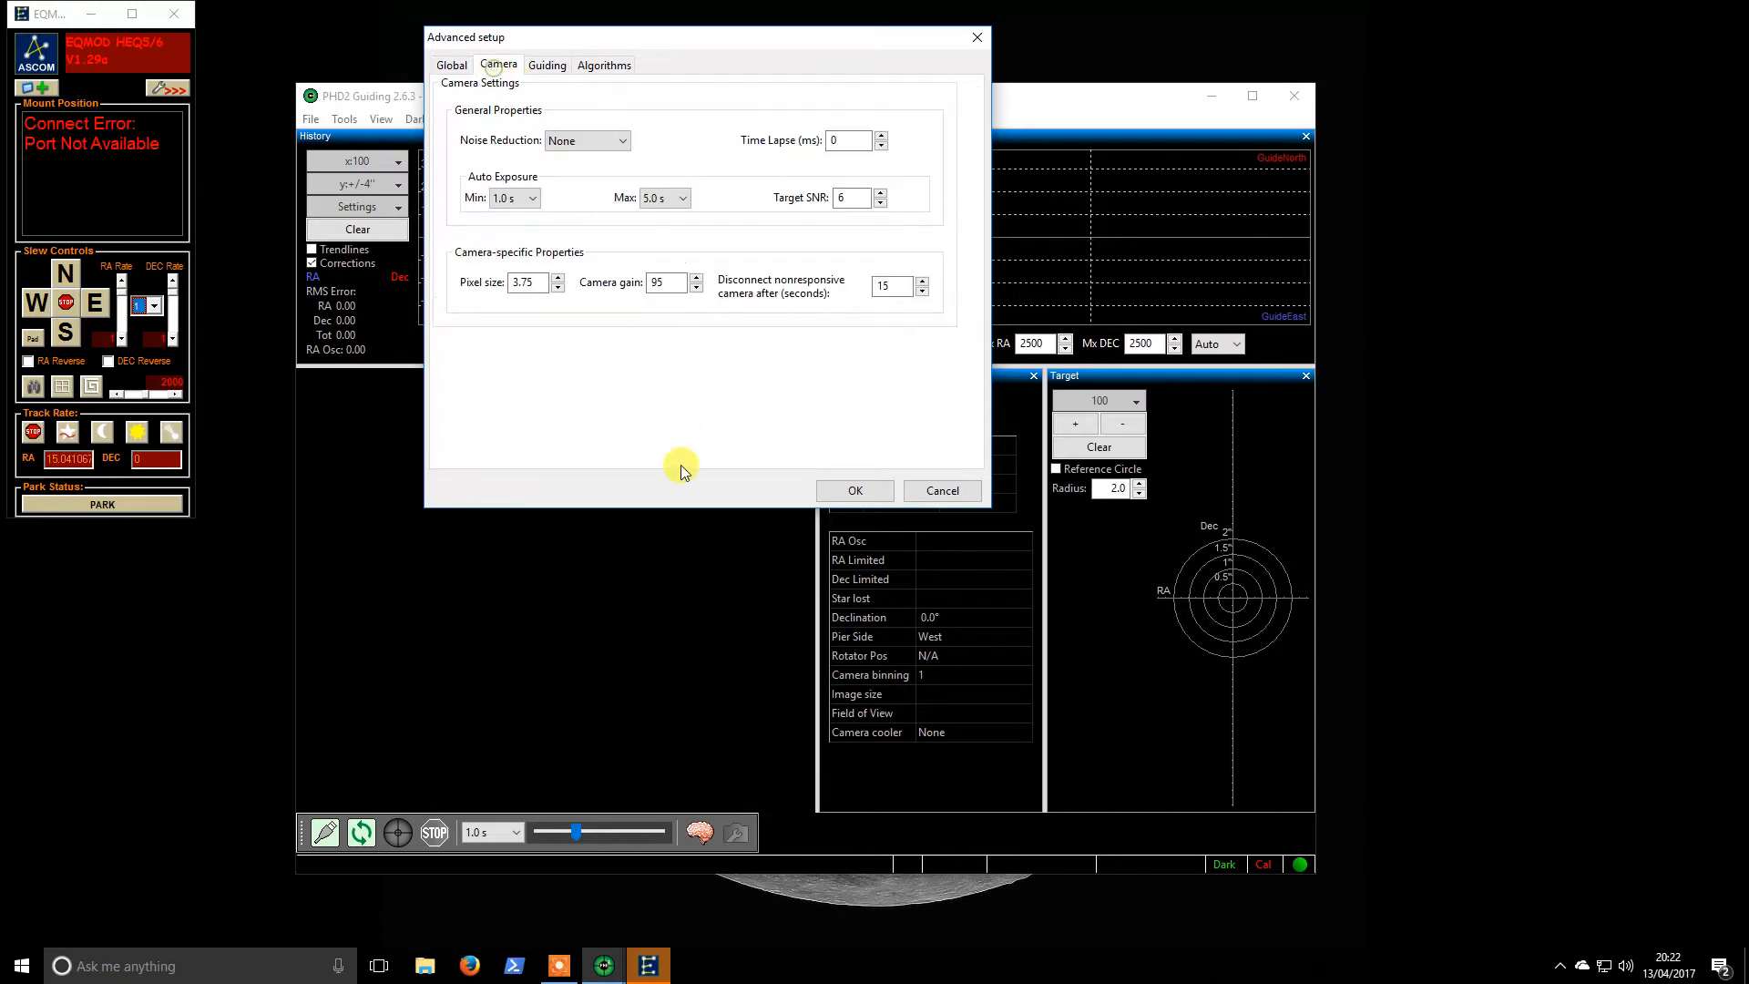
{"action": "mouse_move", "coordinate": [782, 499]}
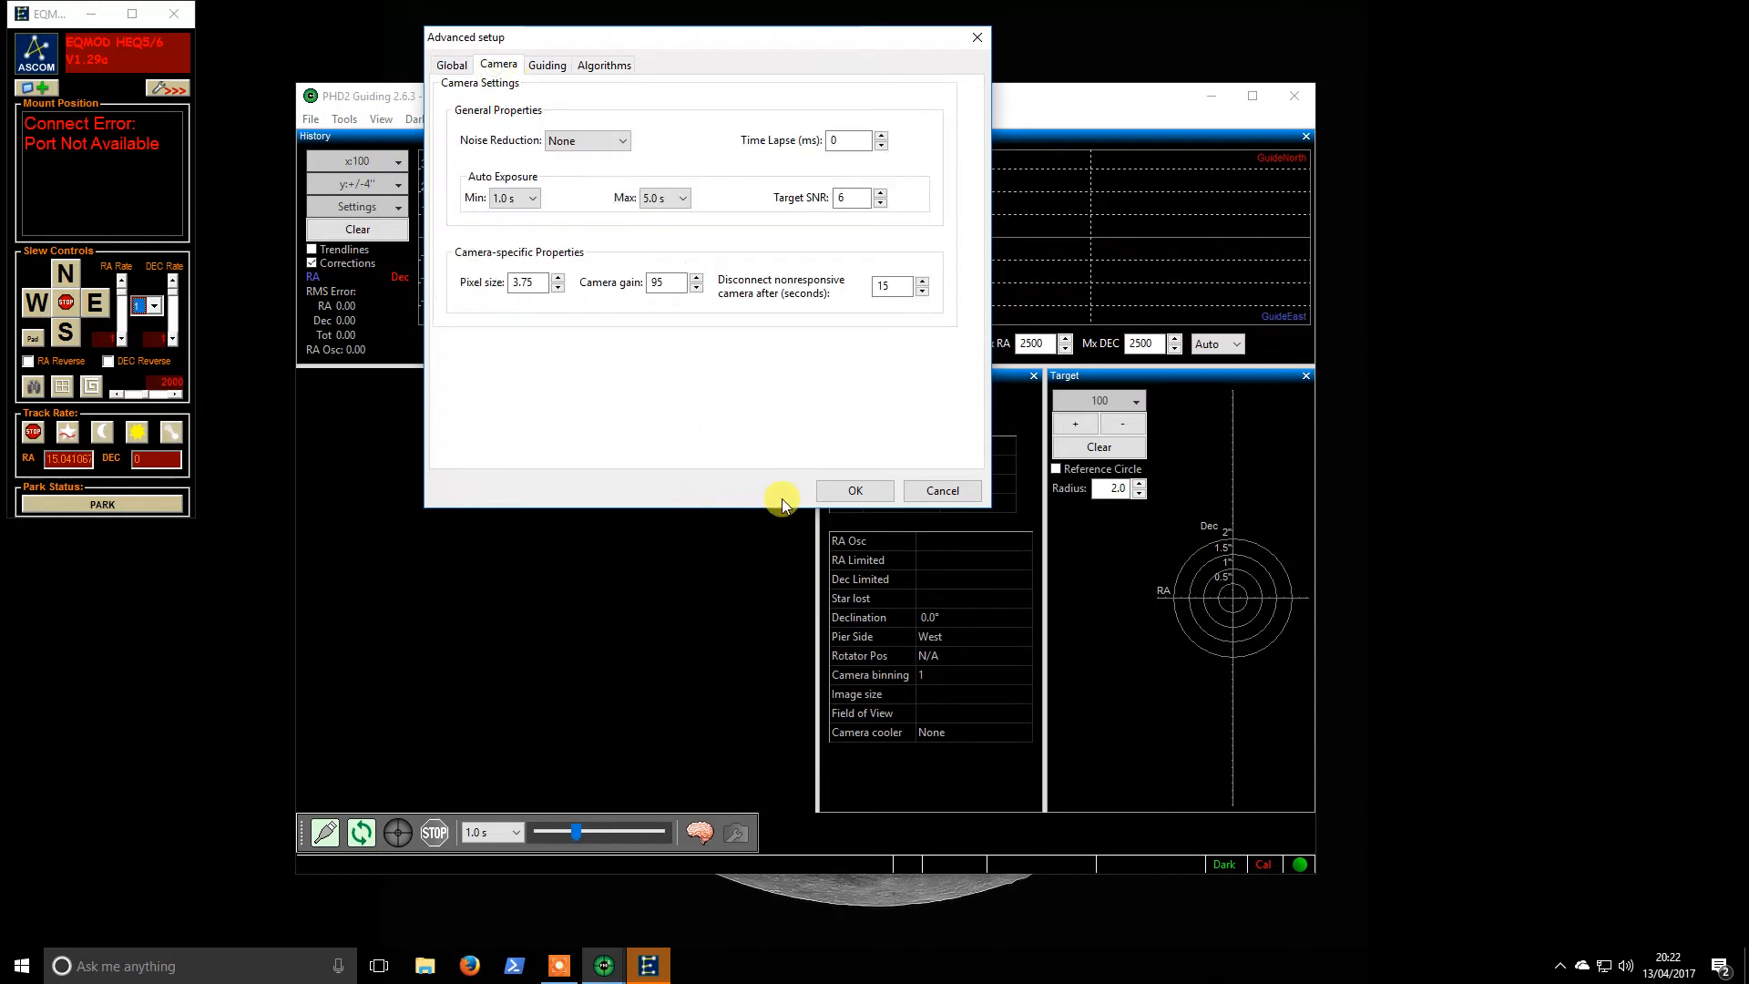
{"action": "left_click", "coordinate": [851, 197]}
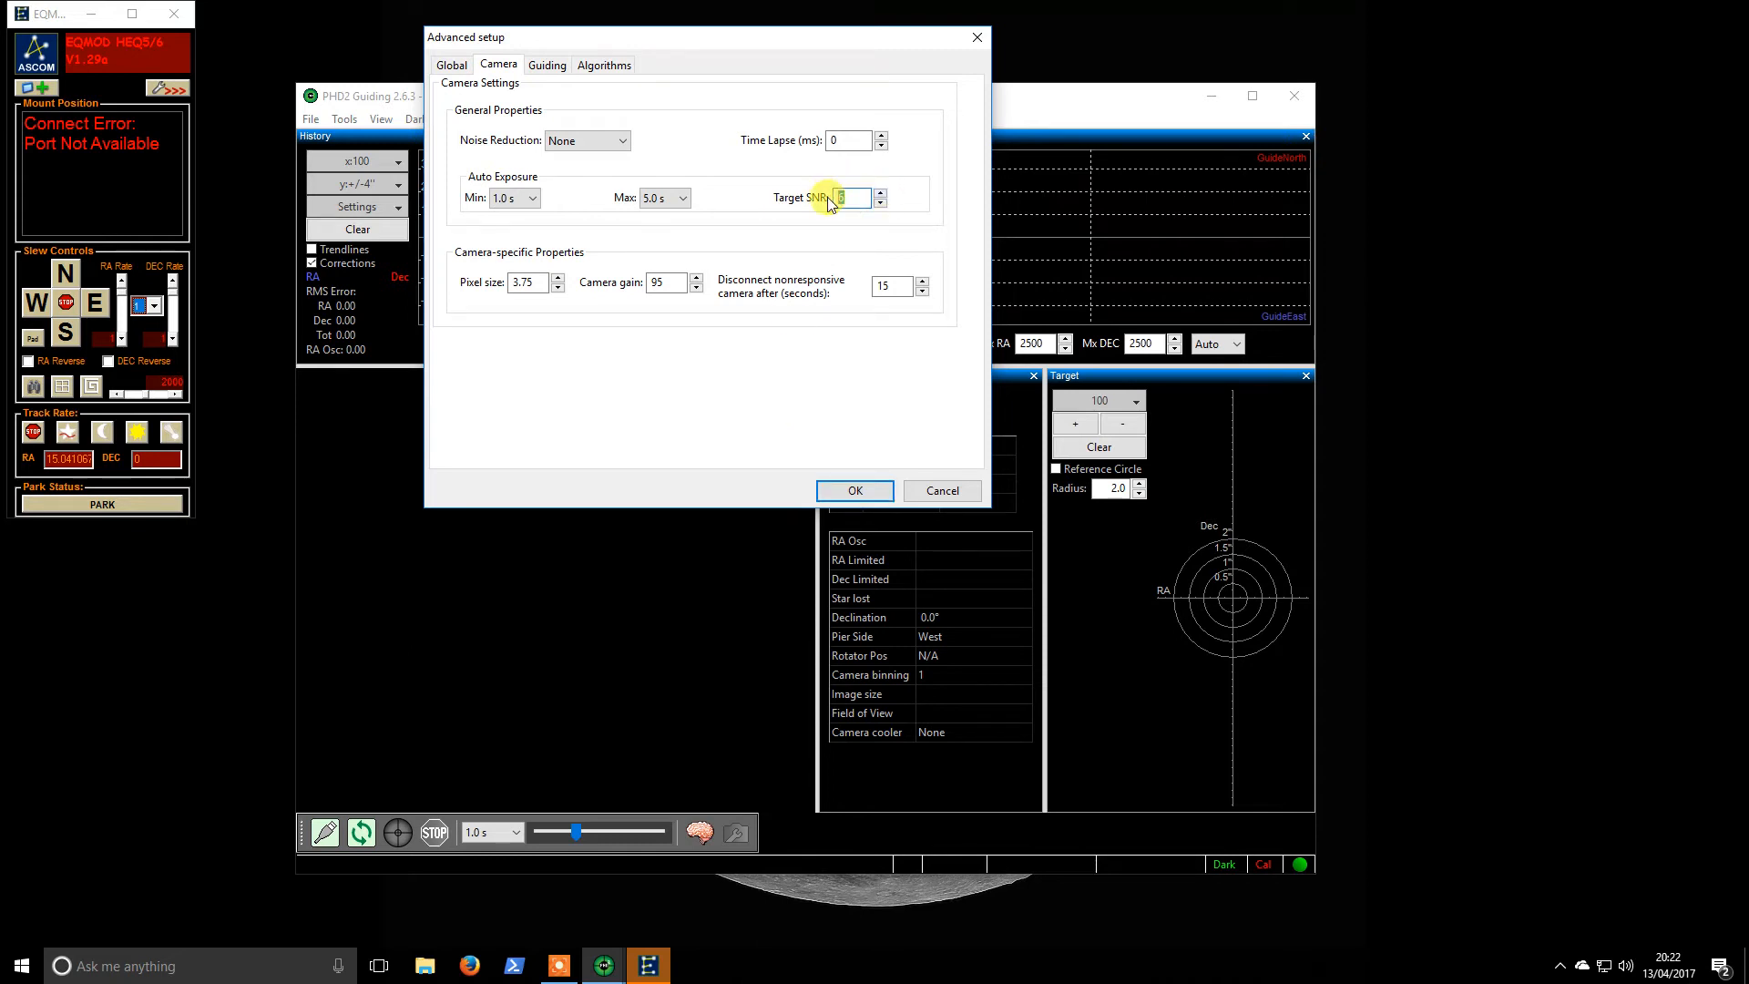
{"action": "type", "text": "15"}
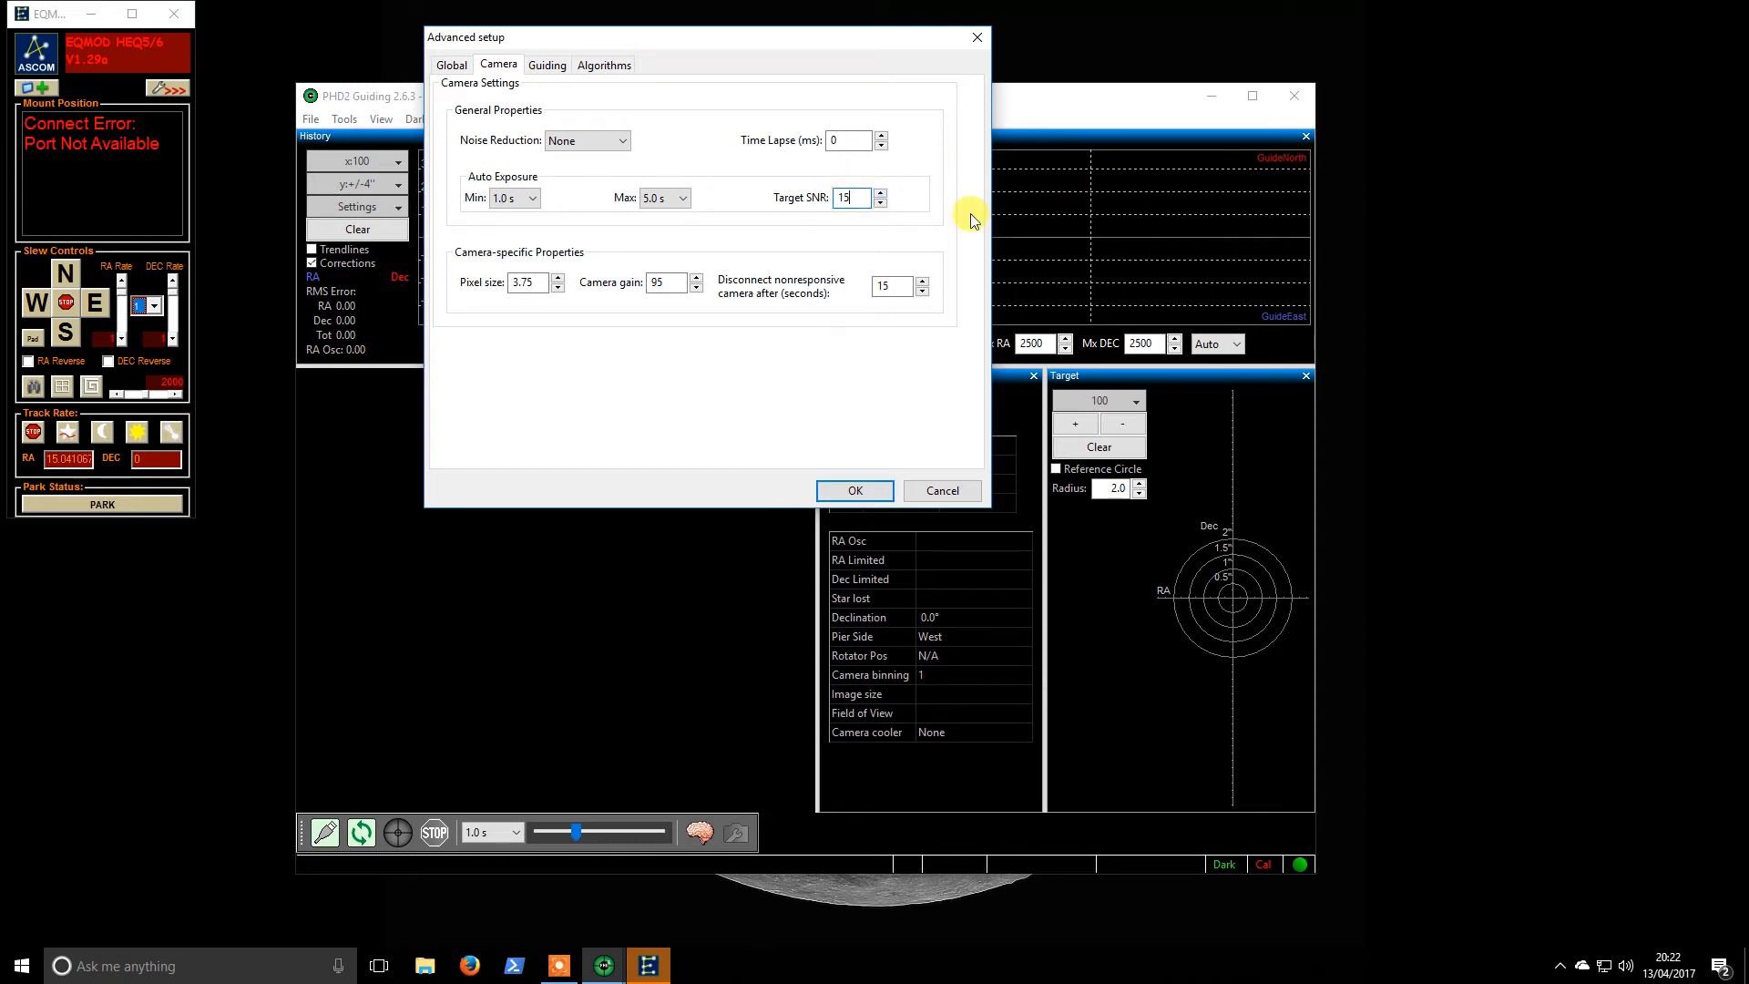
{"action": "mouse_move", "coordinate": [847, 242]}
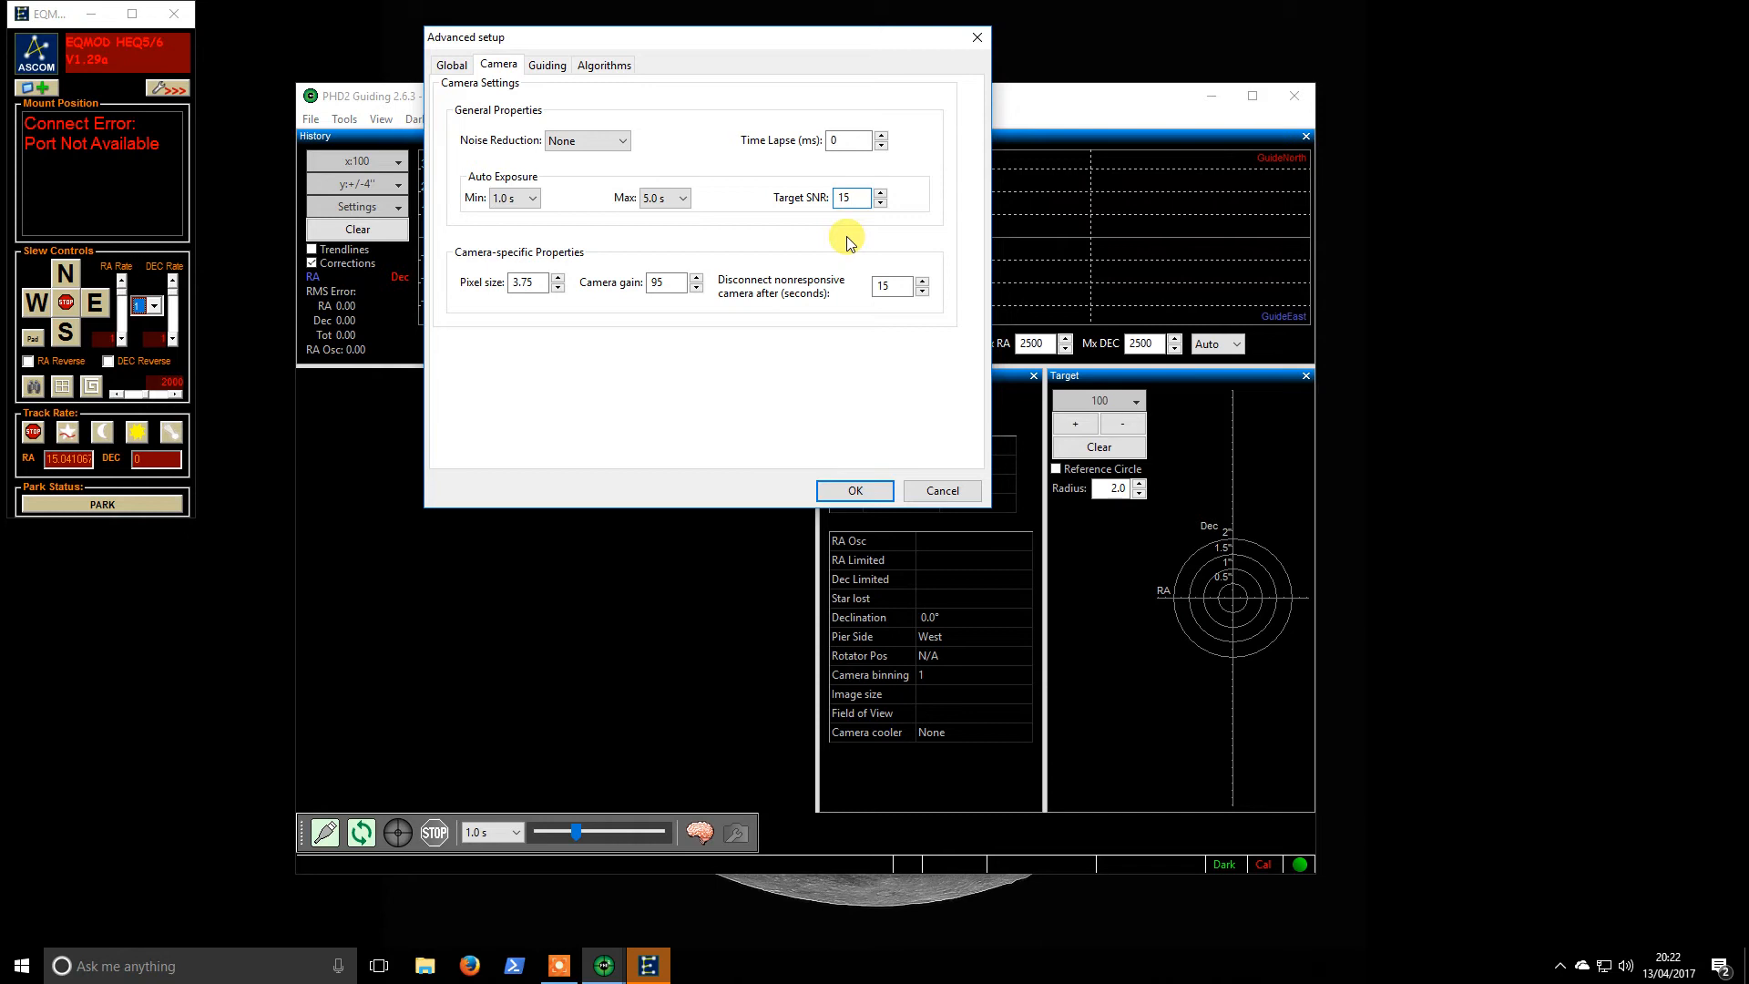
{"action": "left_click", "coordinate": [534, 197]}
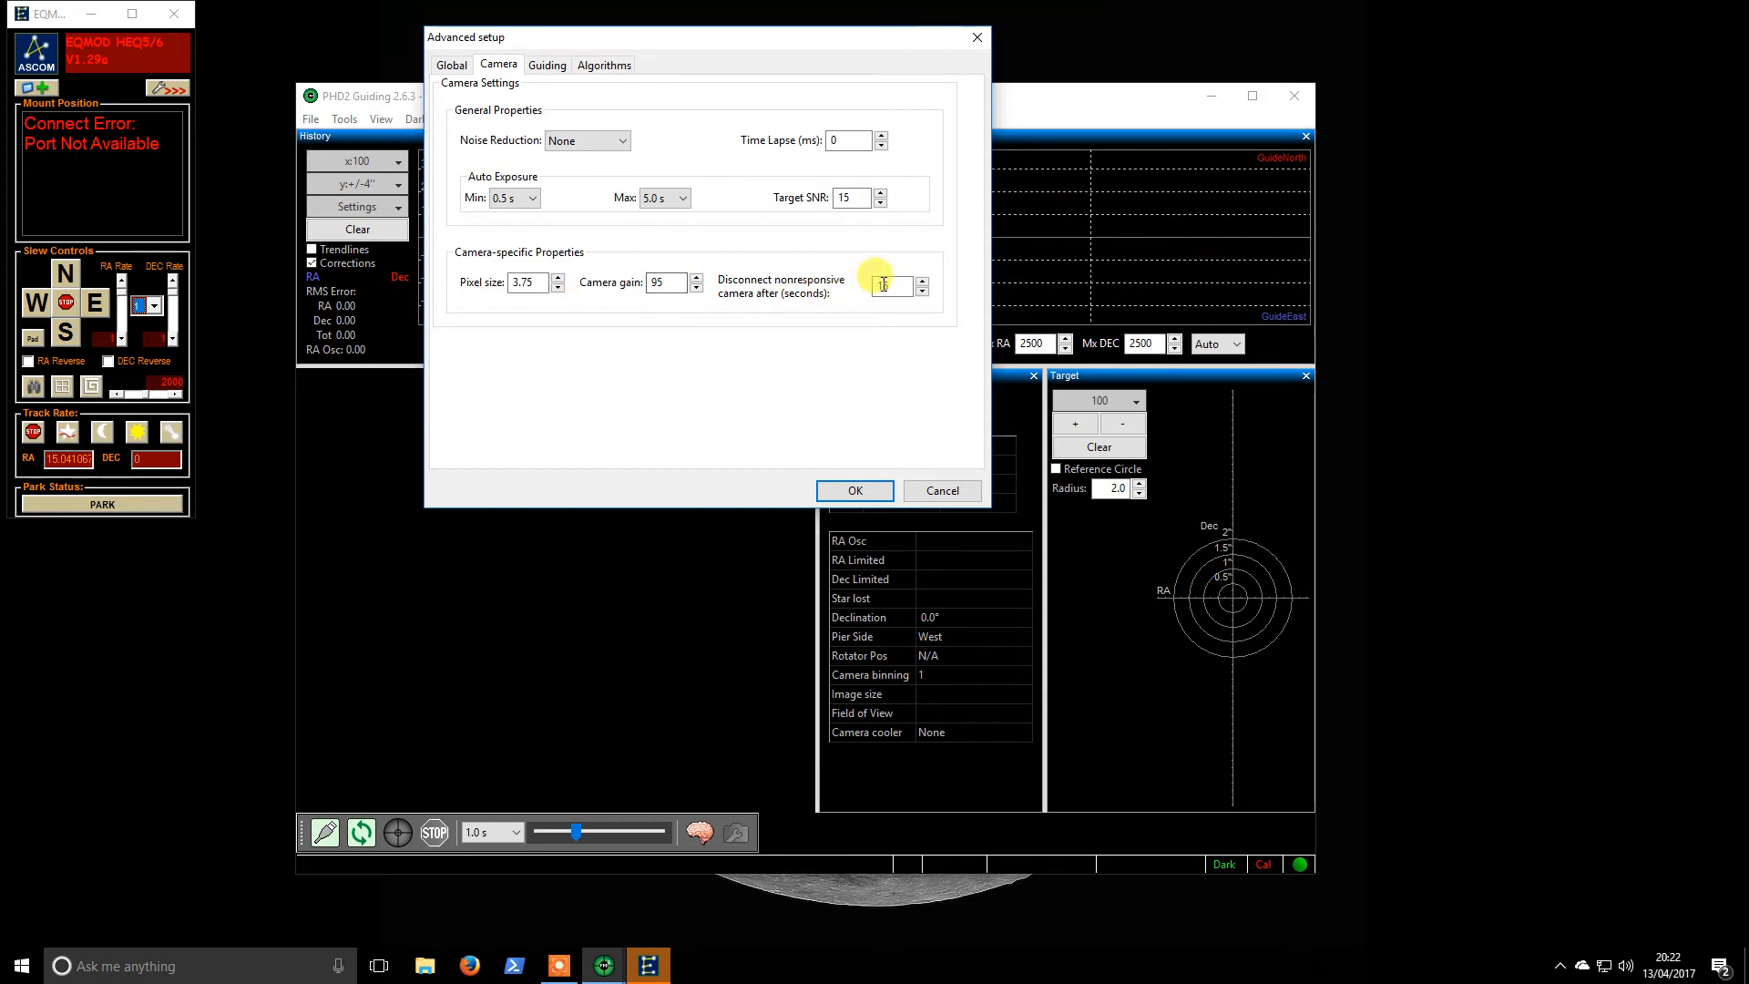
{"action": "type", "text": "15"}
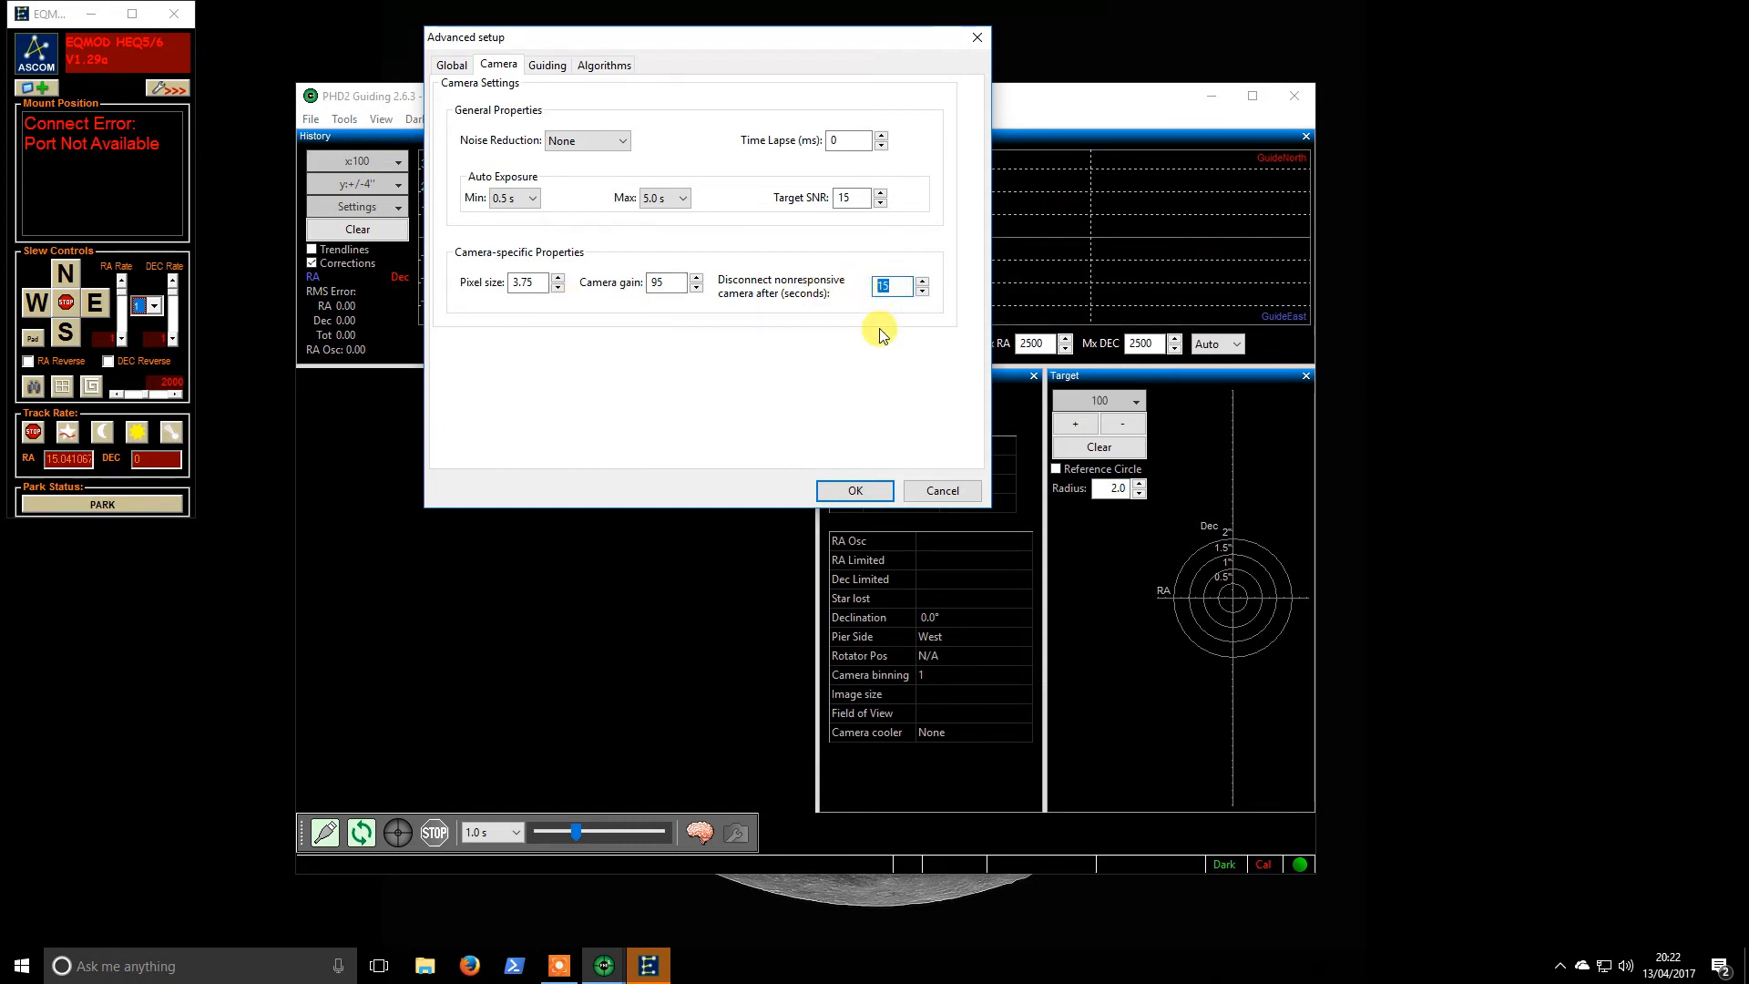
- Set the nonresponsive-camera disconnect timeout to 30 seconds
{"action": "left_click", "coordinate": [922, 281]}
{"action": "type", "text": "30"}
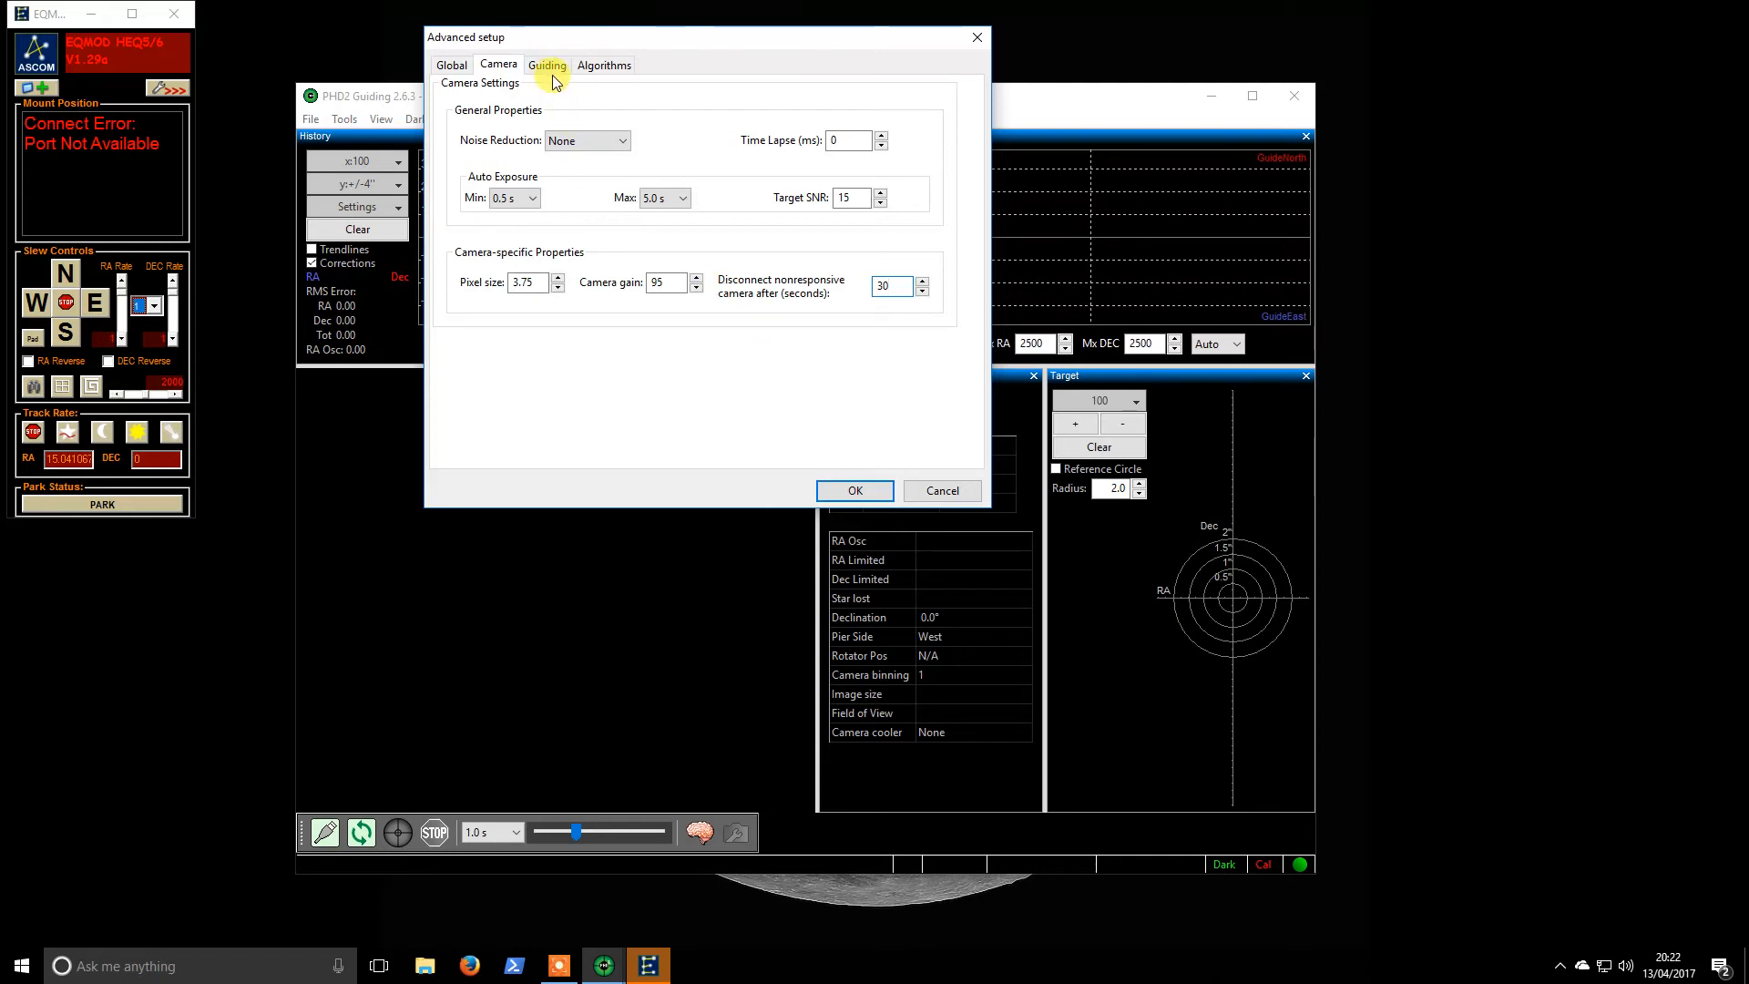
{"action": "left_click", "coordinate": [891, 286]}
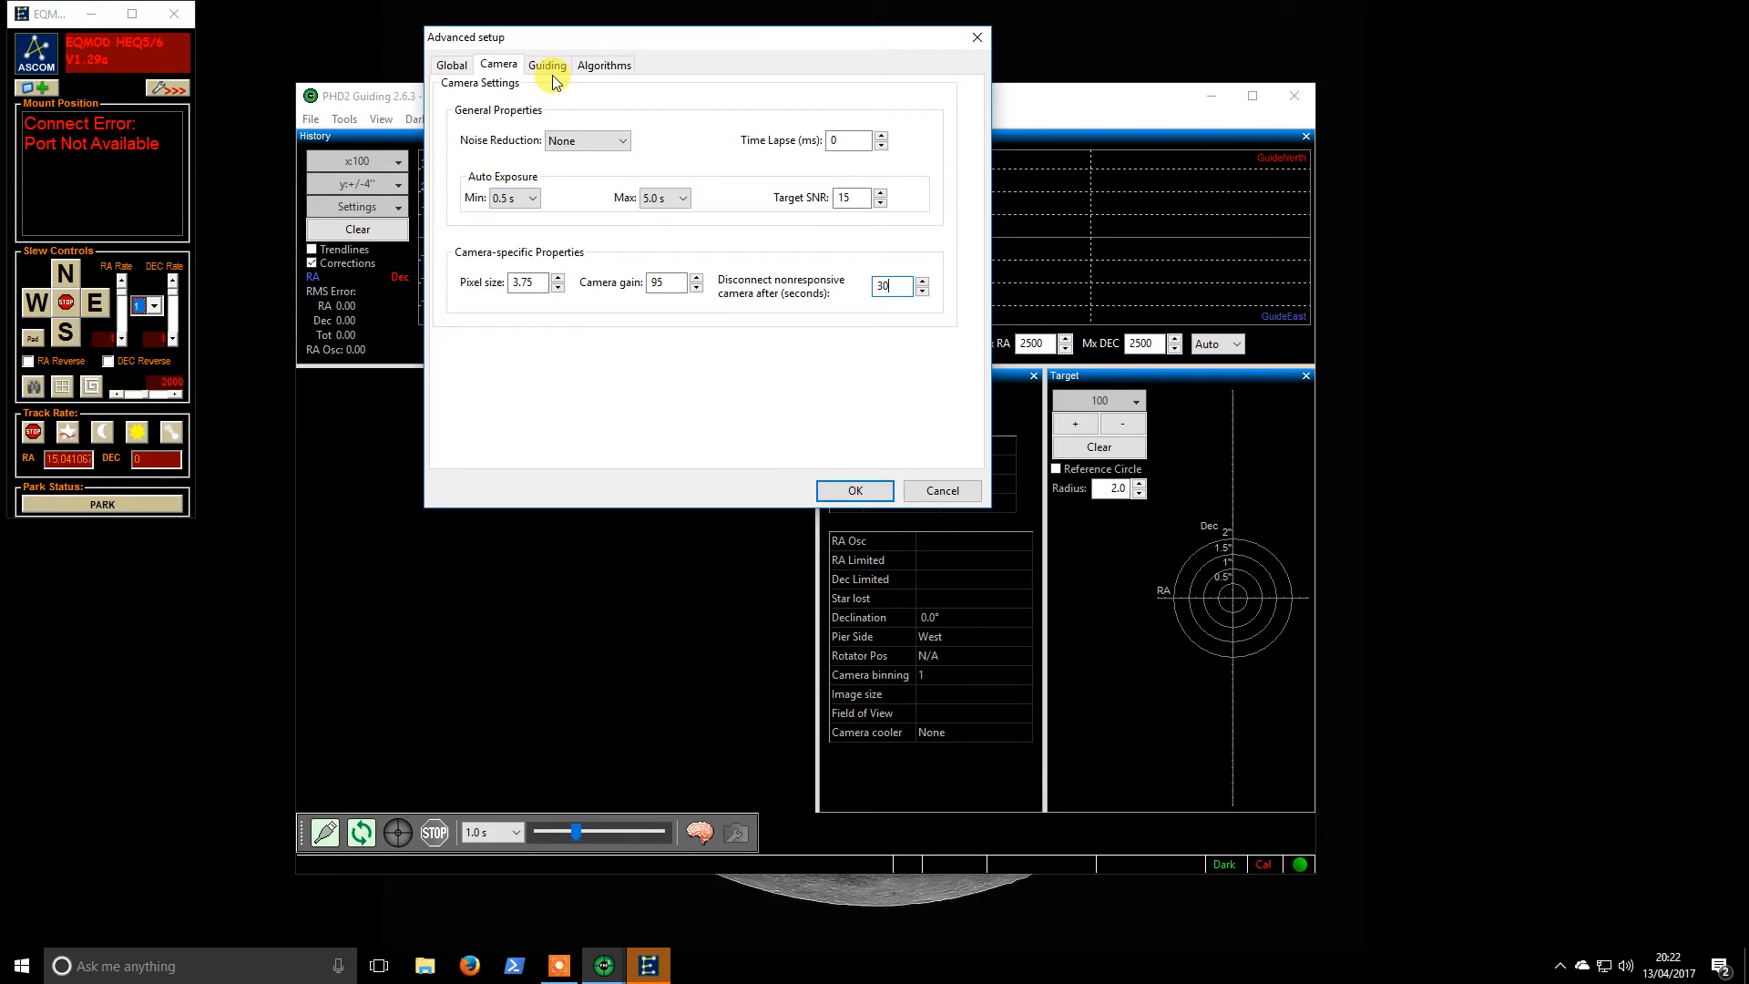
{"action": "left_click", "coordinate": [546, 65]}
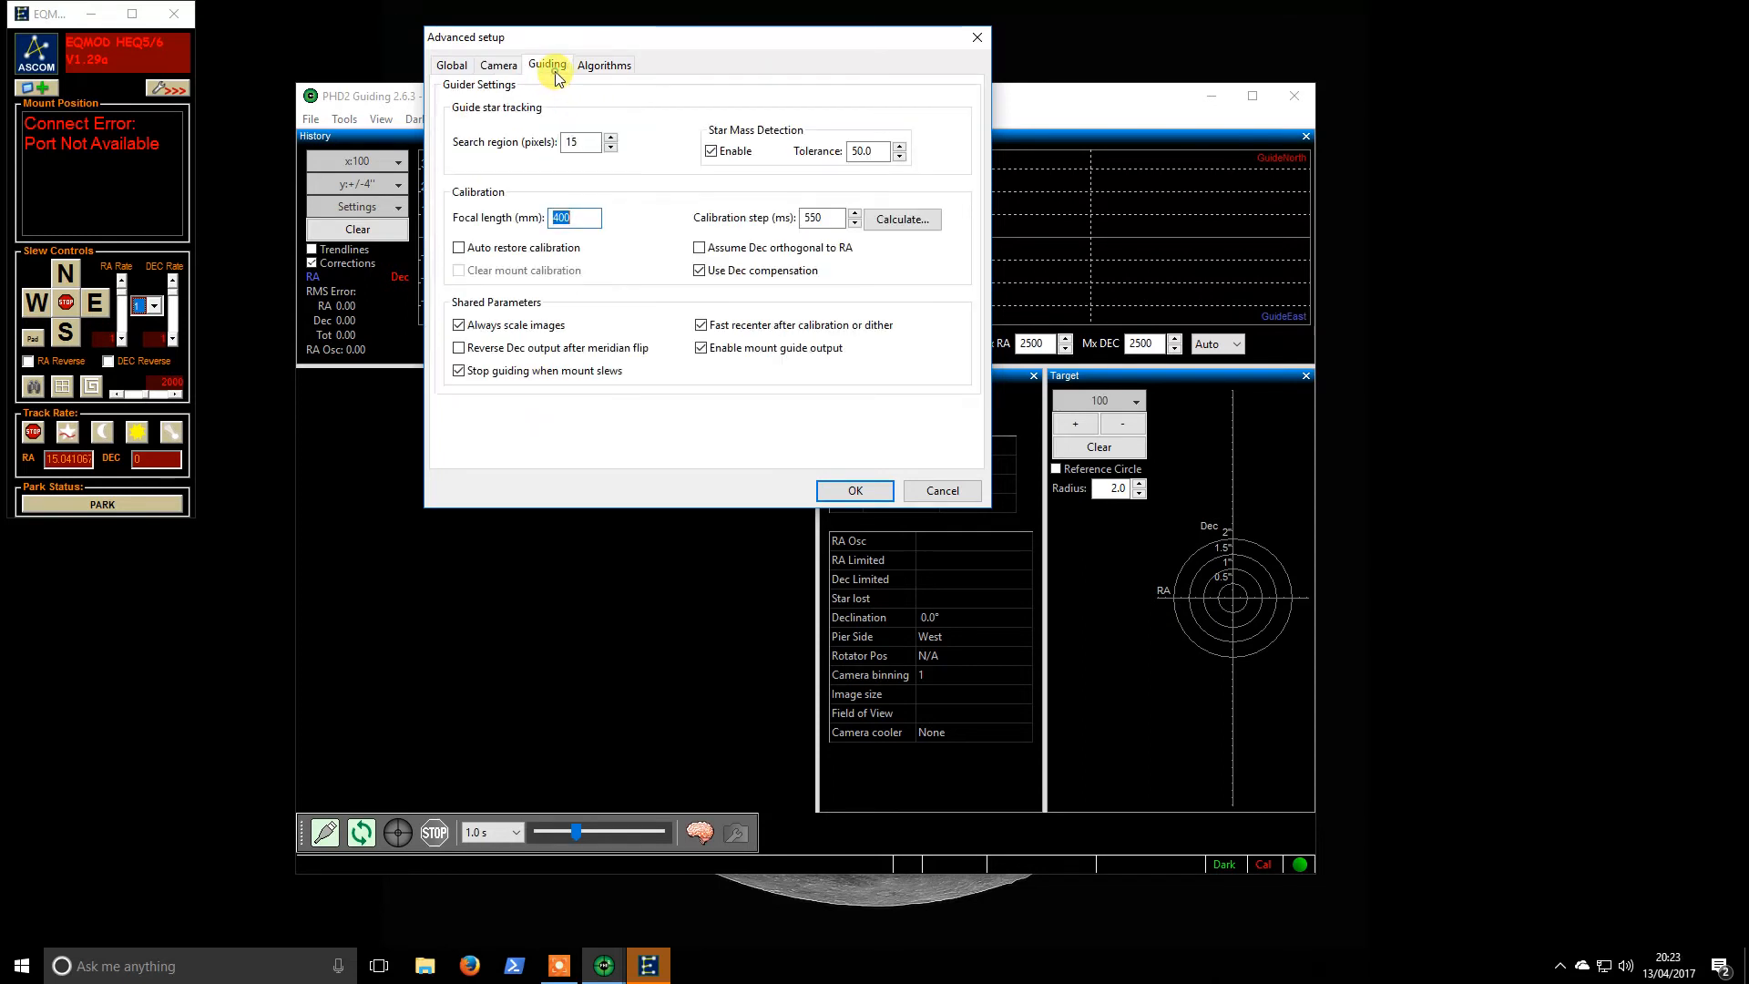
{"action": "mouse_move", "coordinate": [618, 182]}
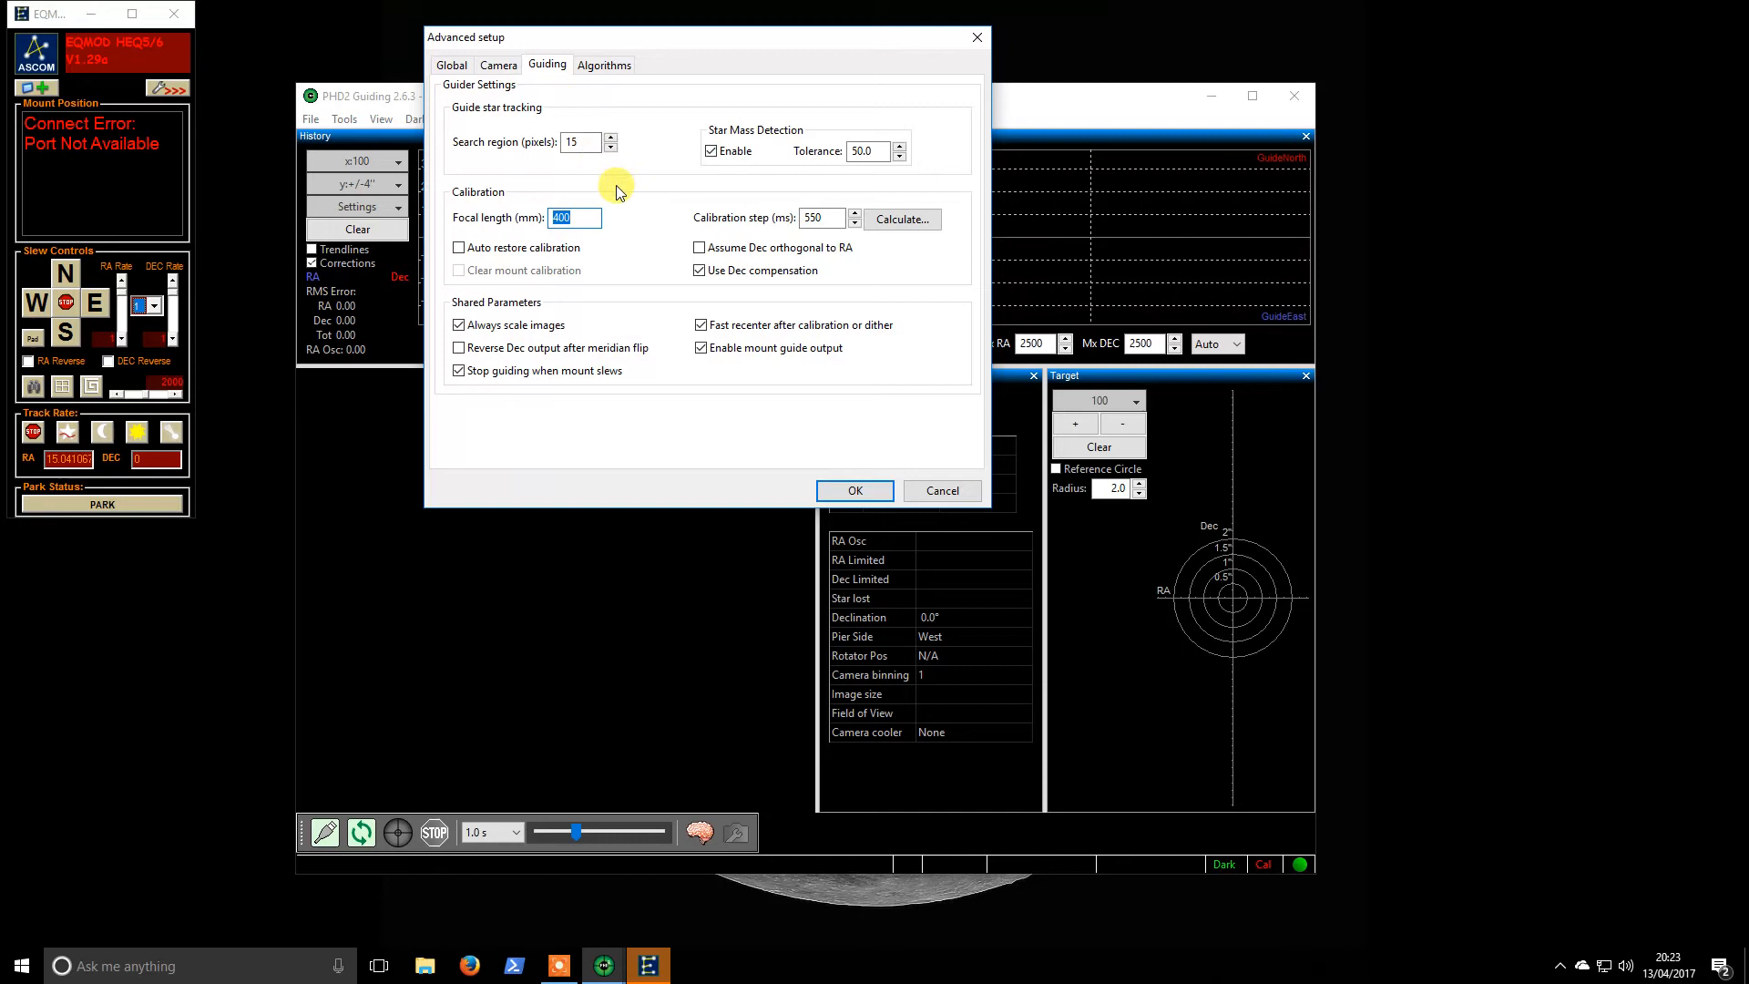
- Set star mass detection tolerance 80 and calibration step 3000 ms
{"action": "left_click", "coordinate": [865, 151]}
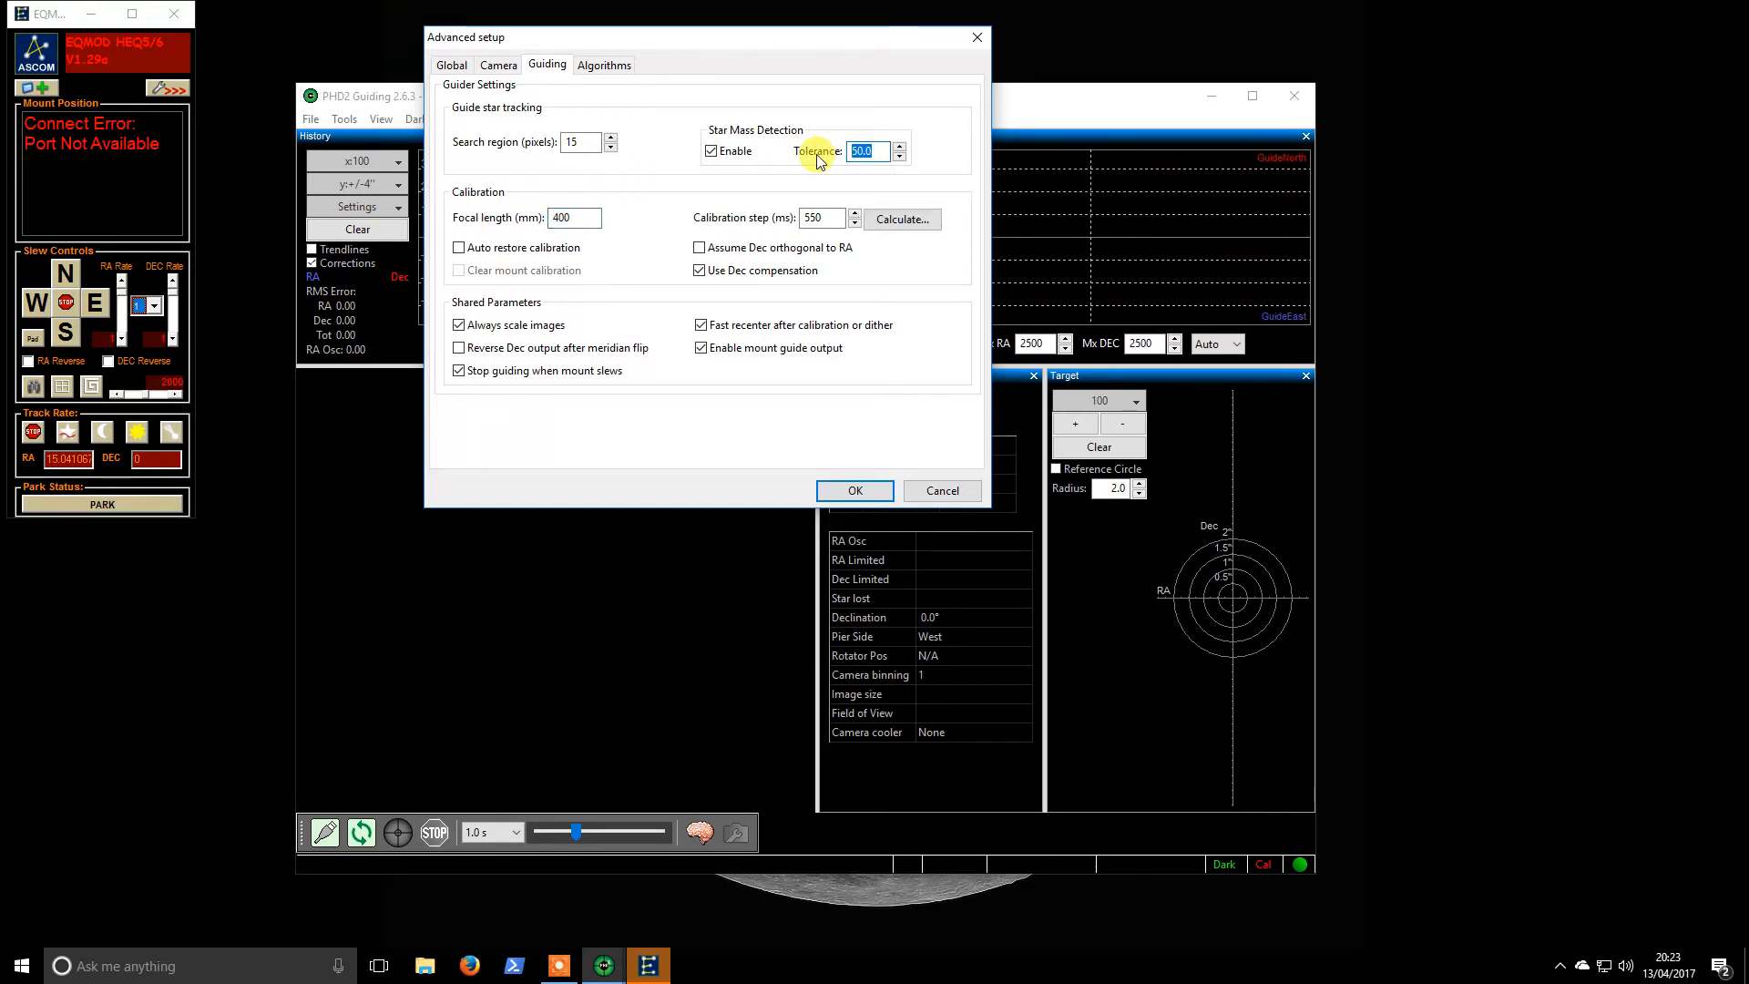
{"action": "type", "text": "80"}
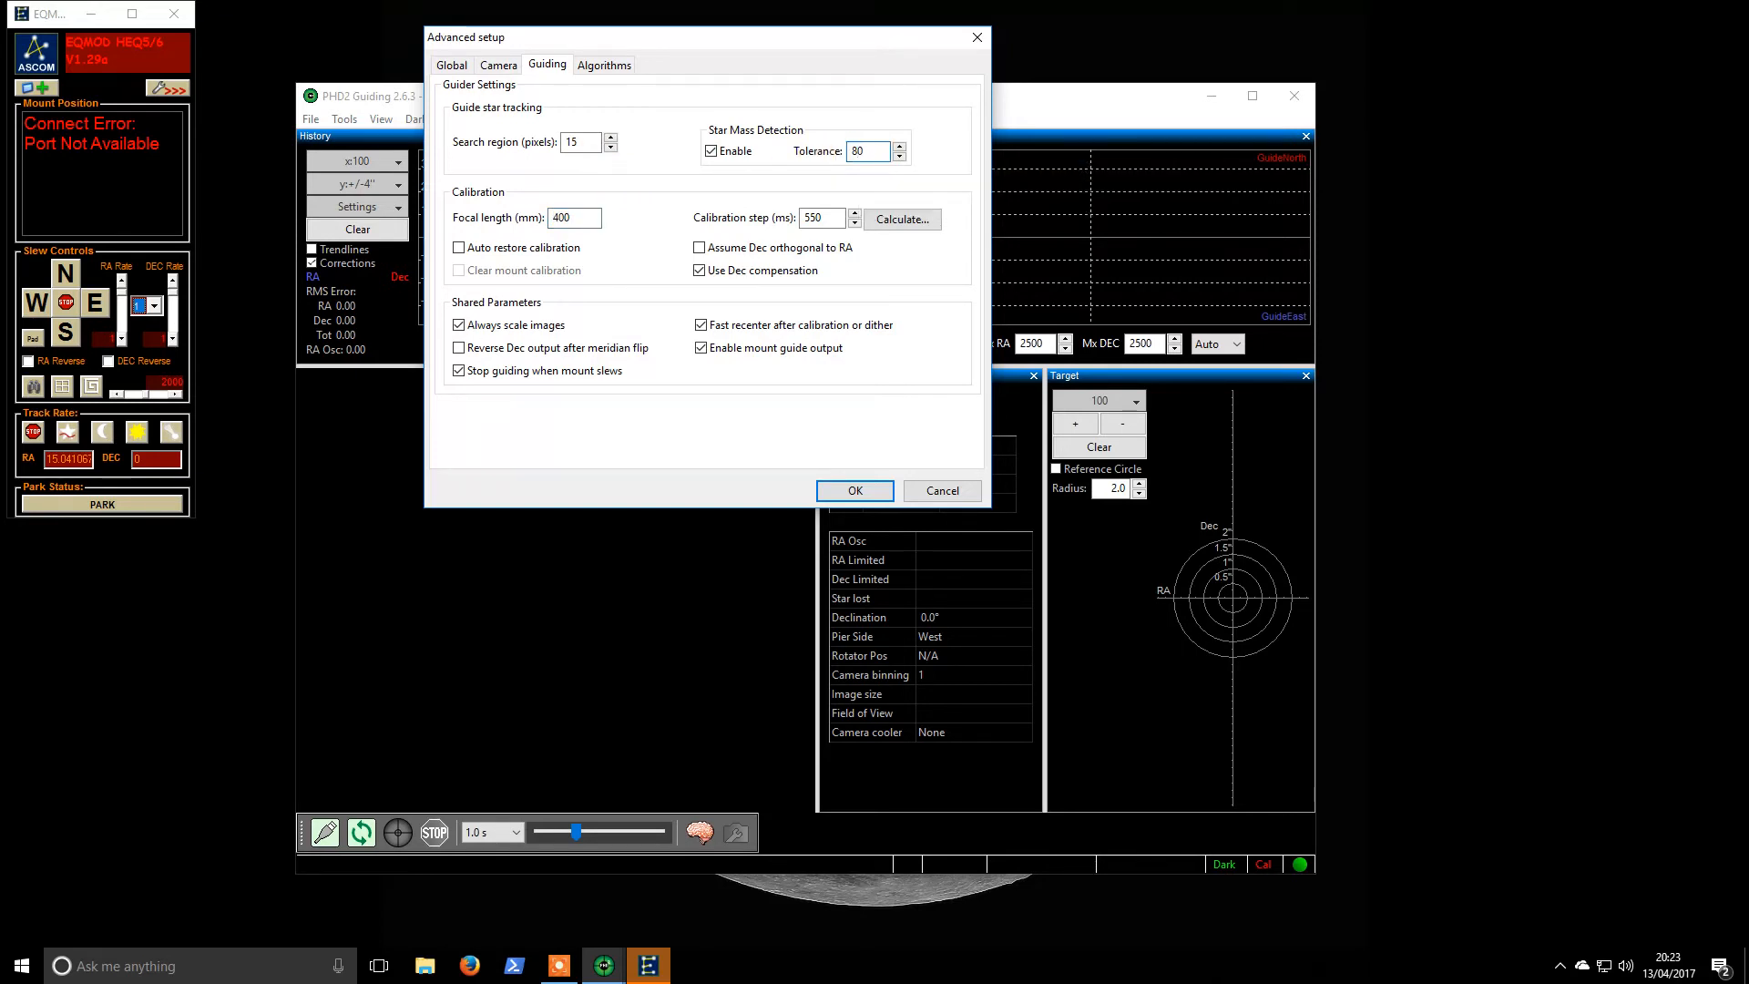
{"action": "left_click", "coordinate": [820, 217]}
{"action": "type", "text": "3"}
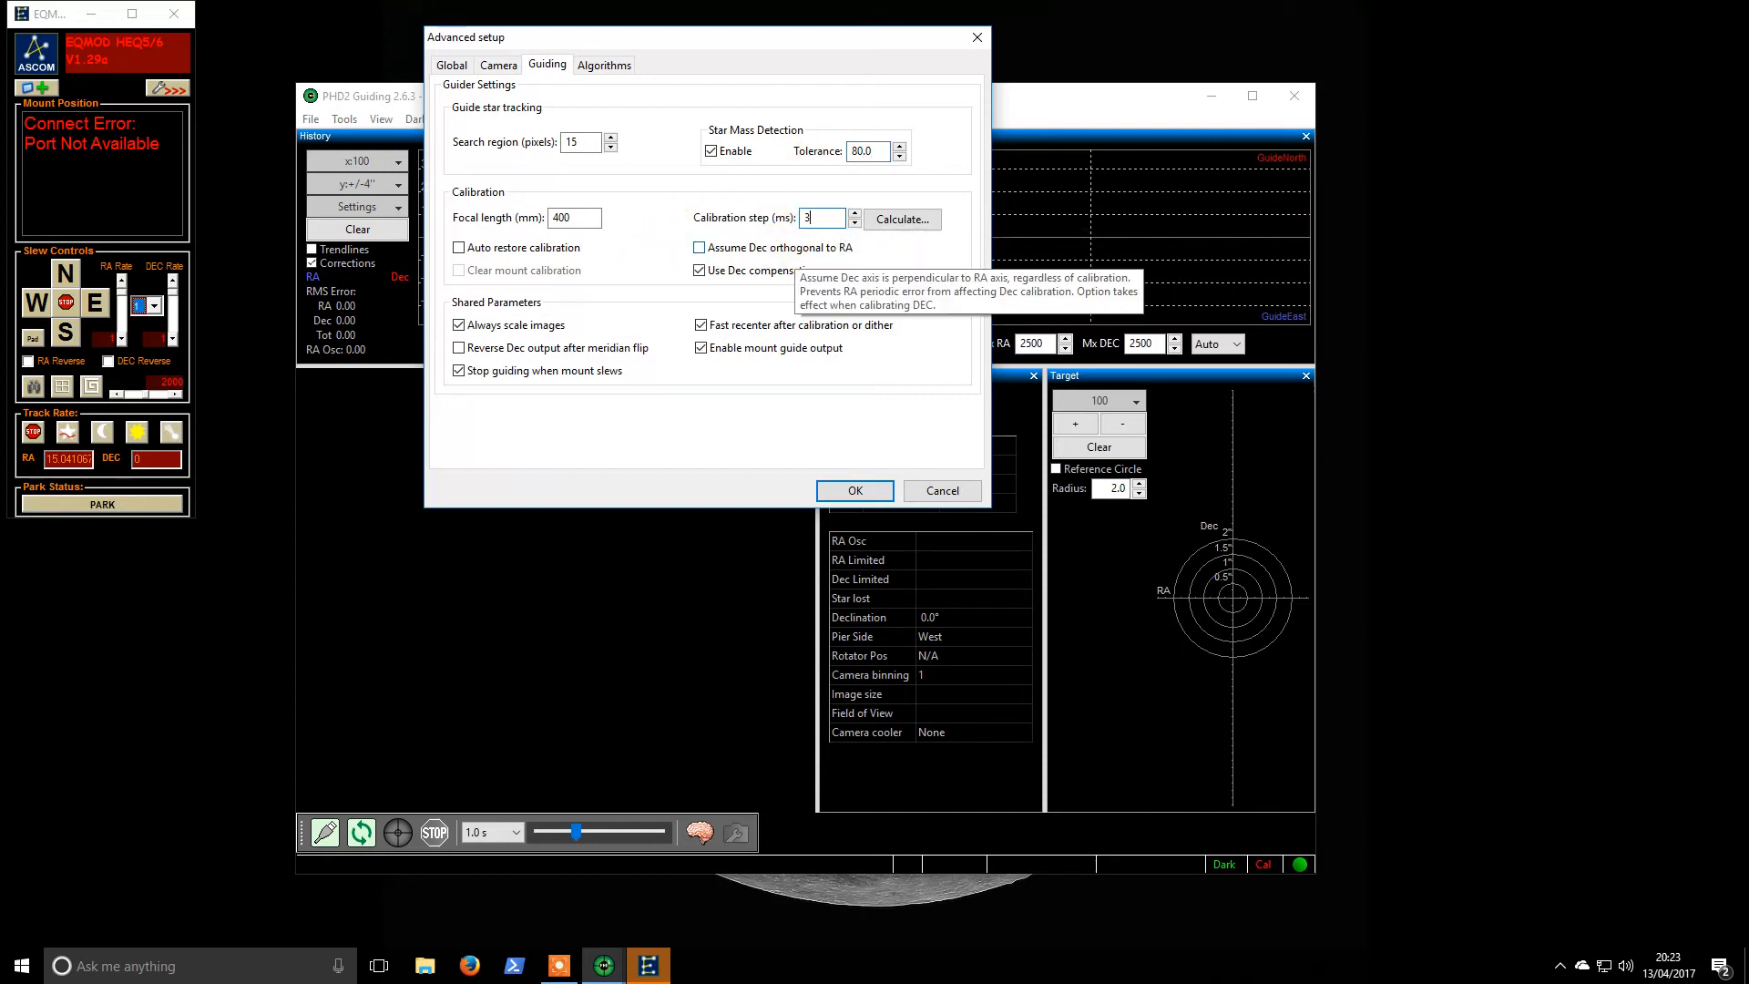
{"action": "type", "text": "000"}
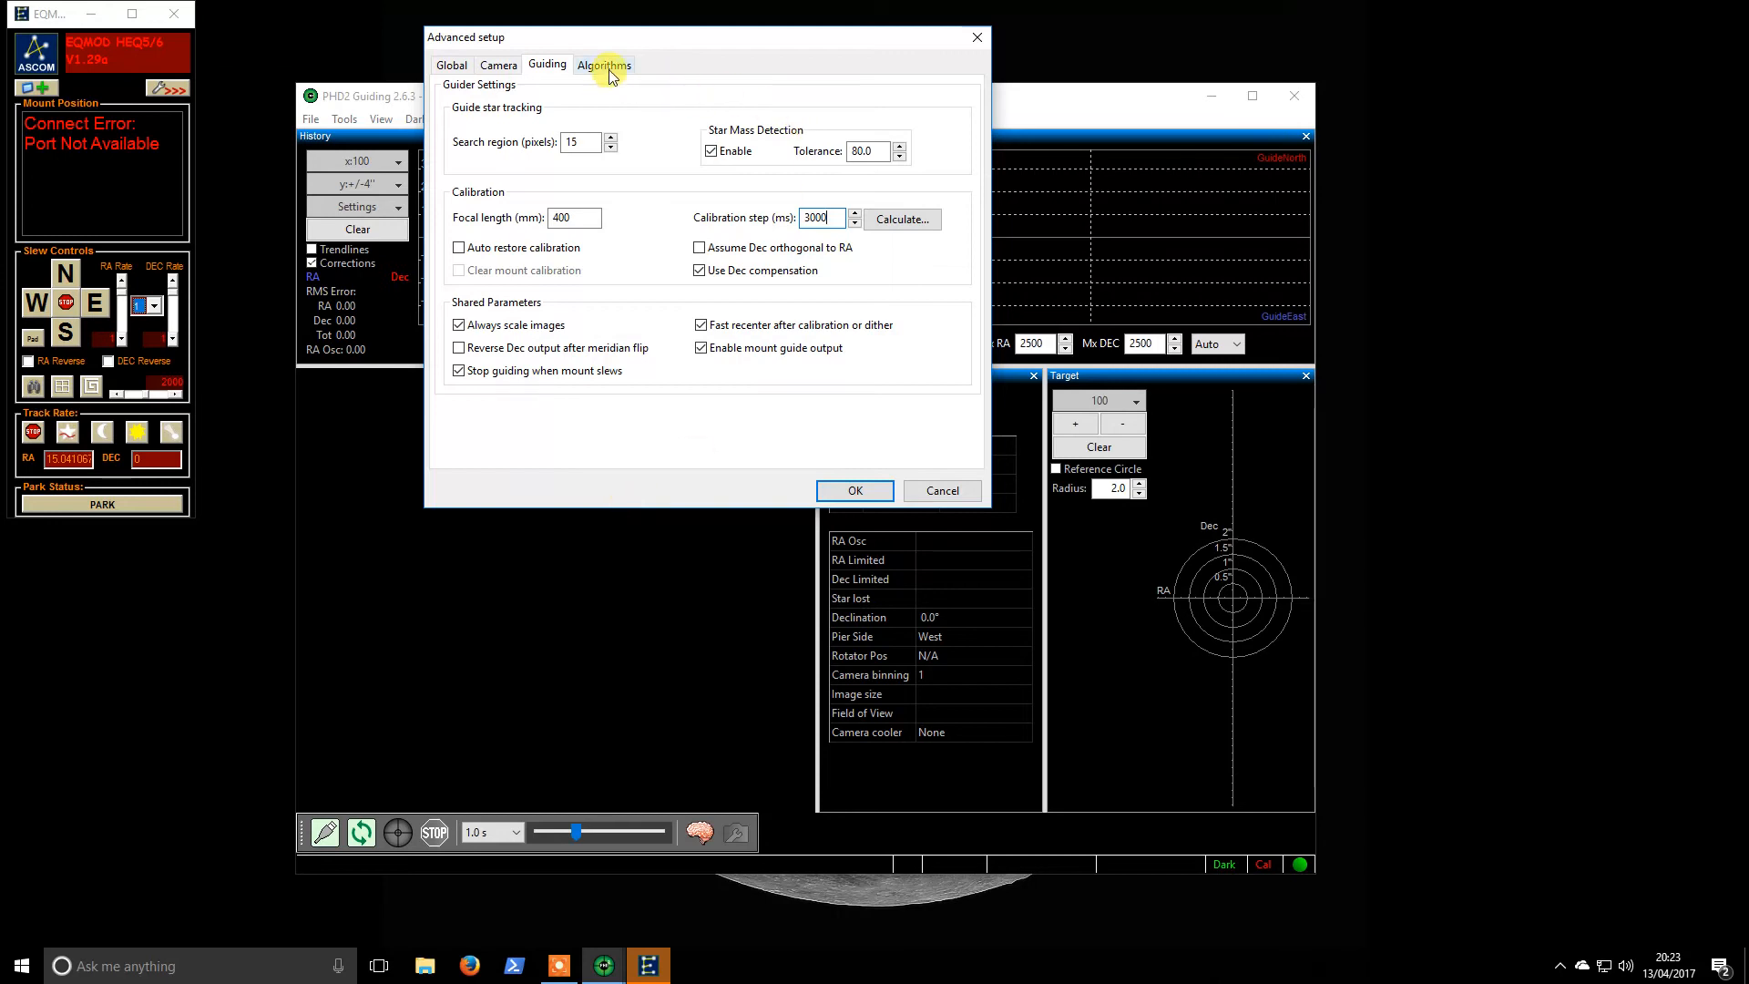
- Set RA hysteresis 15, aggressiveness 90, minimum moves 0.15 and Dec aggressiveness 70
{"action": "left_click", "coordinate": [604, 64]}
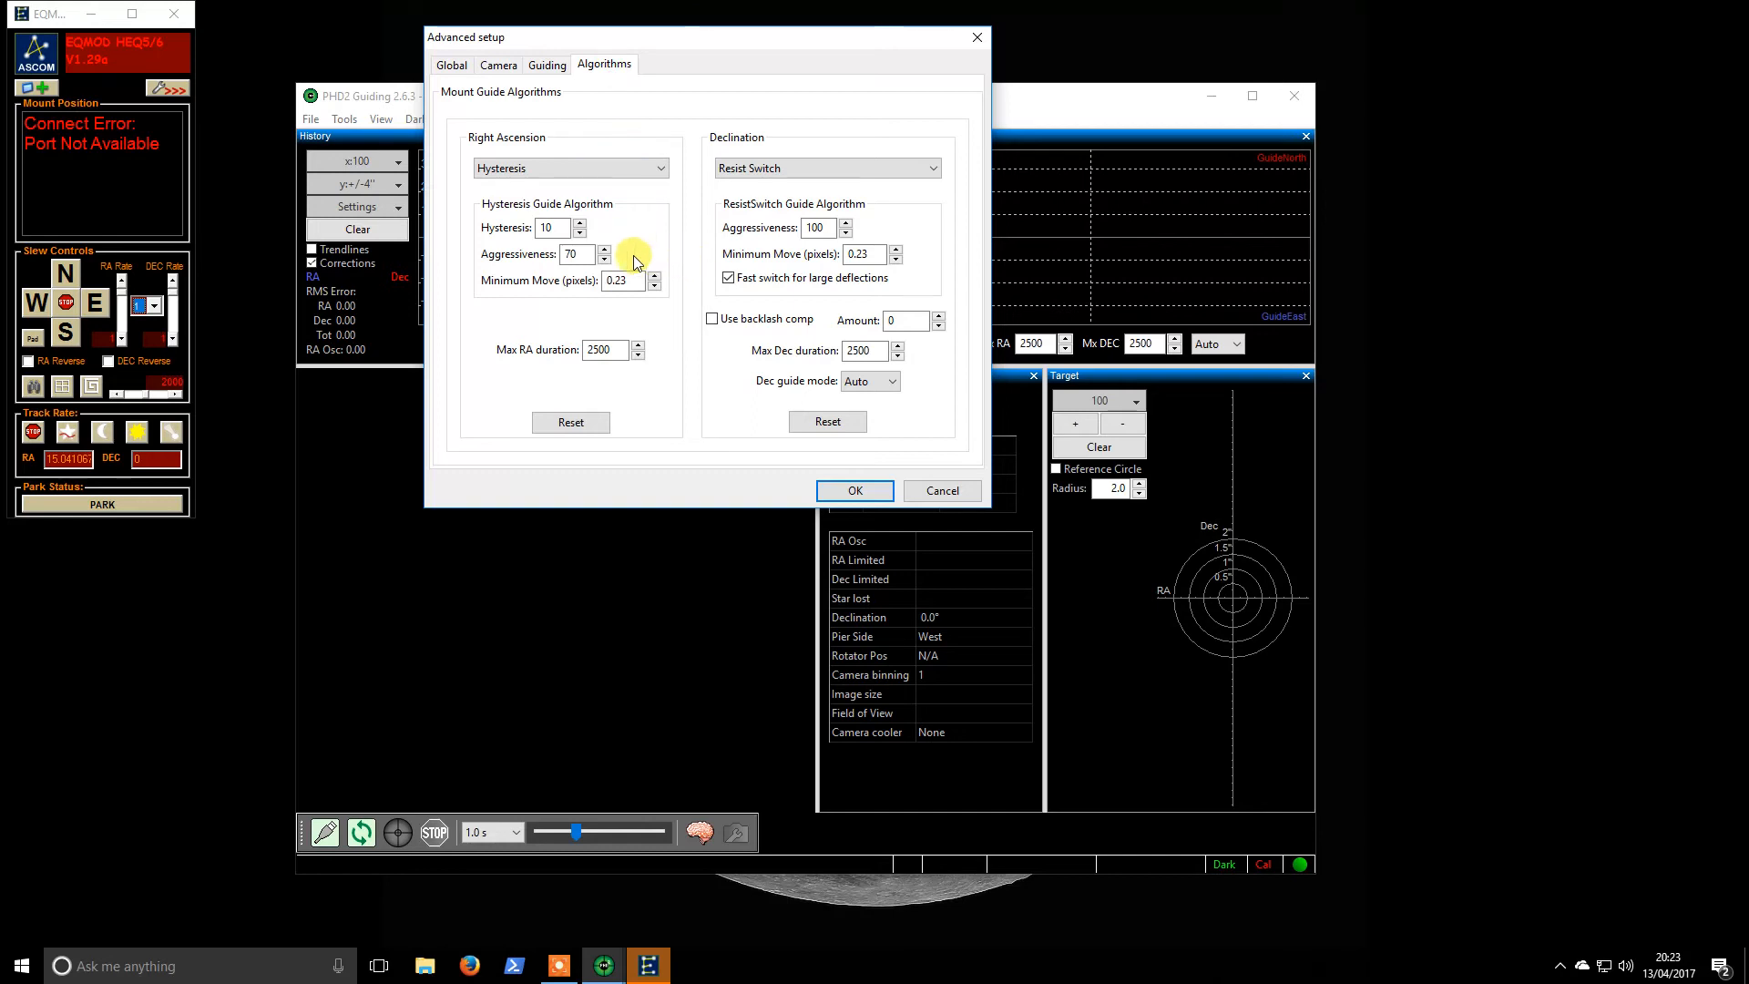
{"action": "left_click", "coordinate": [551, 228]}
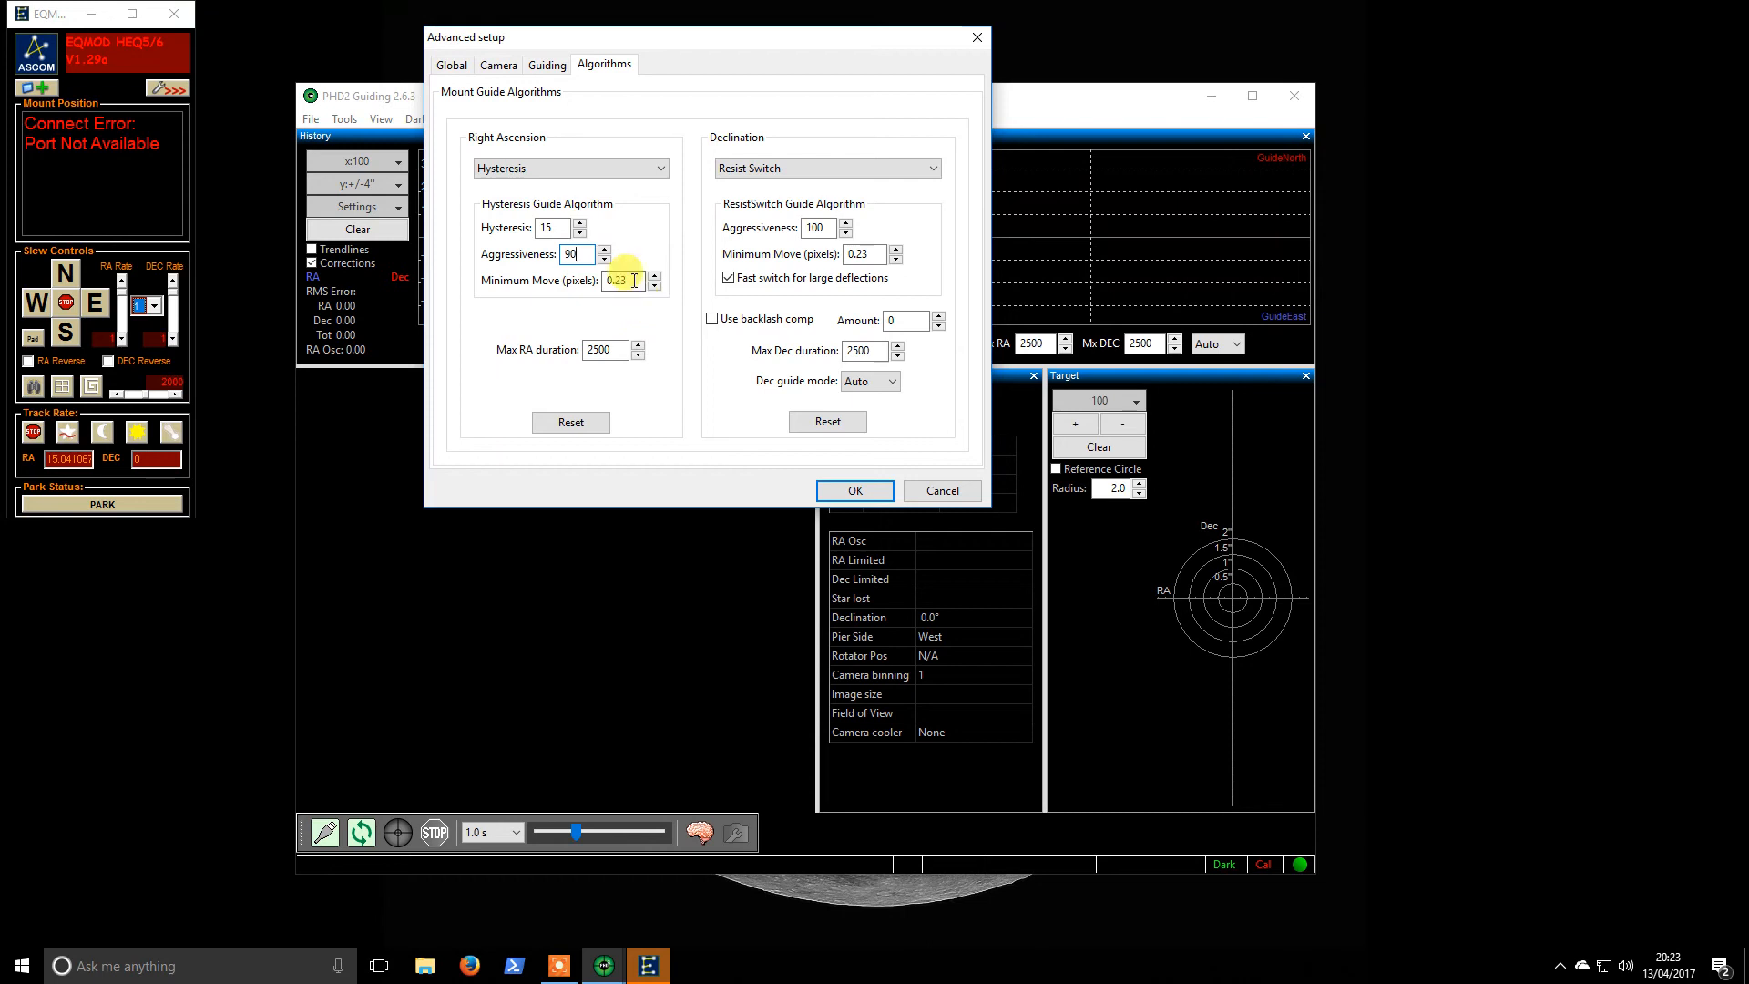
{"action": "type", "text": "0"}
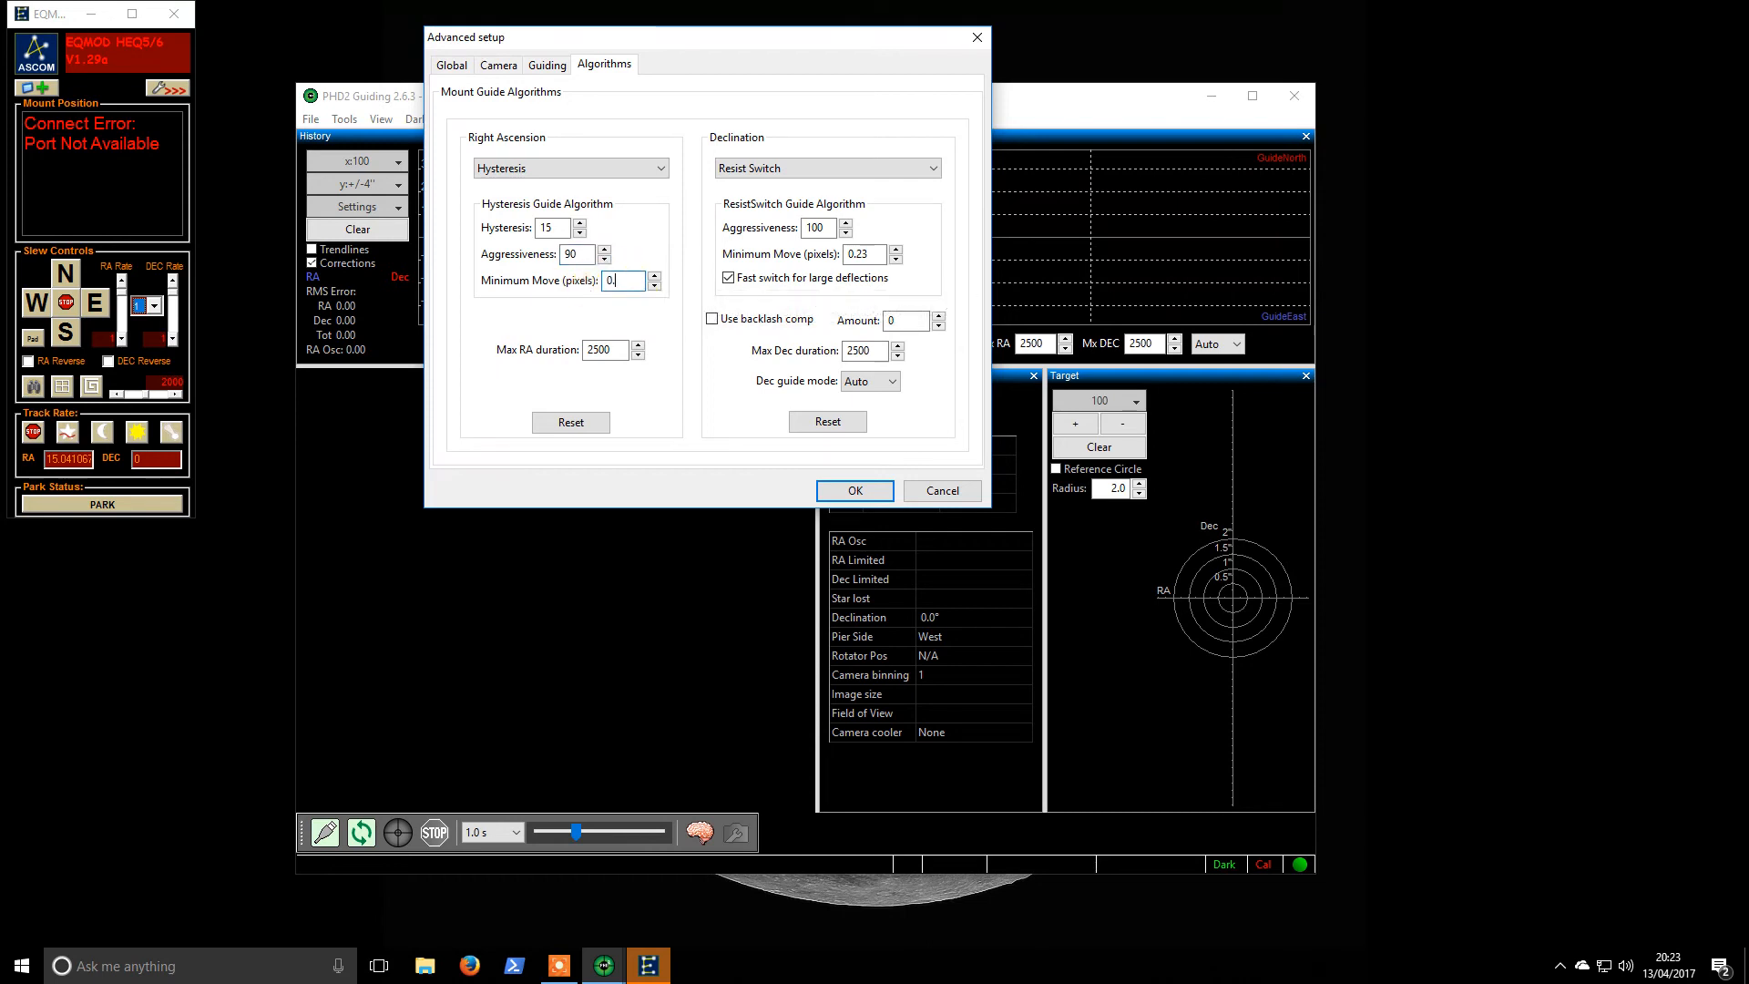
{"action": "type", "text": "0.15"}
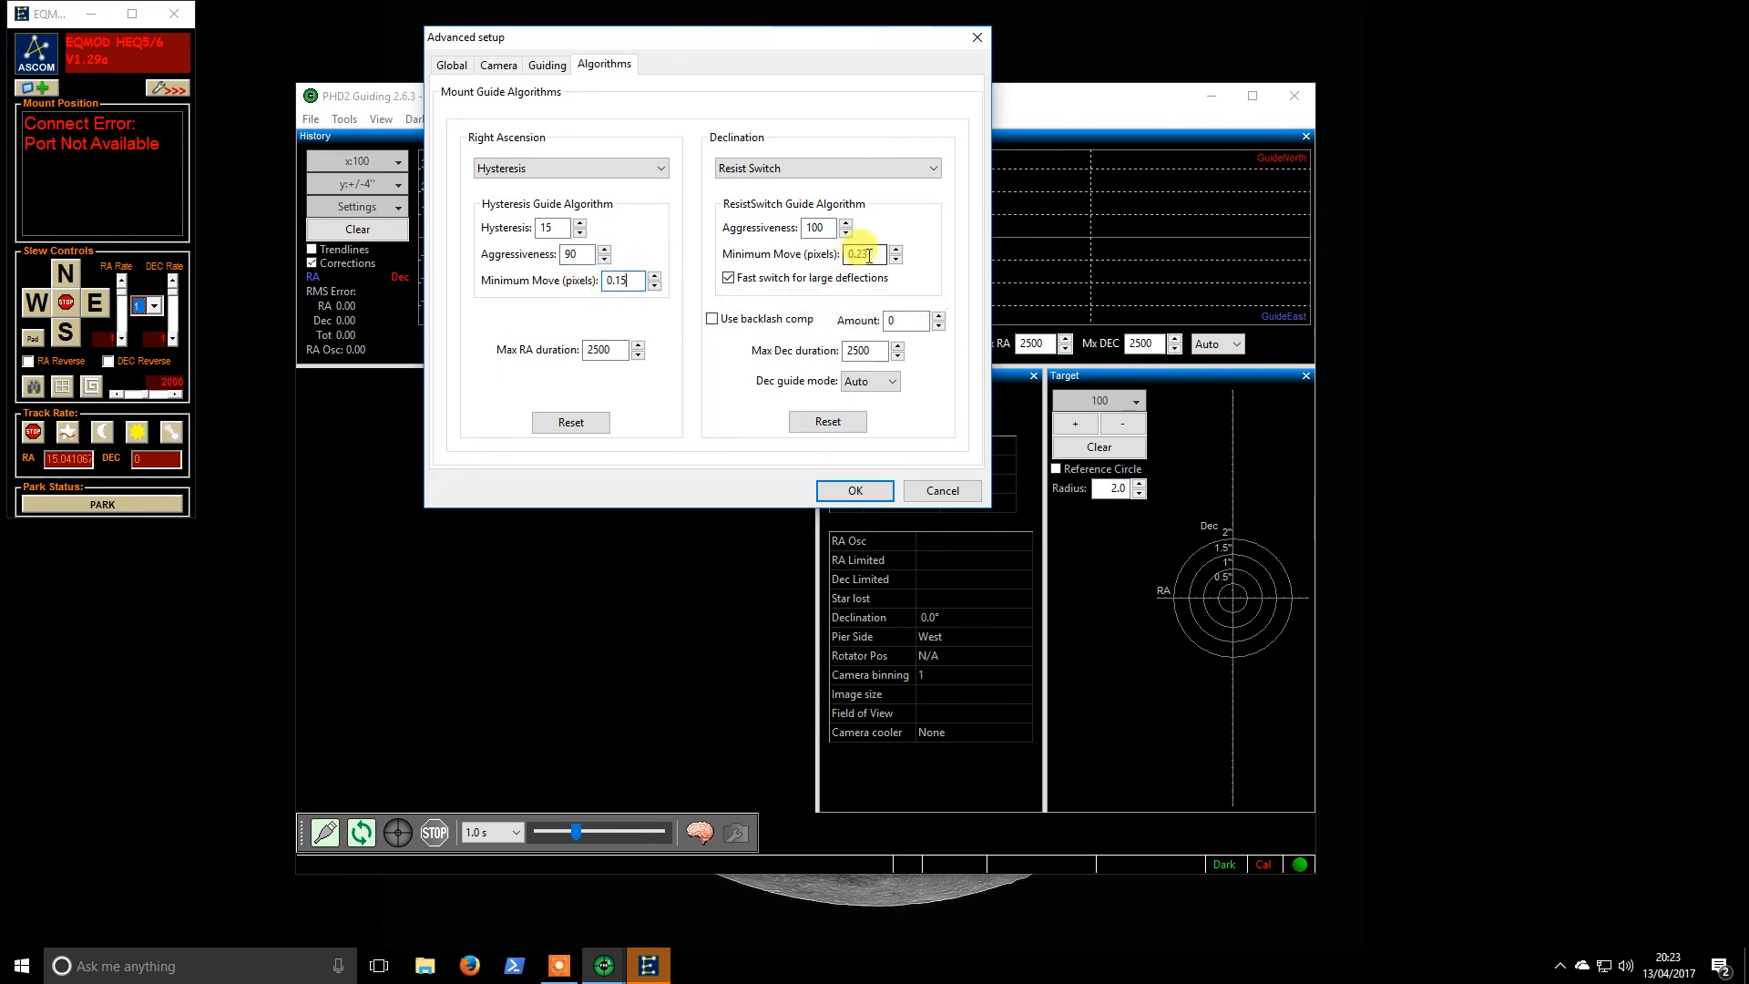
{"action": "type", "text": "0"}
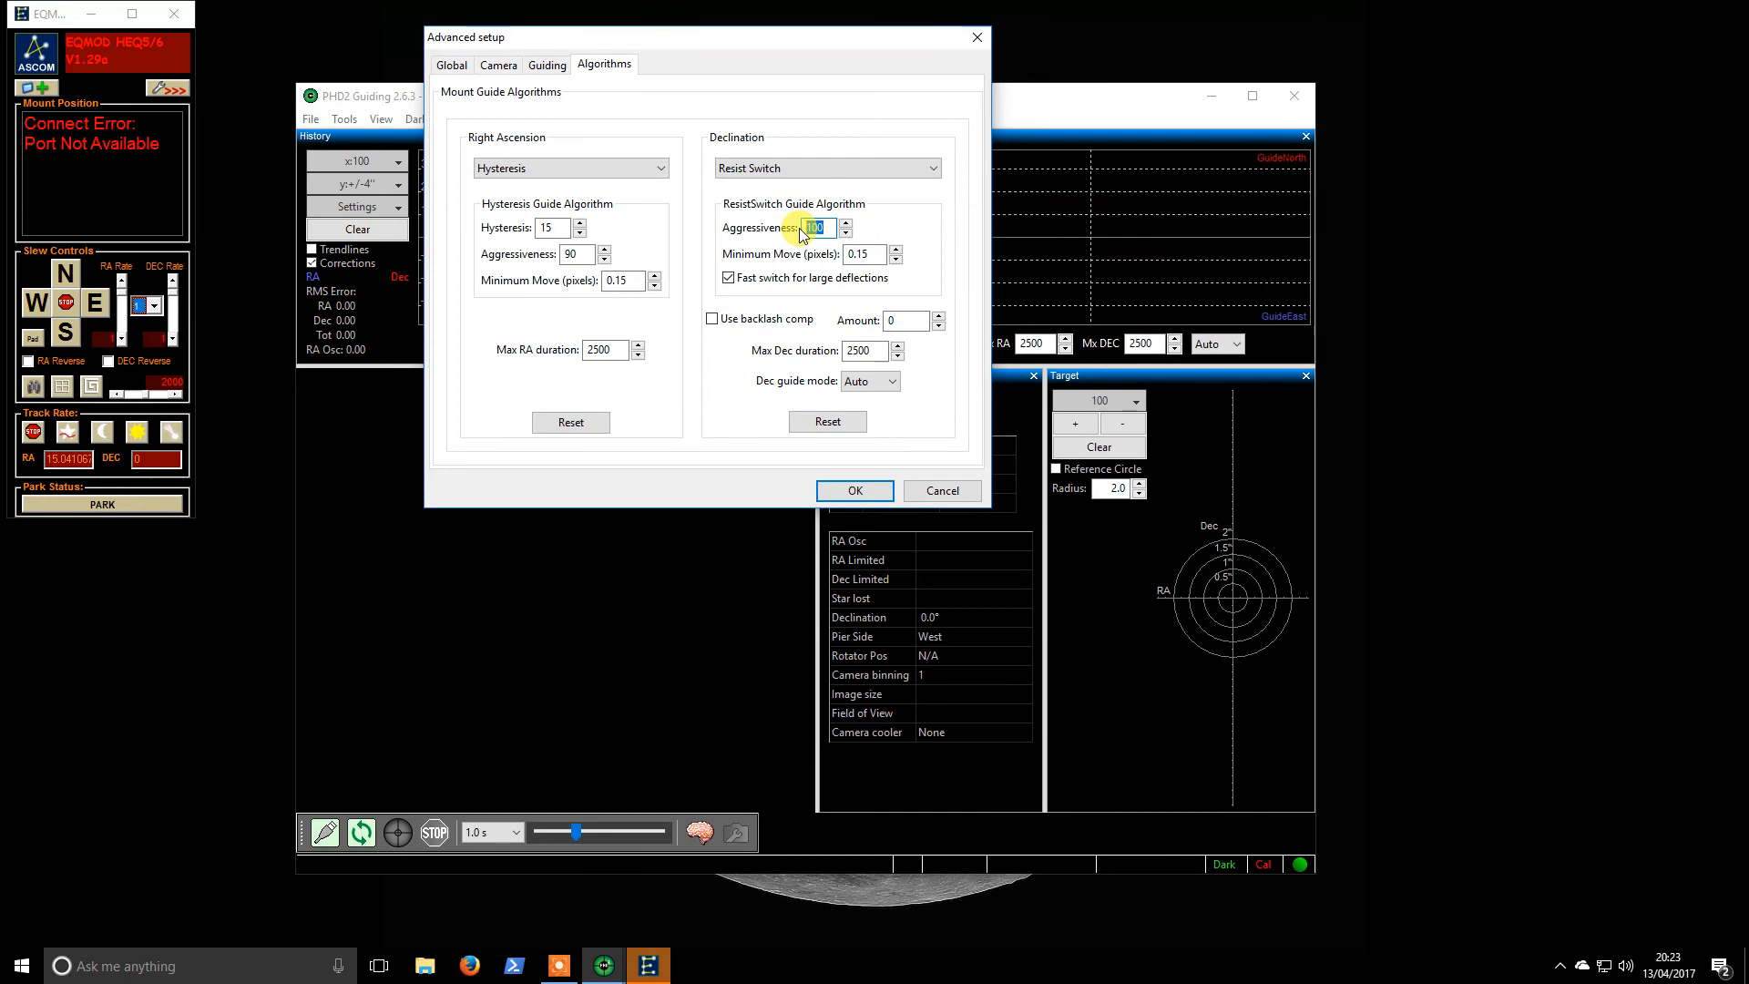
{"action": "type", "text": "70"}
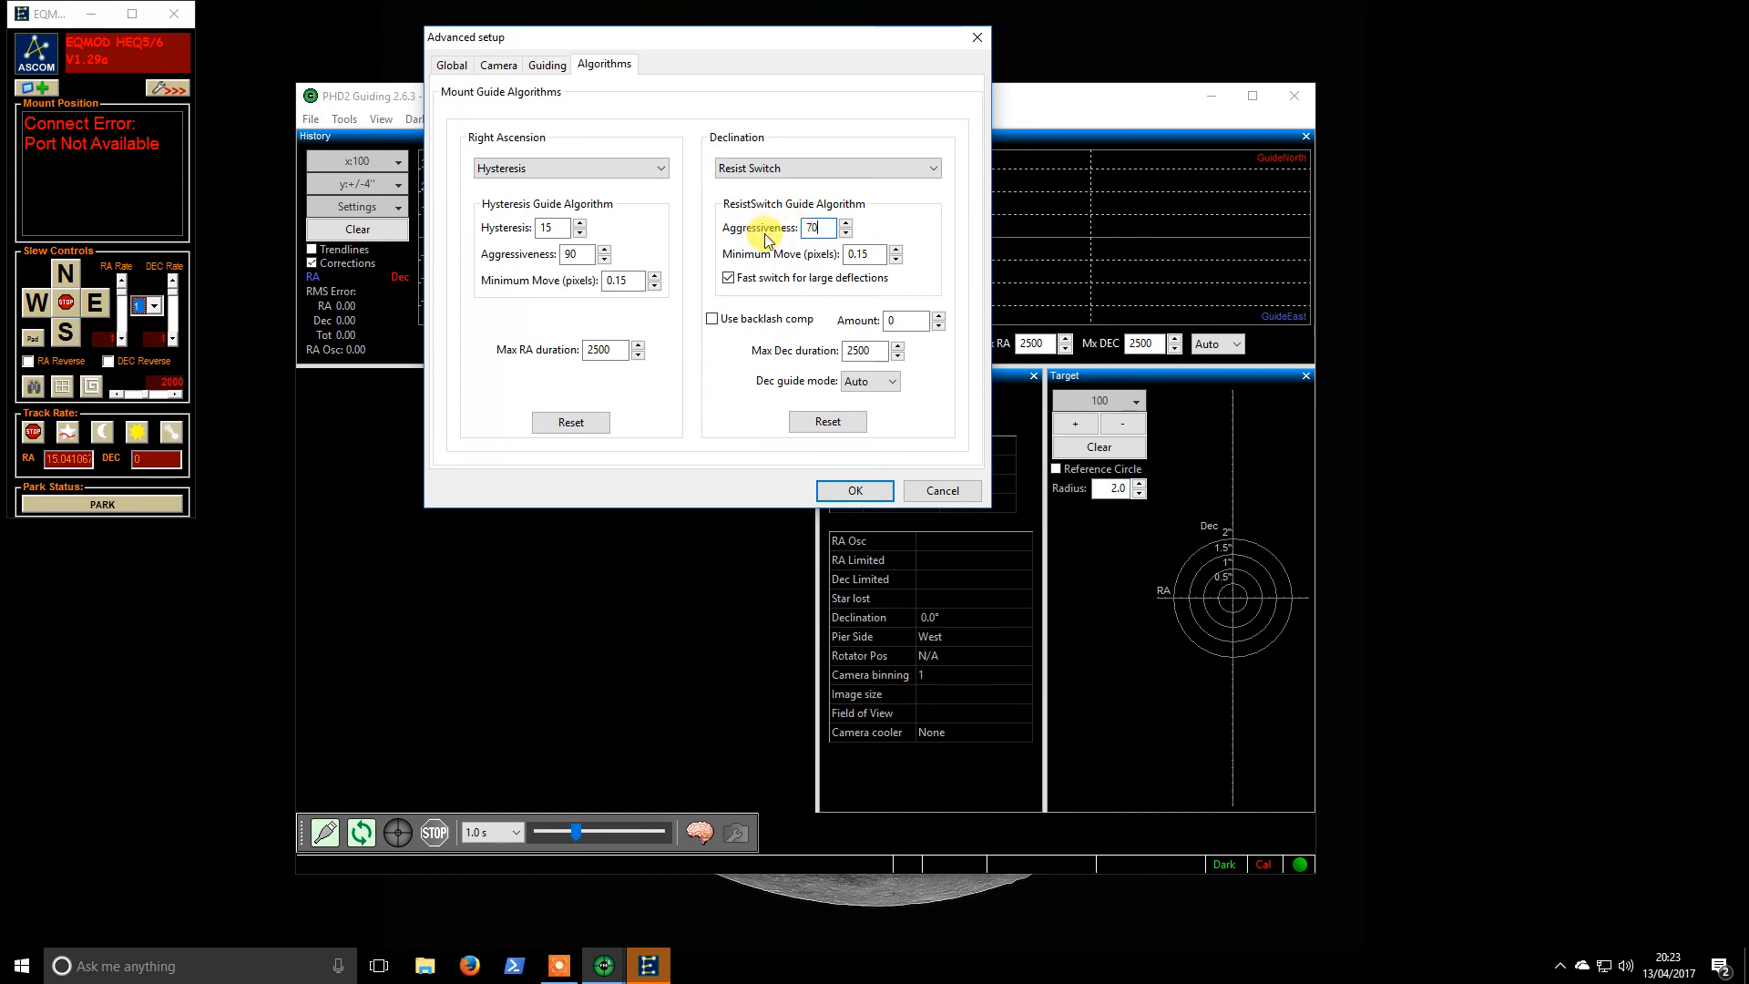
- Enable Dec backlash compensation 617 and set max Dec duration 4182 ms
{"action": "left_click", "coordinate": [713, 319]}
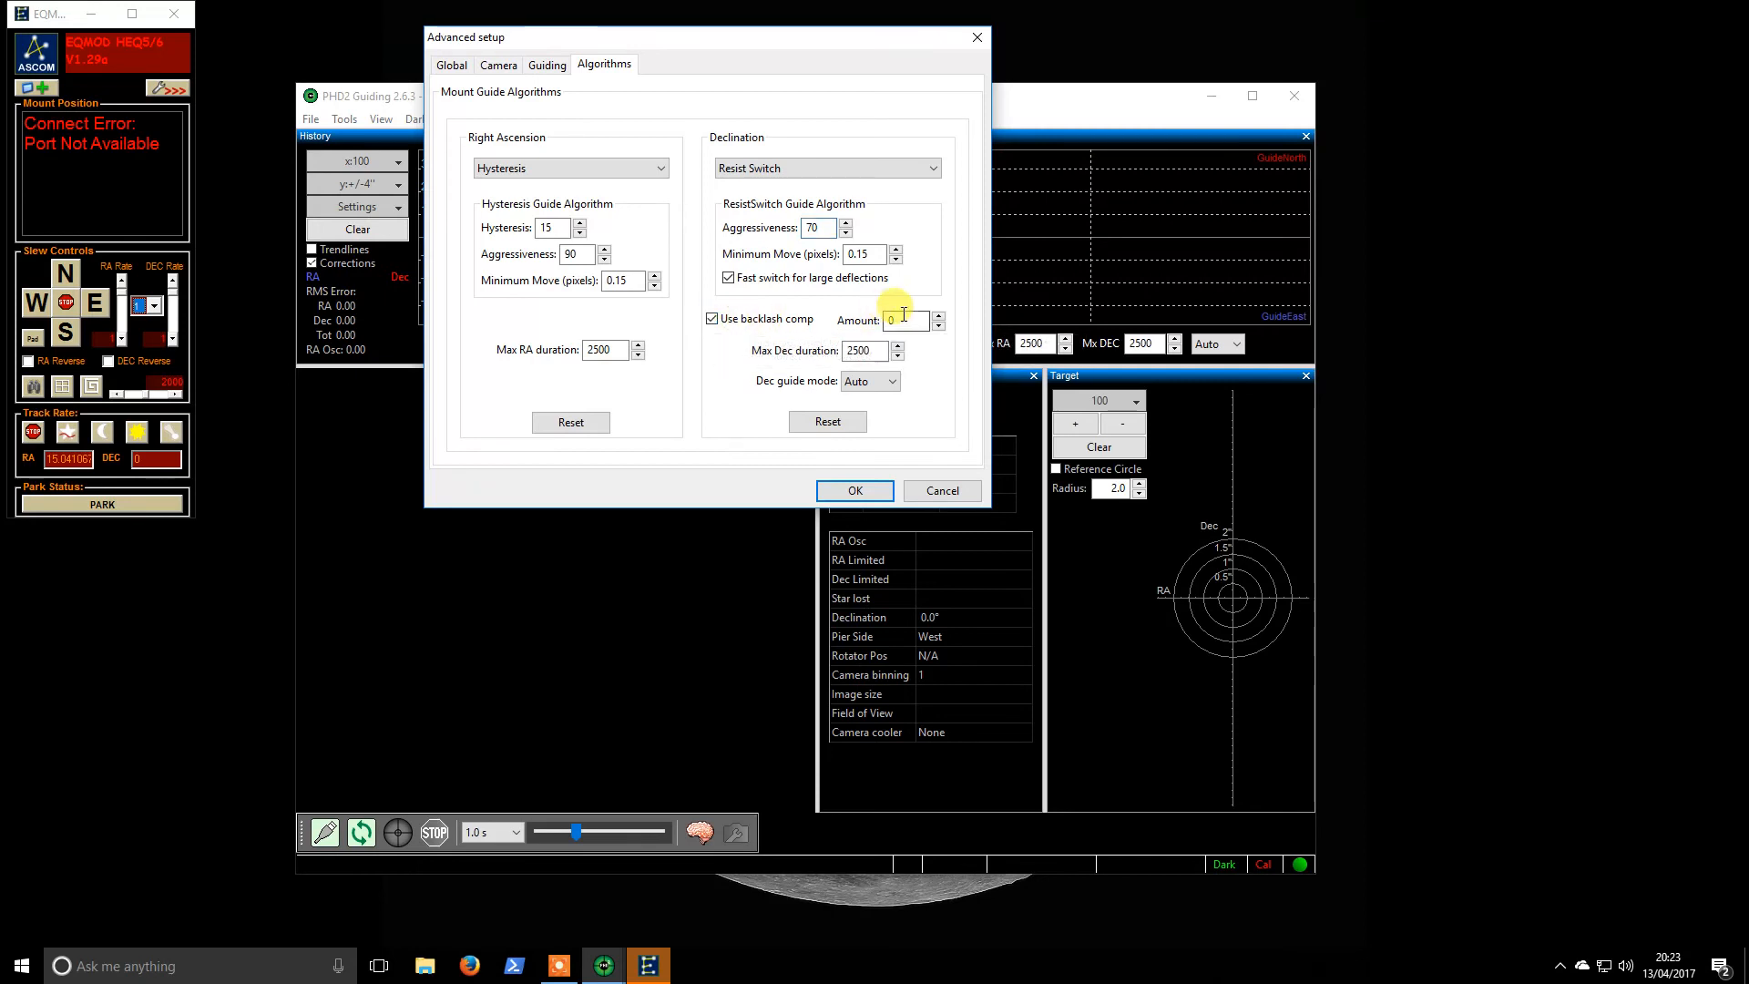
{"action": "type", "text": "617"}
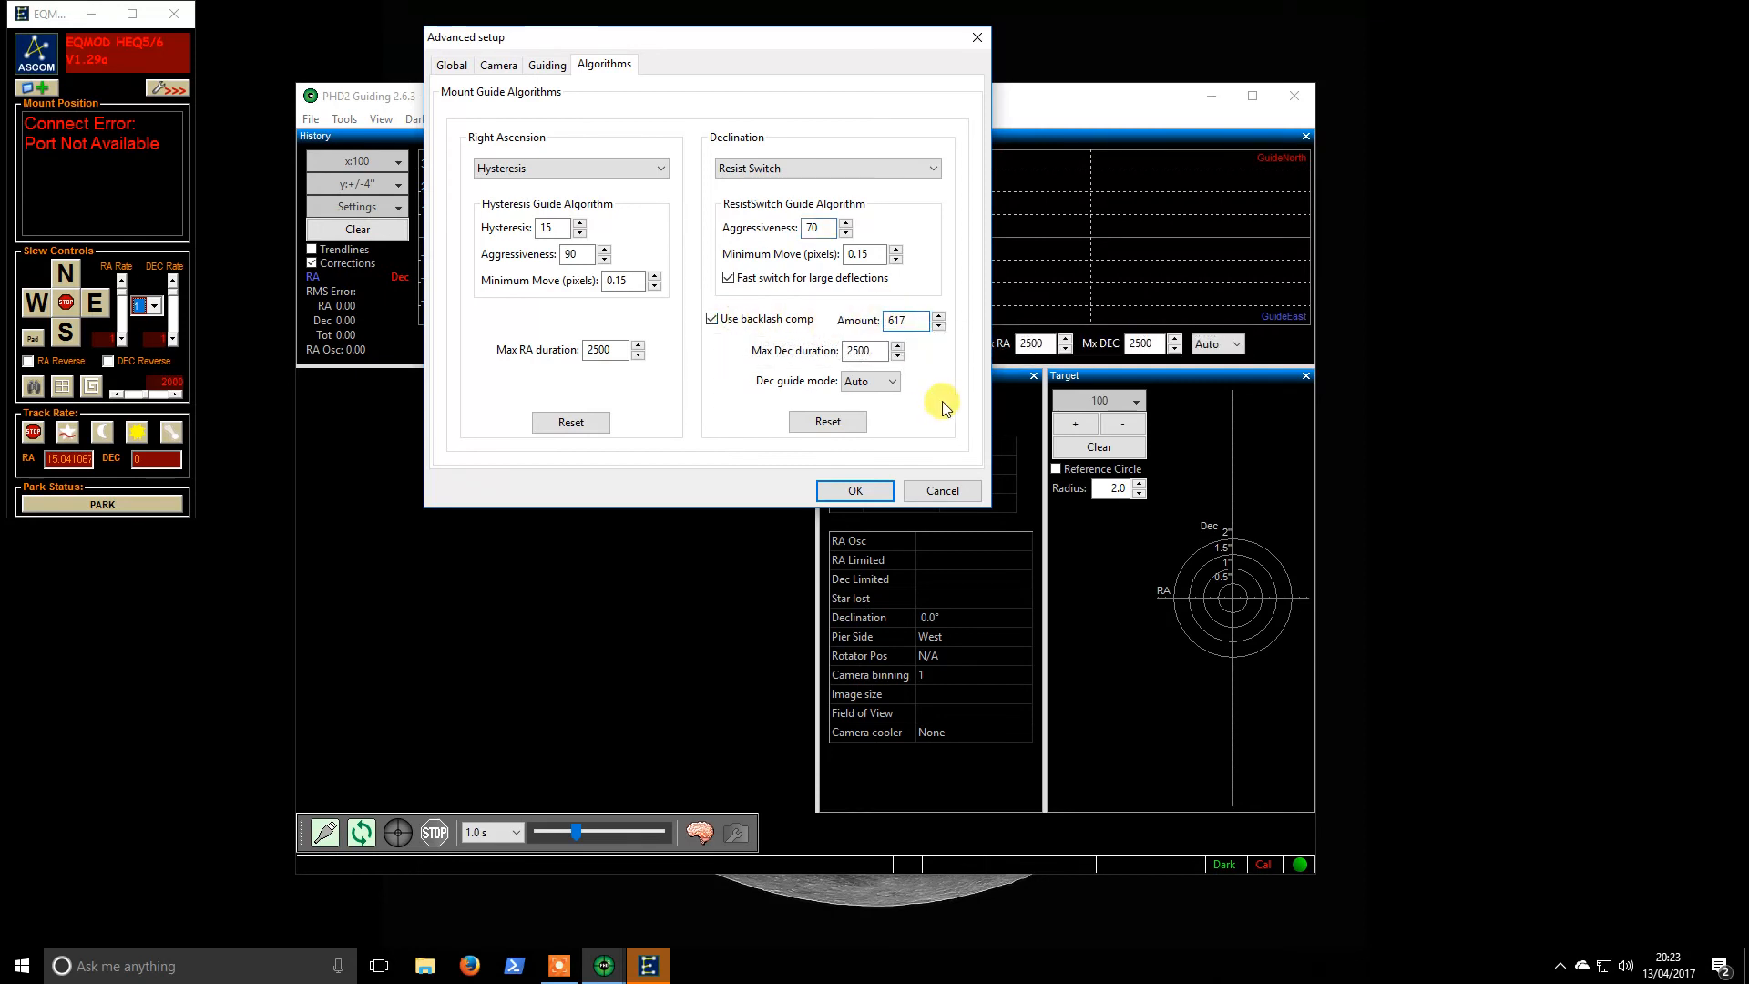
{"action": "left_click", "coordinate": [860, 350]}
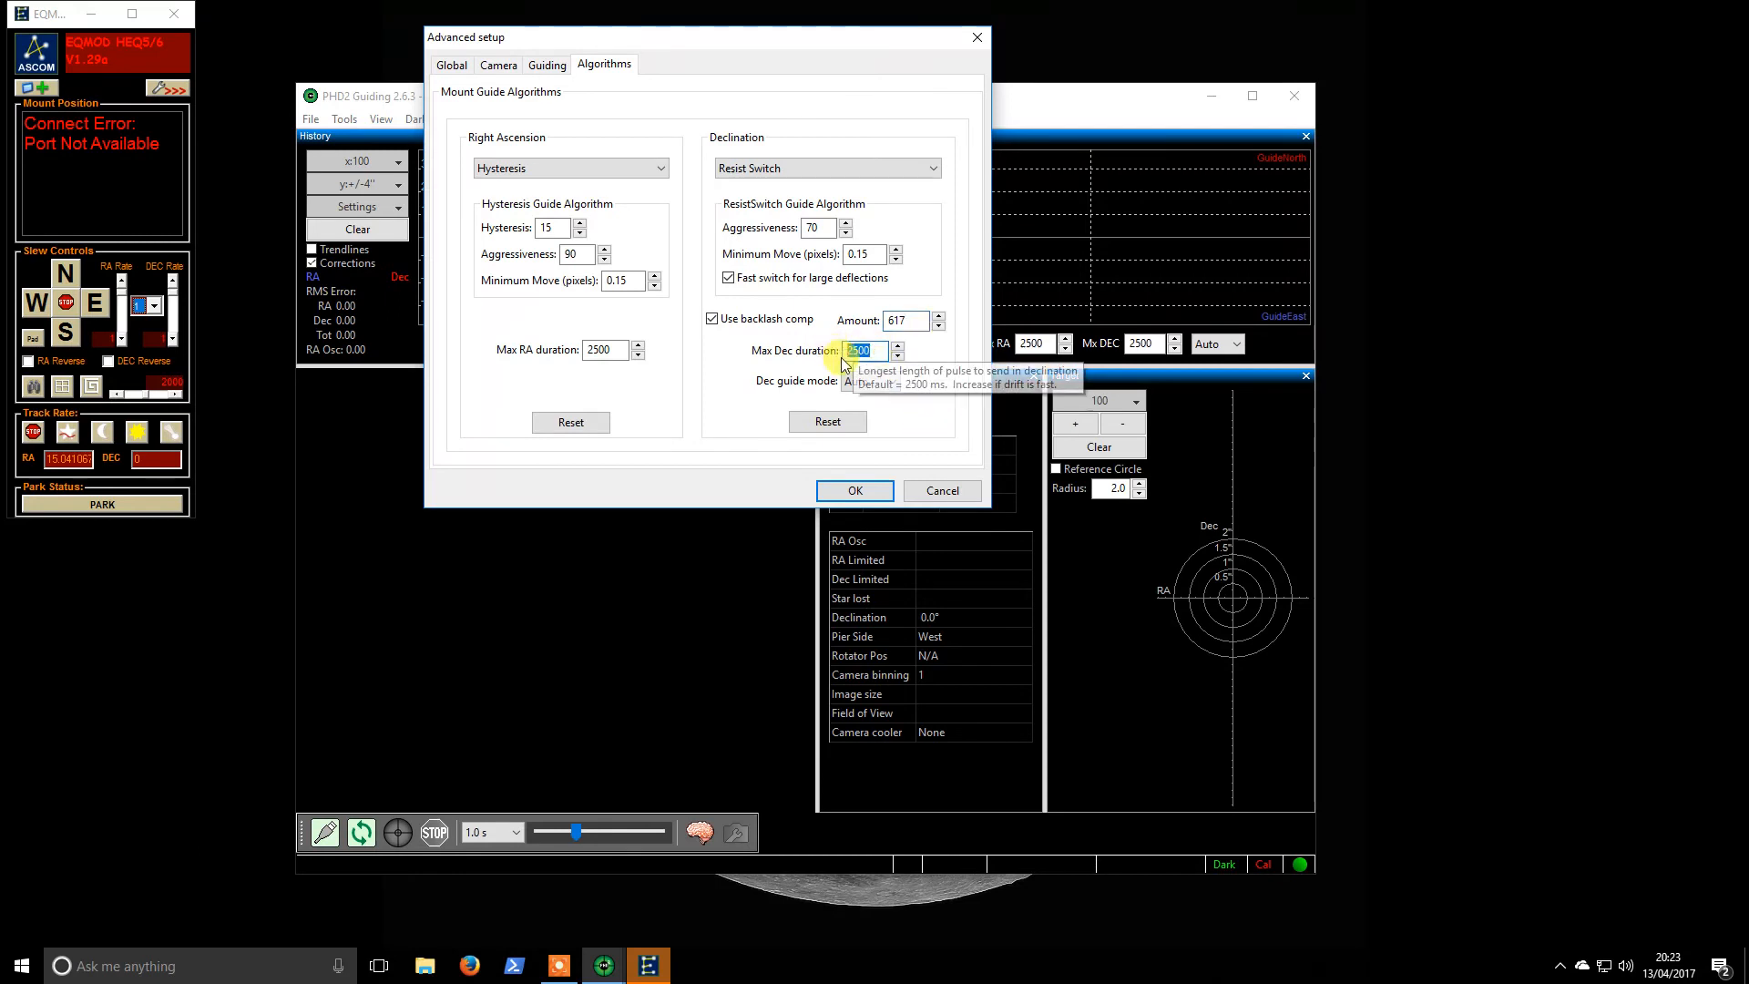
{"action": "type", "text": "4"}
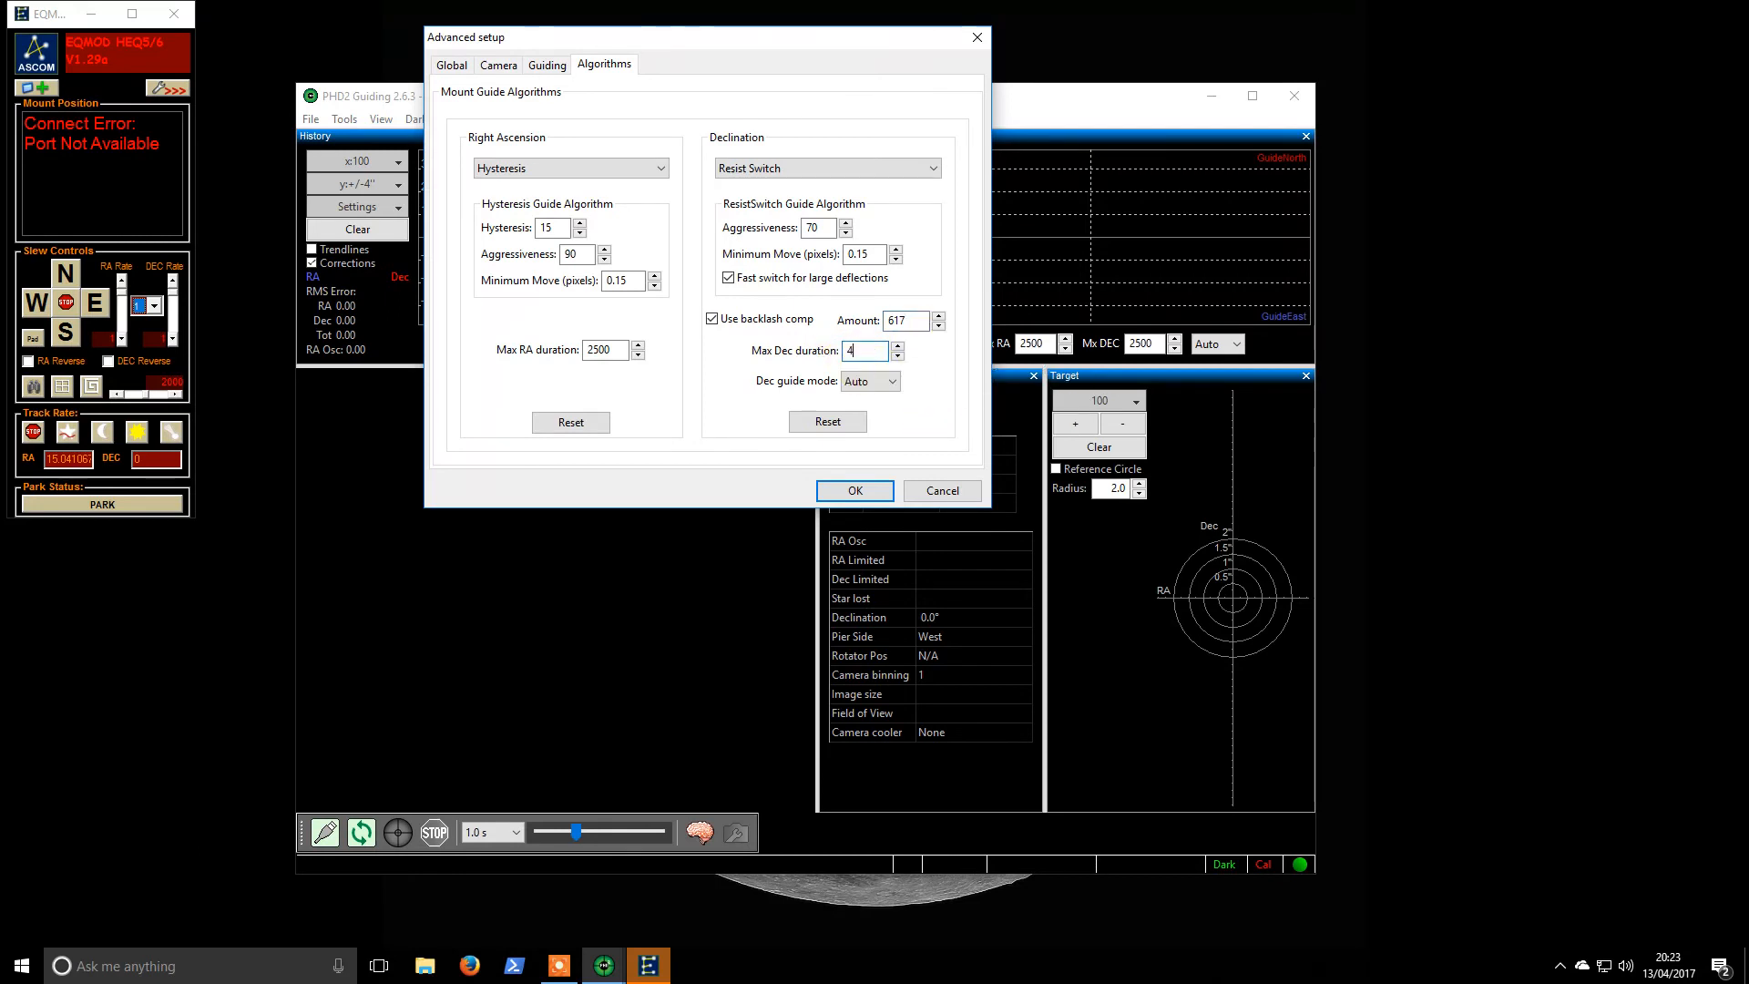
{"action": "type", "text": "182"}
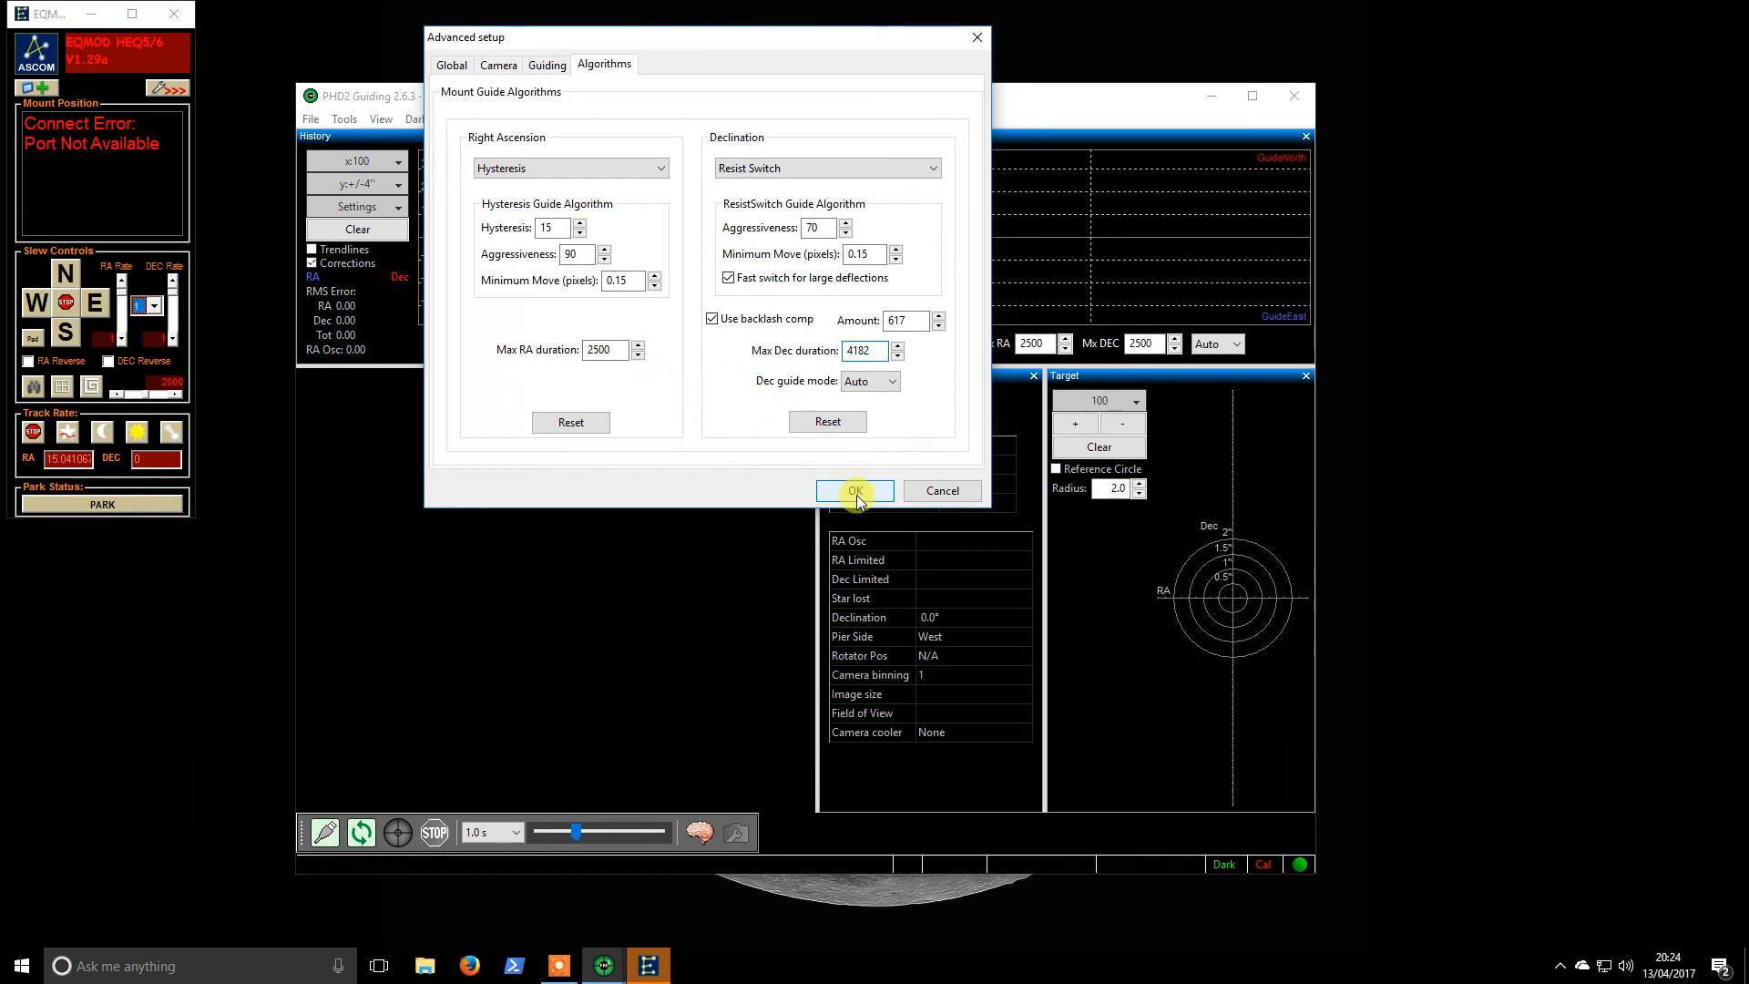
- Save the advanced settings and loop camera exposures into the image area
{"action": "left_click", "coordinate": [854, 490]}
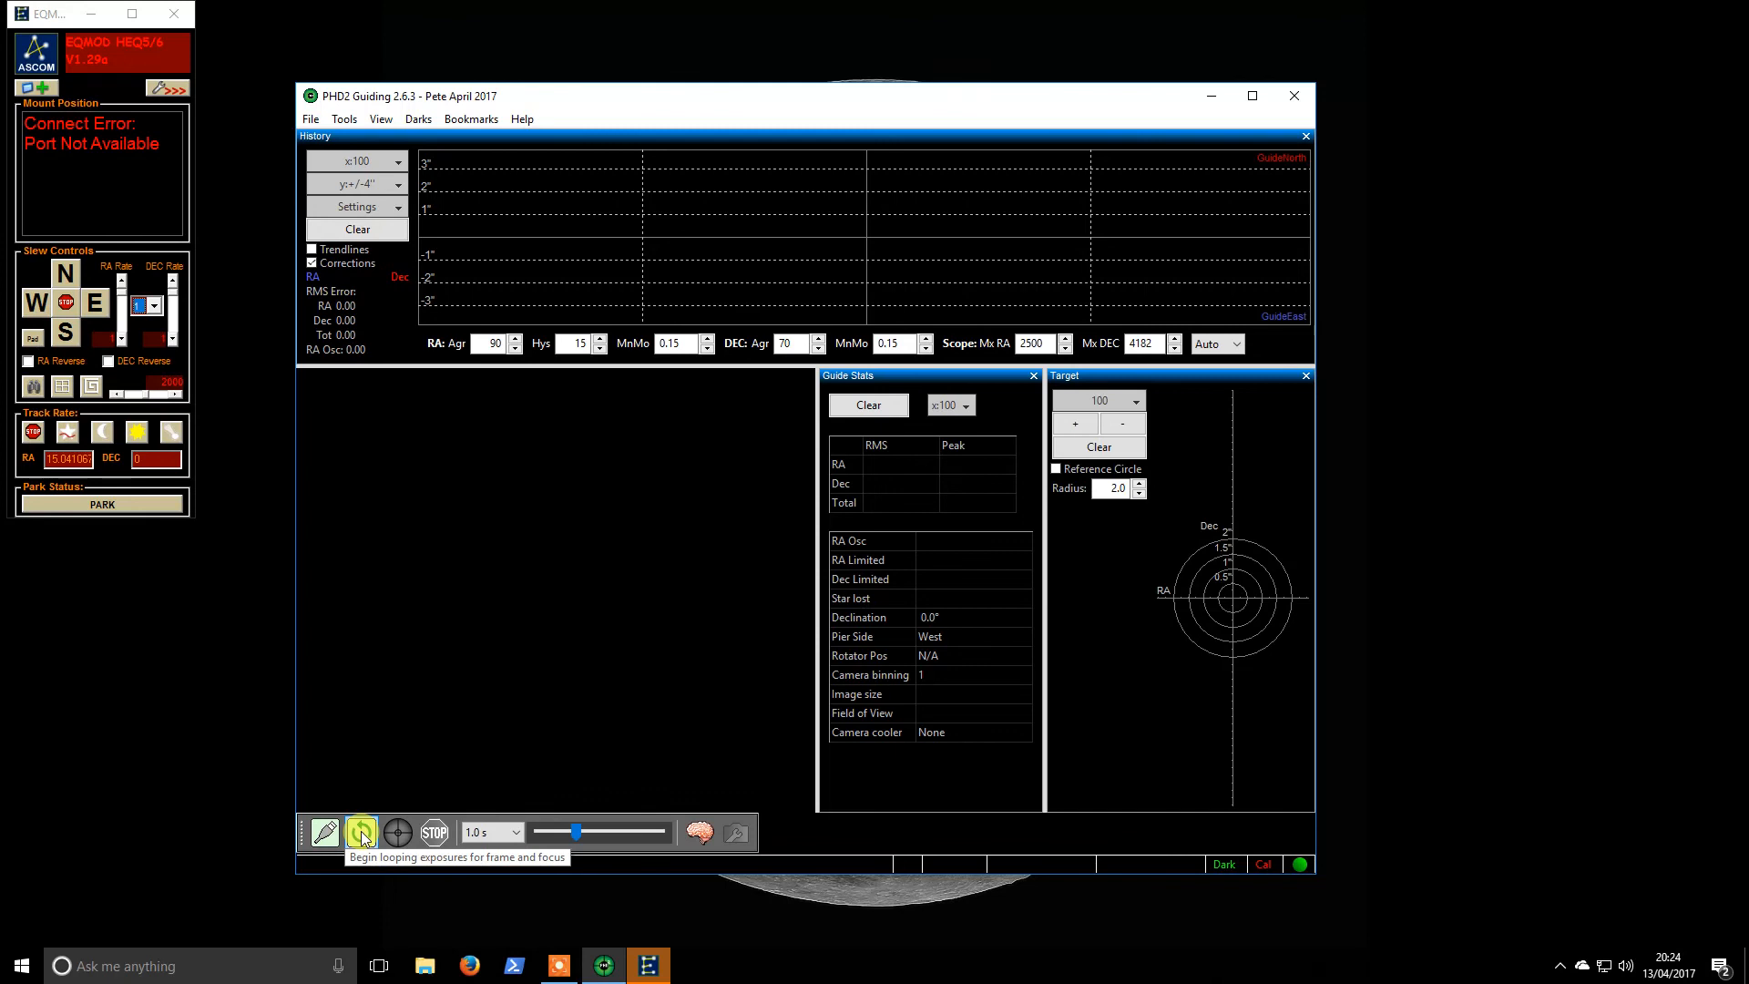
{"action": "left_click", "coordinate": [361, 832]}
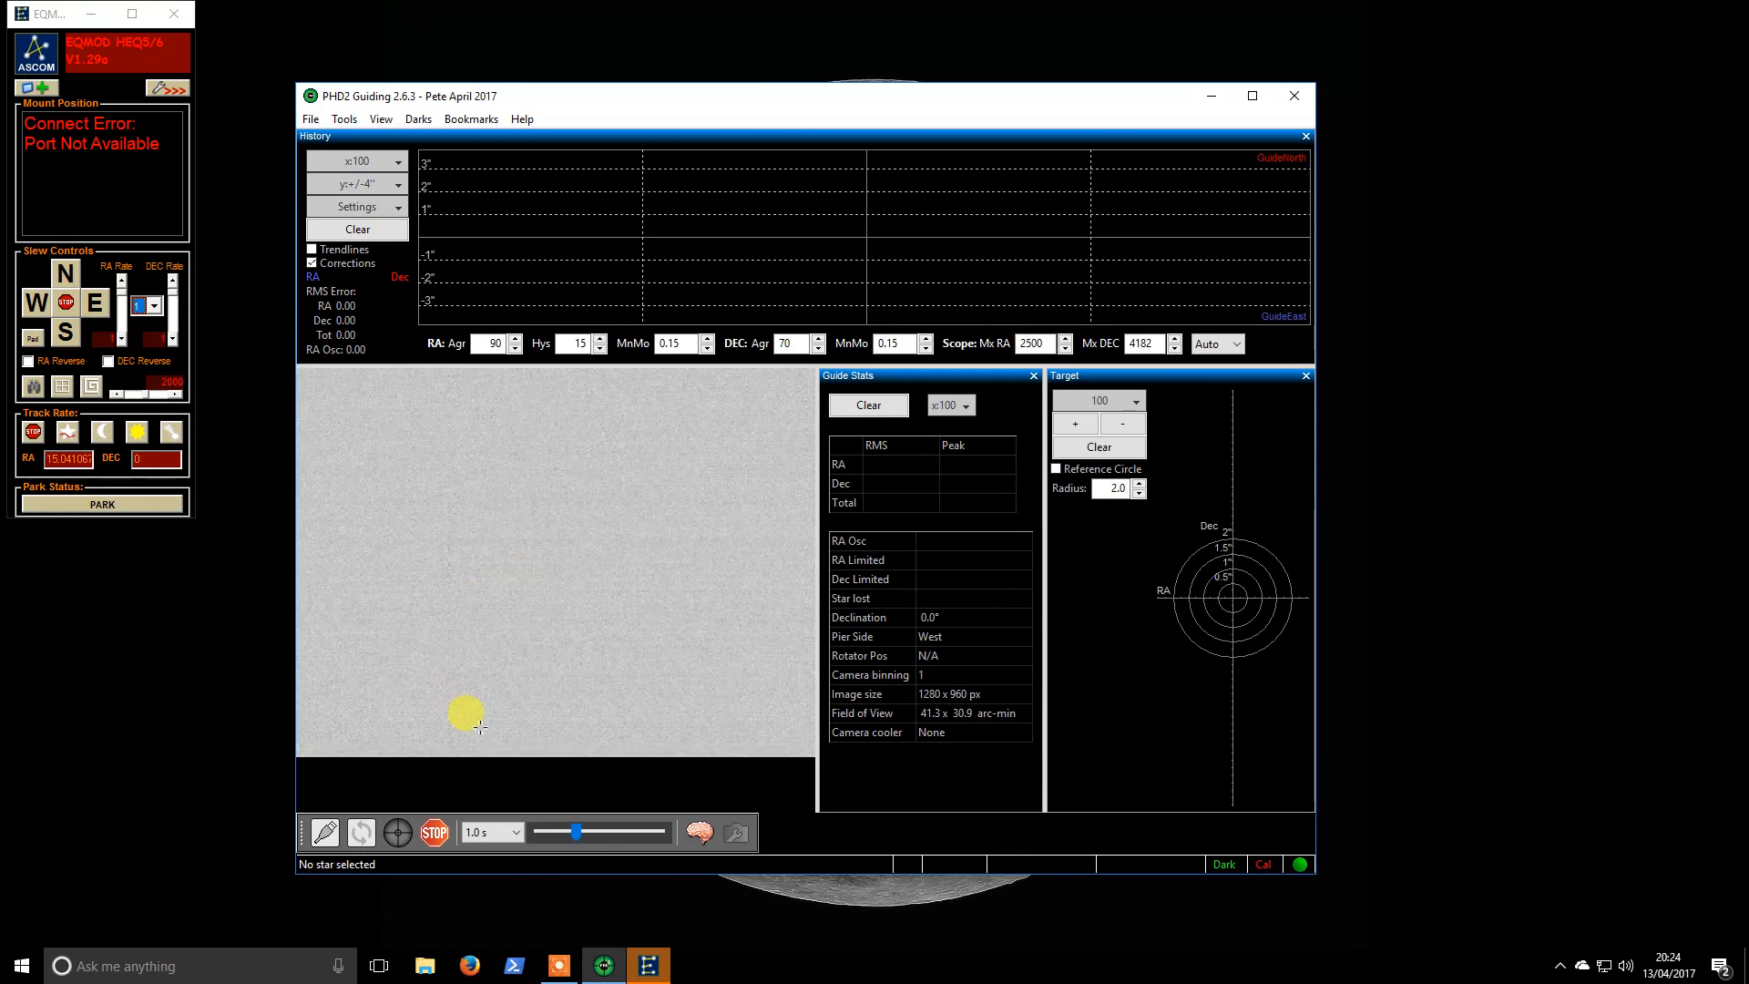
{"action": "left_click_drag", "start_coordinate": [464, 712], "coordinate": [505, 755]}
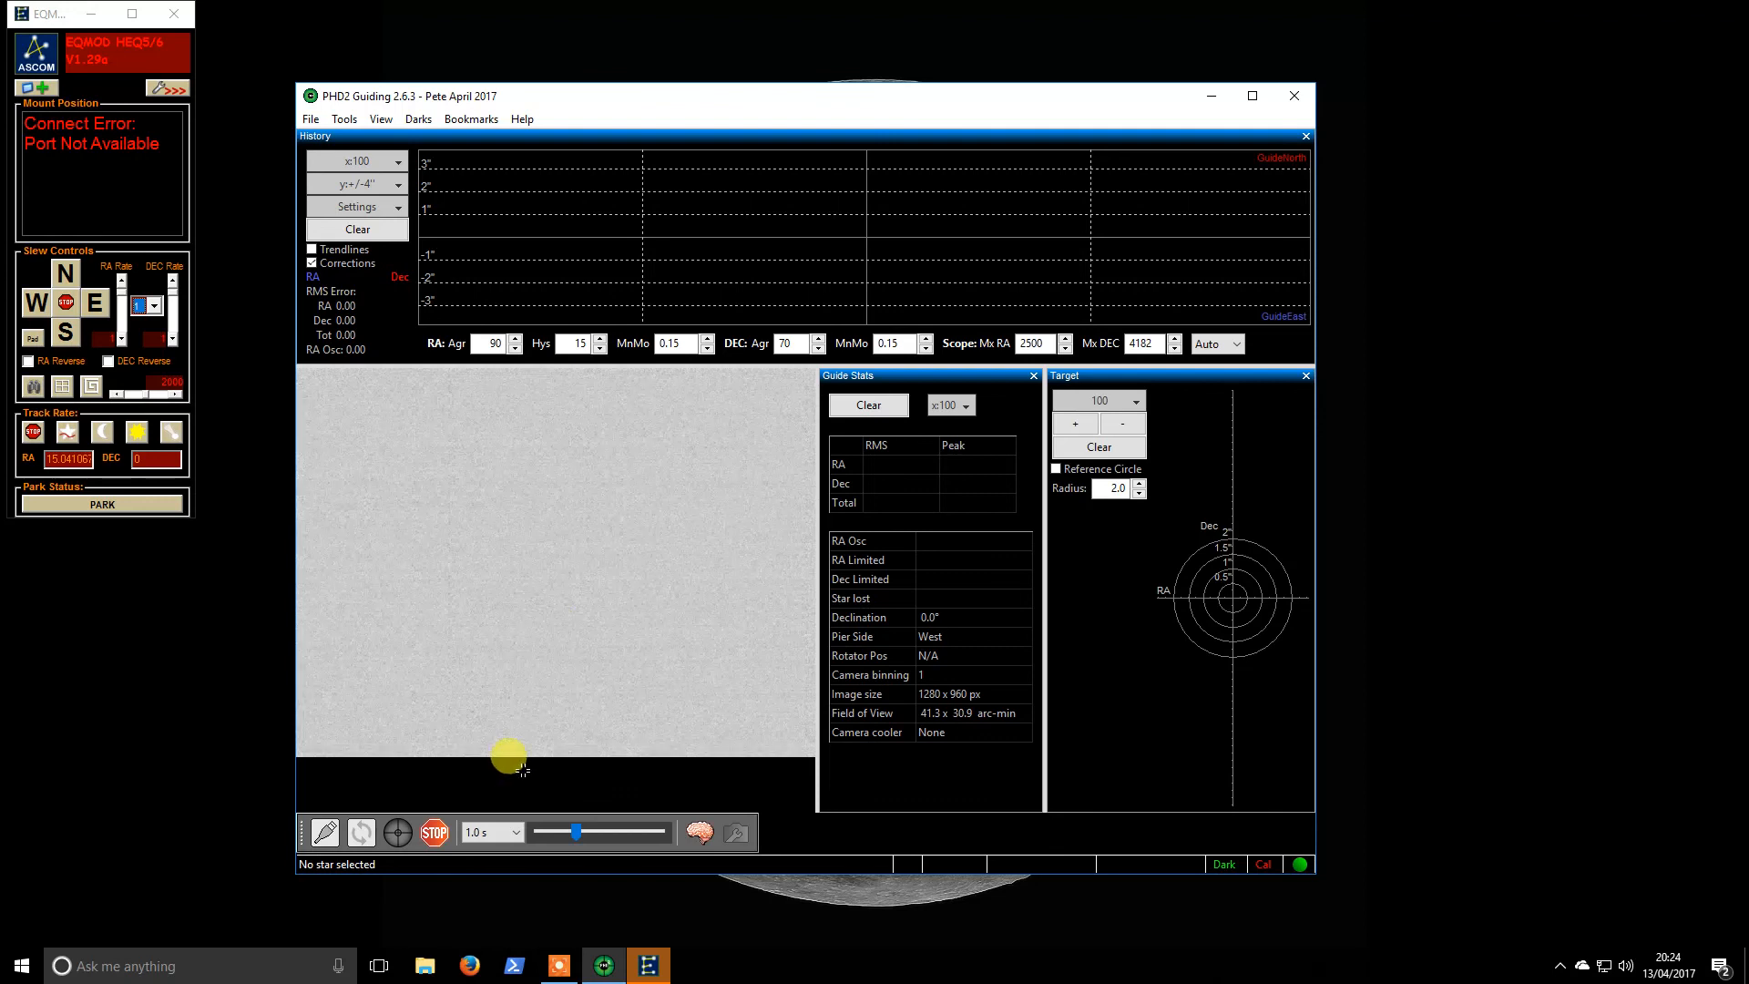